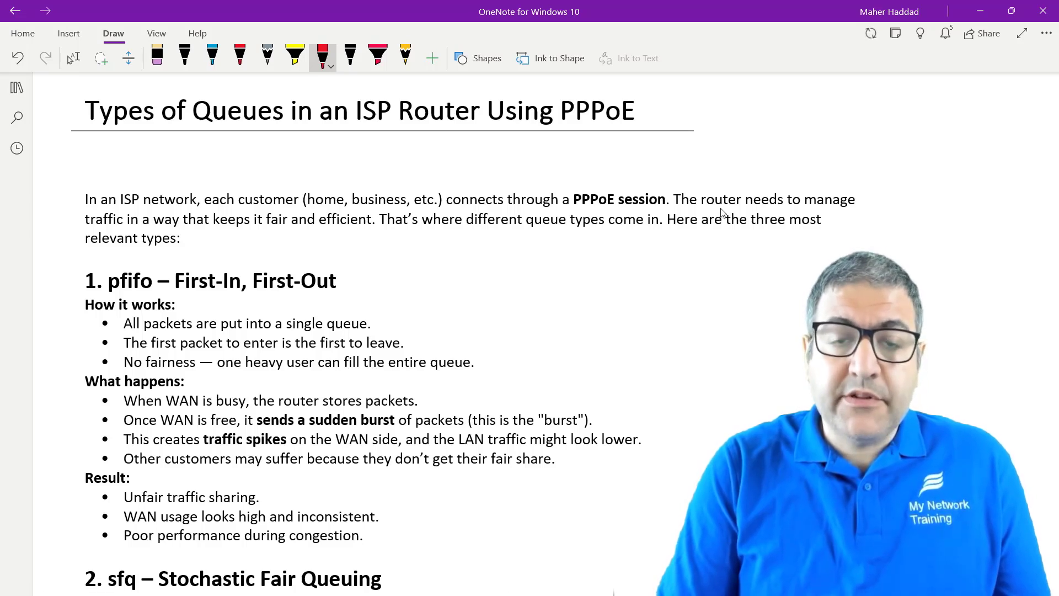
{"action": "mouse_move", "coordinate": [603, 277]}
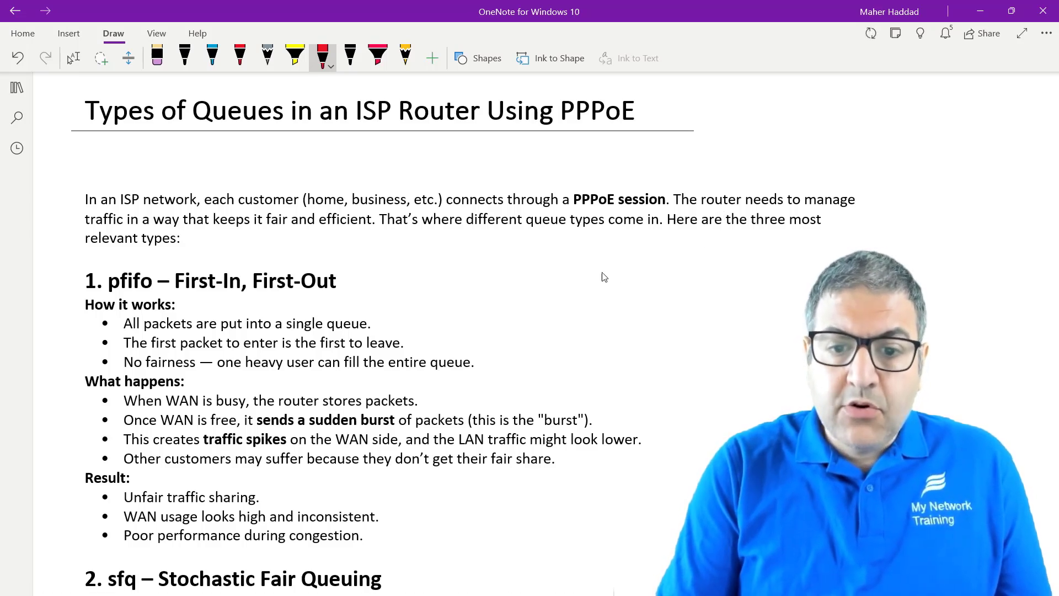
Sketch in red an internet cloud linked to an ISP router circle, PPPoE label and customer
{"action": "left_click_drag", "start_coordinate": [554, 276], "coordinate": [611, 281]}
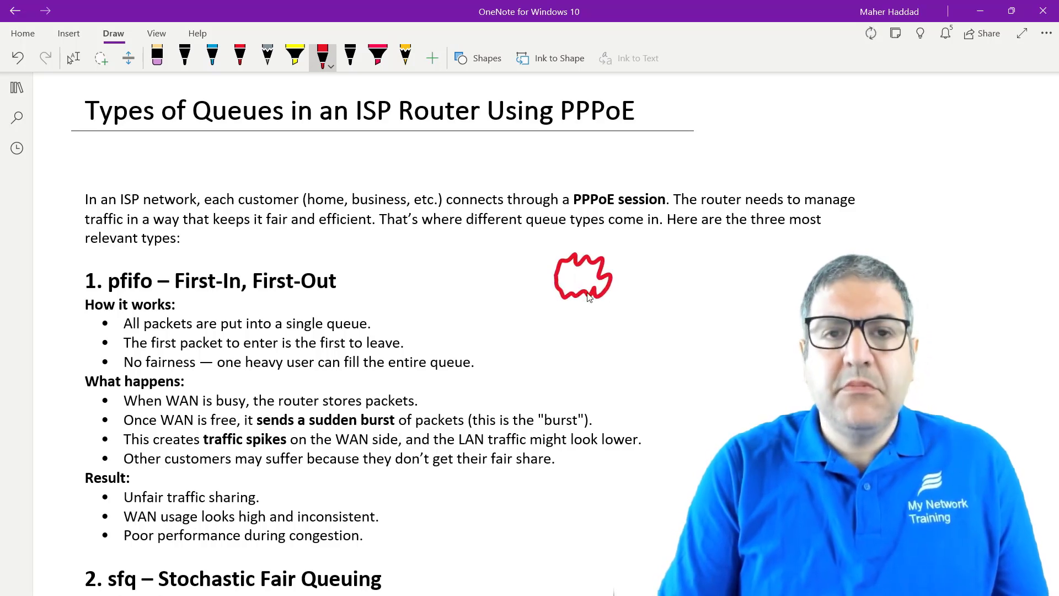
{"action": "mouse_move", "coordinate": [614, 282]}
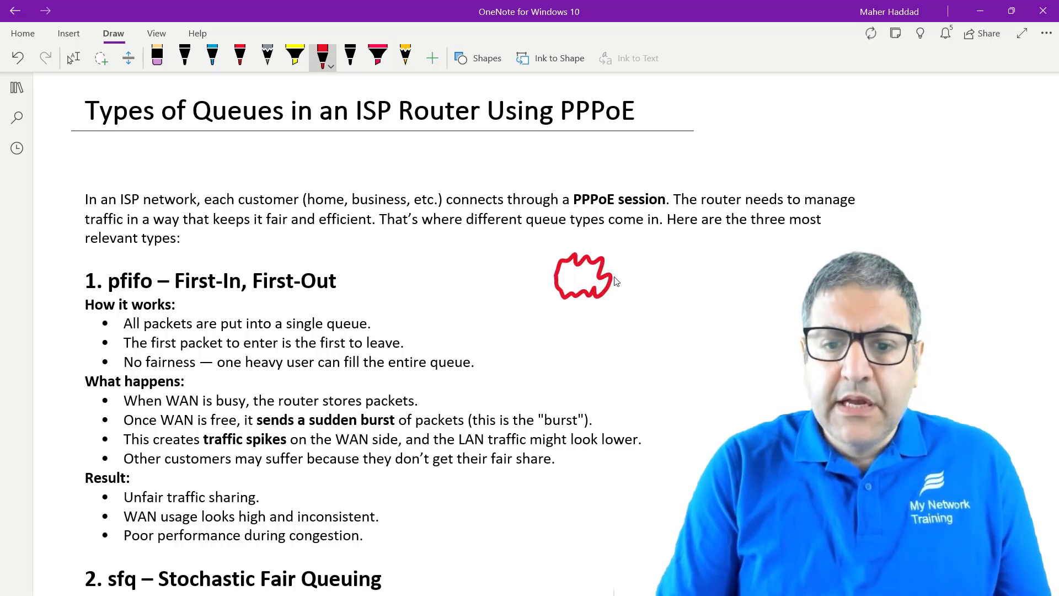
{"action": "left_click_drag", "start_coordinate": [611, 277], "coordinate": [659, 273]}
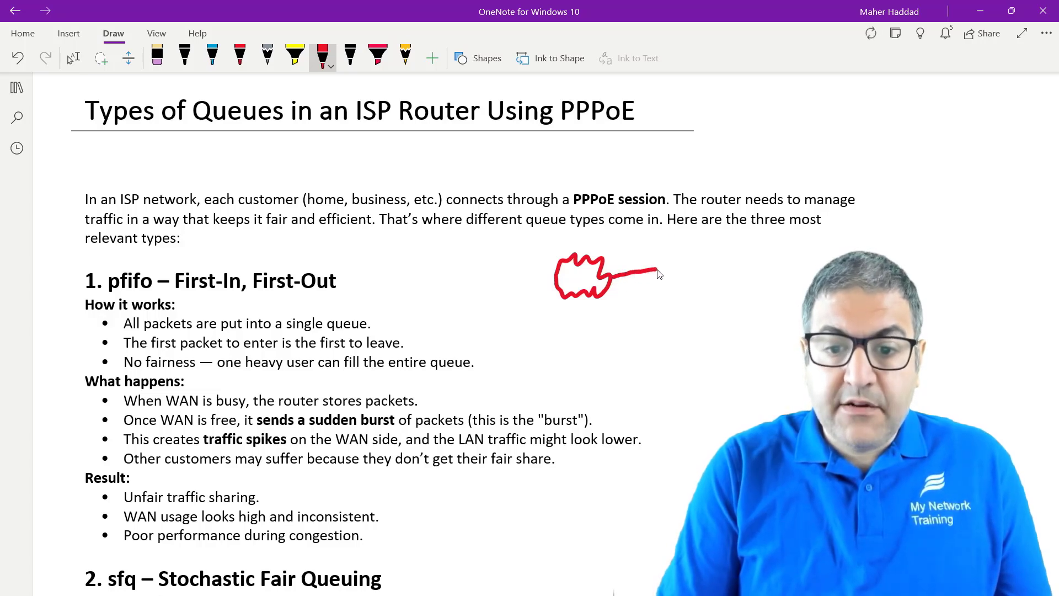
{"action": "left_click_drag", "start_coordinate": [648, 273], "coordinate": [682, 270]}
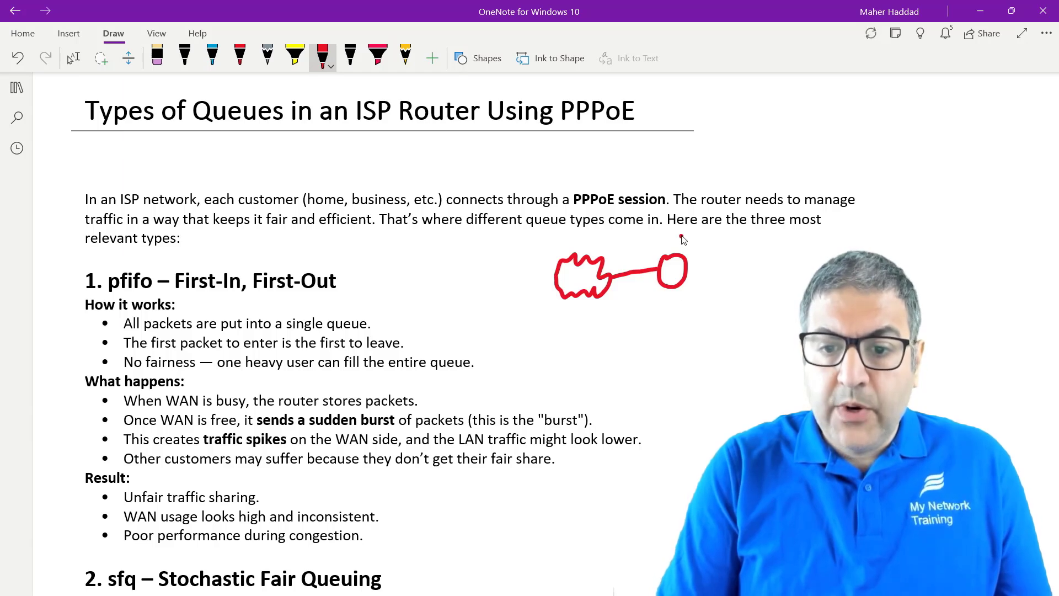
{"action": "left_click_drag", "start_coordinate": [682, 243], "coordinate": [699, 233]}
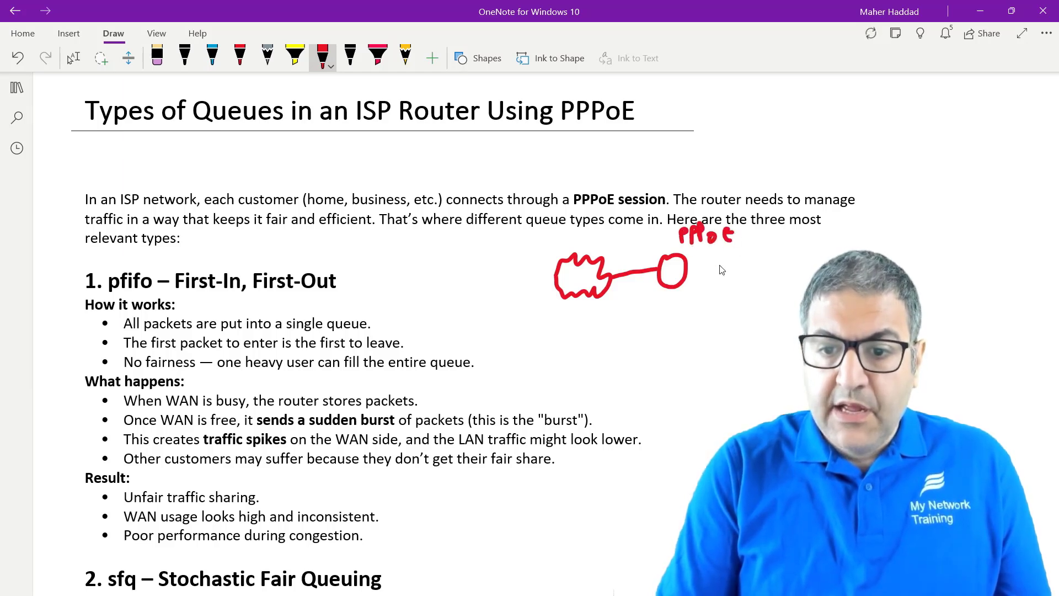
{"action": "left_click_drag", "start_coordinate": [685, 270], "coordinate": [764, 267]}
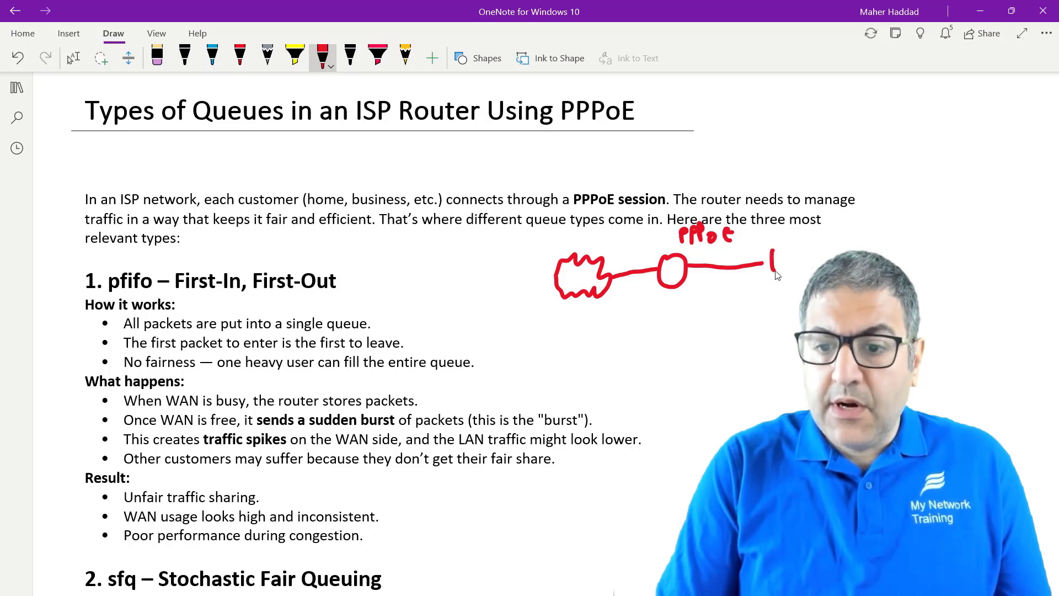
{"action": "left_click_drag", "start_coordinate": [774, 264], "coordinate": [800, 243]}
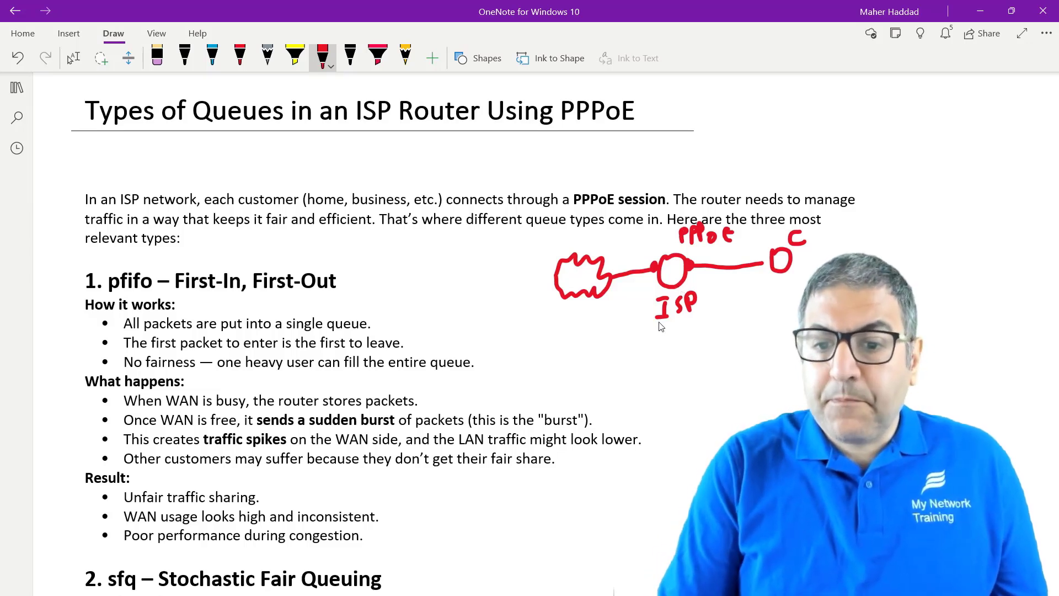
{"action": "mouse_move", "coordinate": [688, 273]}
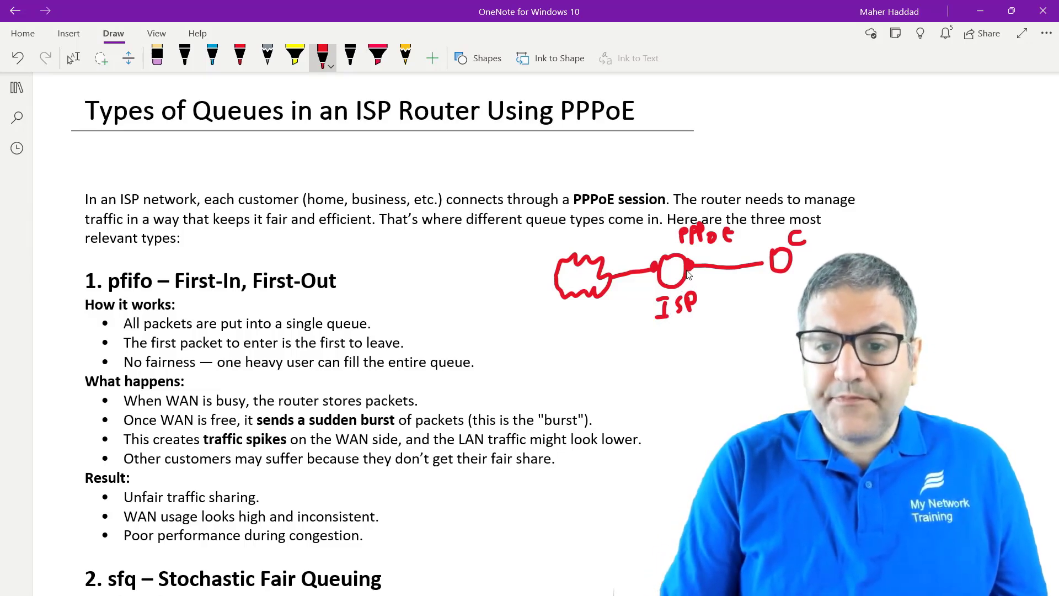
{"action": "mouse_move", "coordinate": [641, 251]}
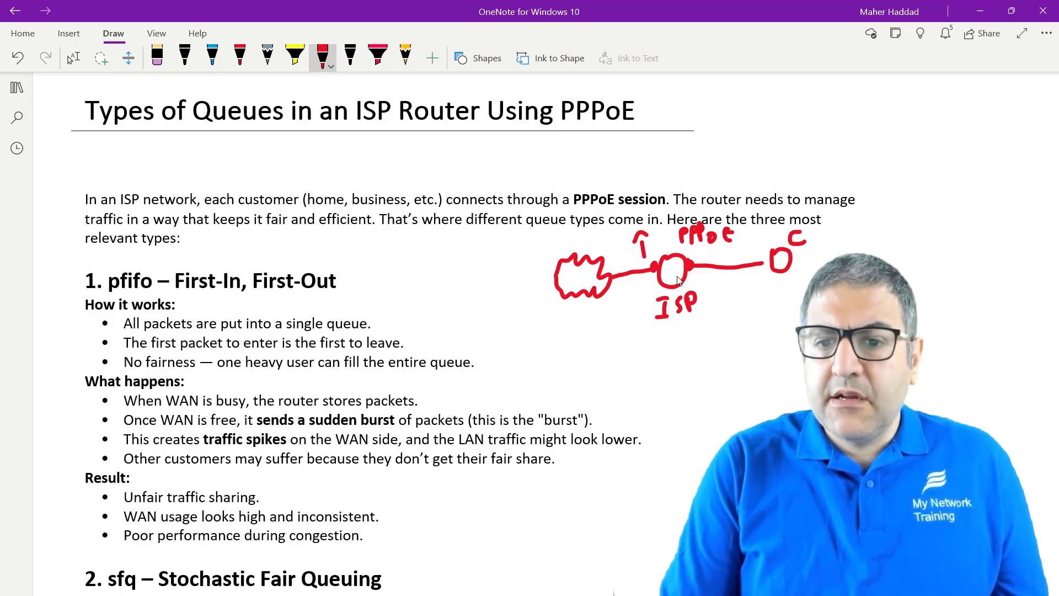
{"action": "mouse_move", "coordinate": [665, 273]}
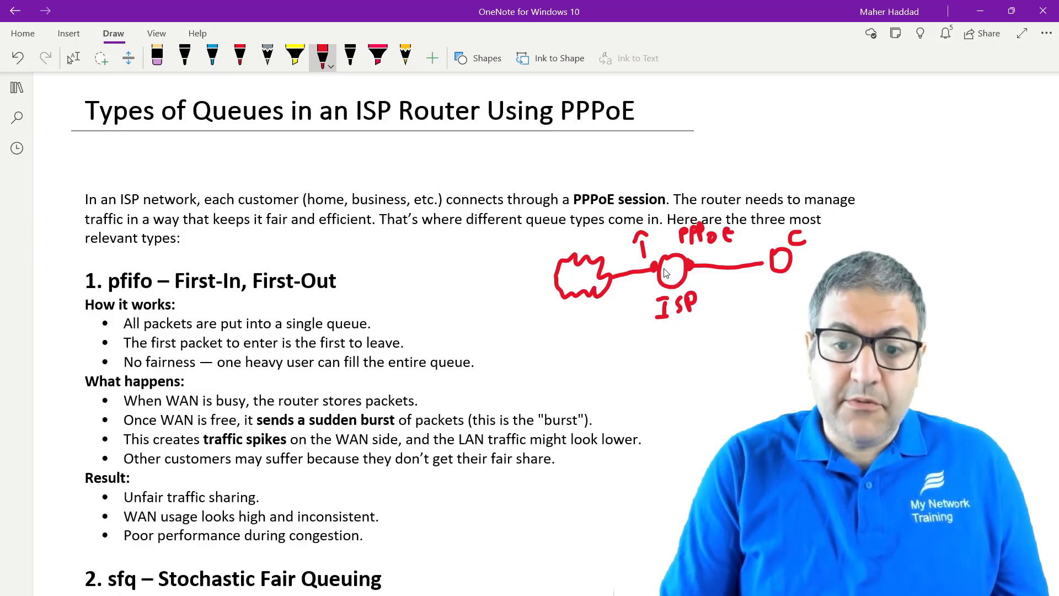
{"action": "mouse_move", "coordinate": [650, 280]}
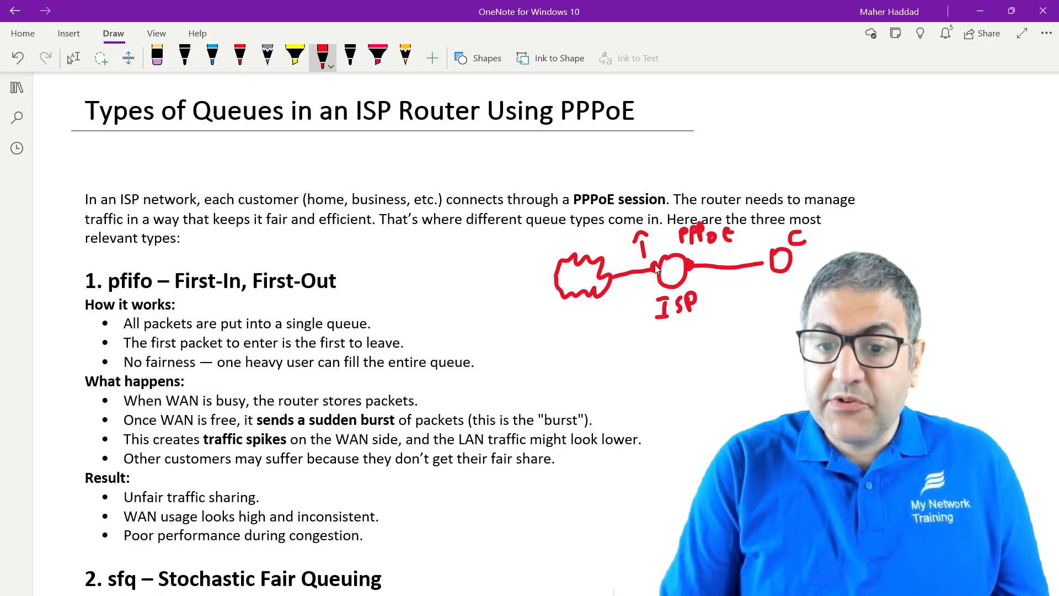
{"action": "mouse_move", "coordinate": [694, 273]}
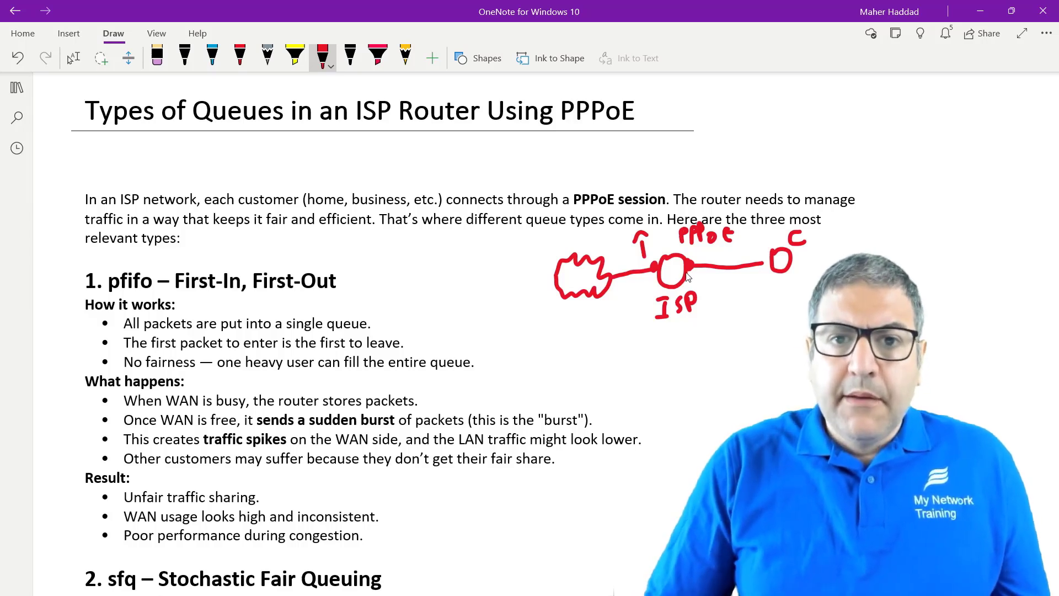
{"action": "mouse_move", "coordinate": [655, 252]}
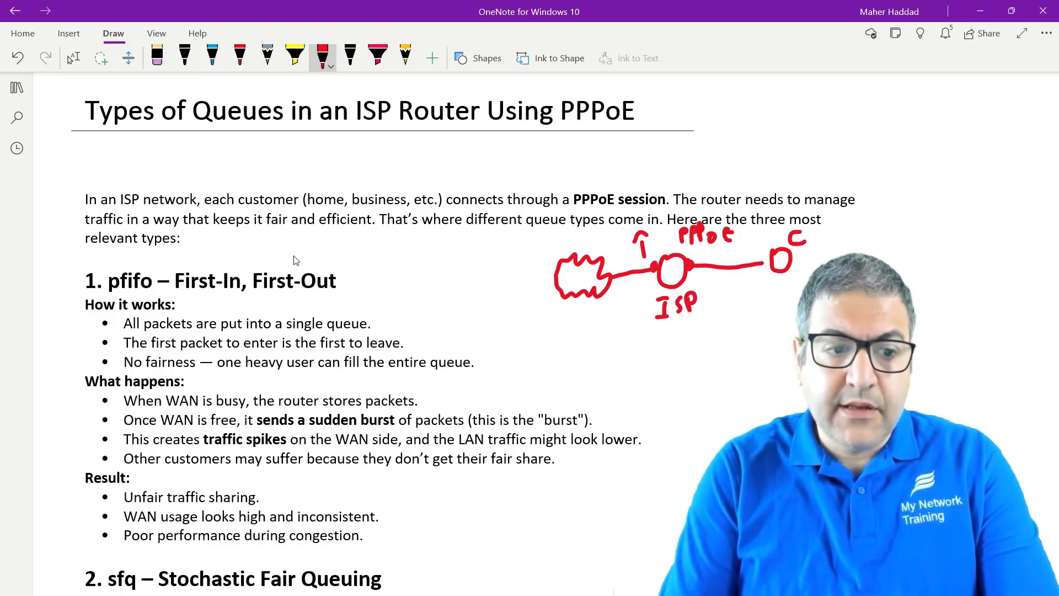
Draw a red line under 'pfifo' in the heading, then scroll down the page
{"action": "left_click_drag", "start_coordinate": [102, 265], "coordinate": [135, 264]}
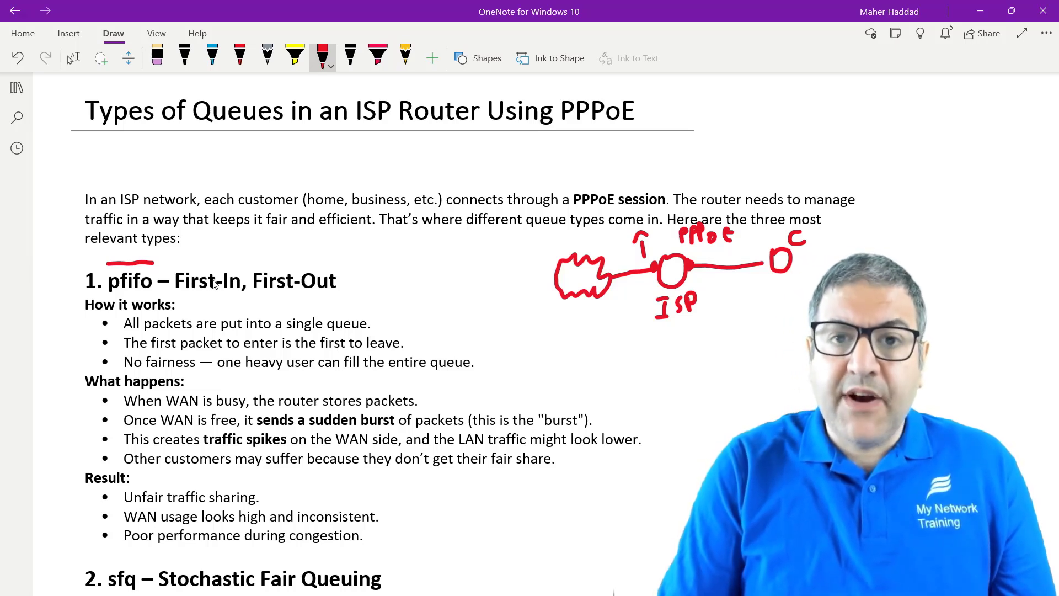
{"action": "mouse_move", "coordinate": [208, 273]}
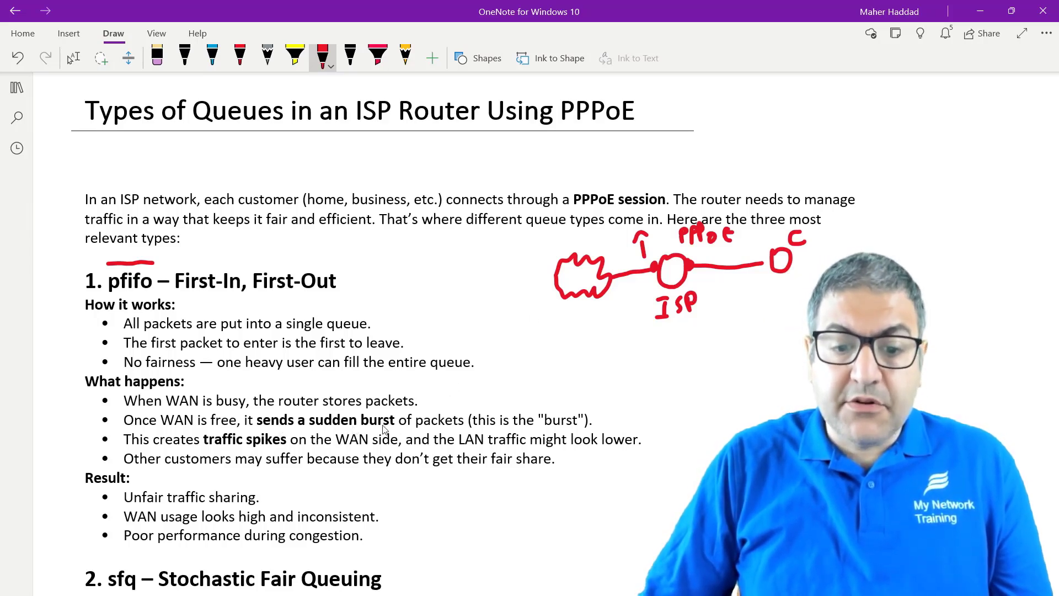
{"action": "scroll", "scroll_direction": "down", "scroll_amount": 3}
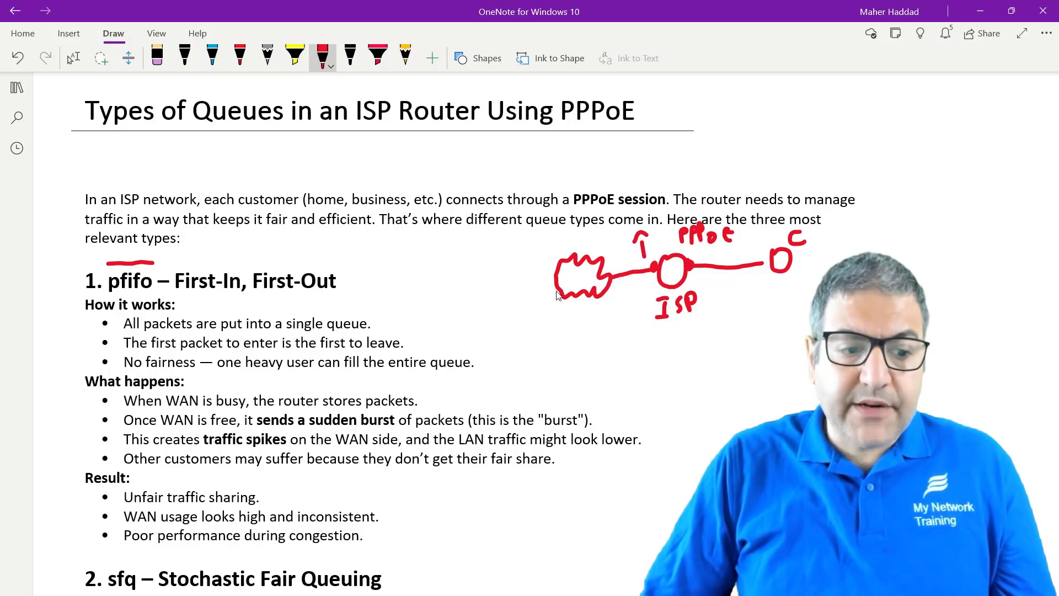
{"action": "scroll", "scroll_direction": "down", "scroll_amount": 3}
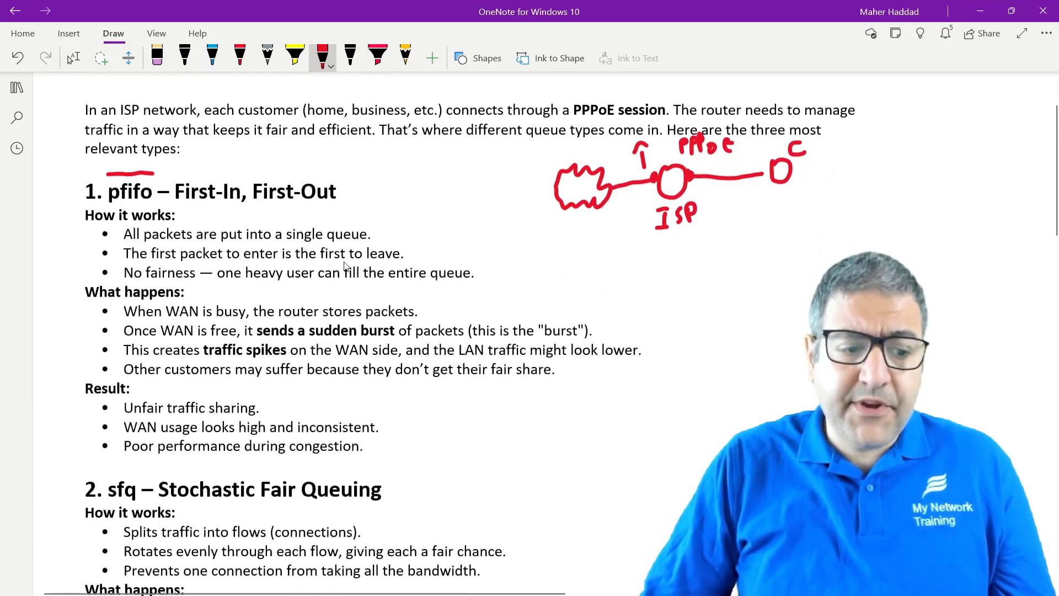
{"action": "scroll", "scroll_direction": "down", "scroll_amount": 3}
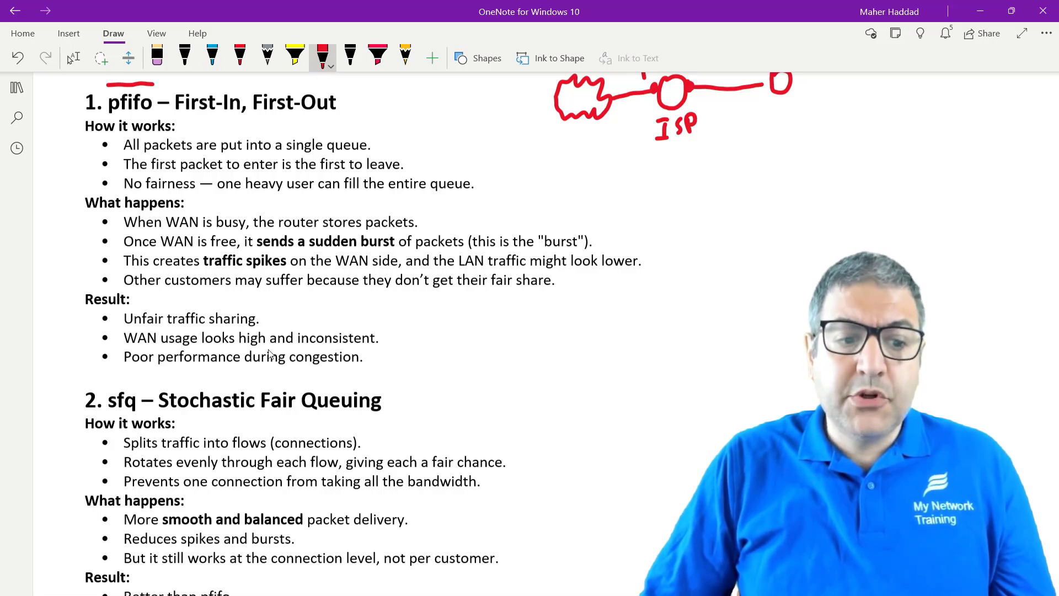
{"action": "mouse_move", "coordinate": [220, 372]}
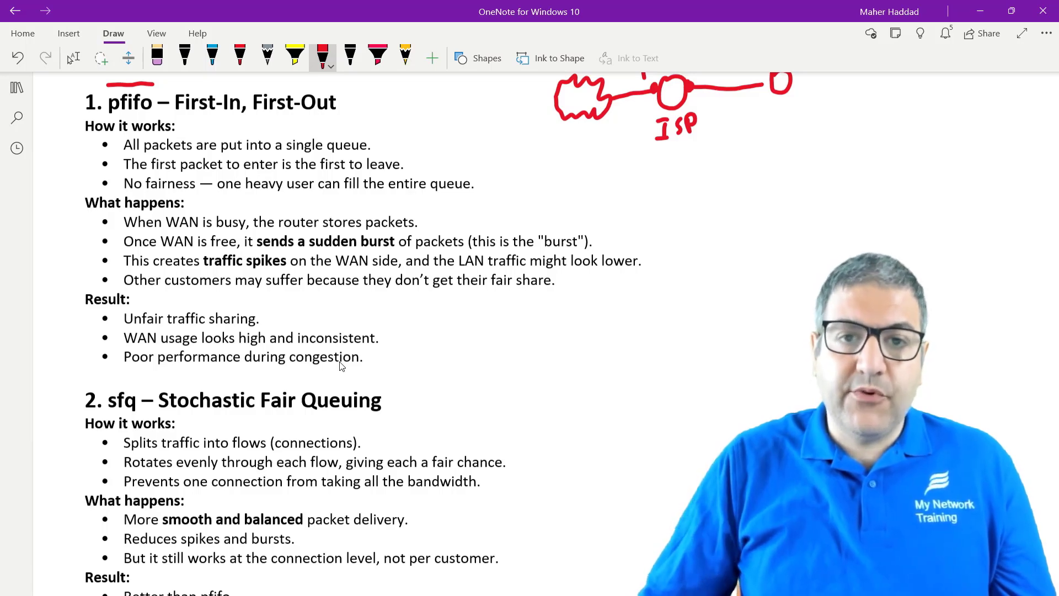
{"action": "mouse_move", "coordinate": [413, 362]}
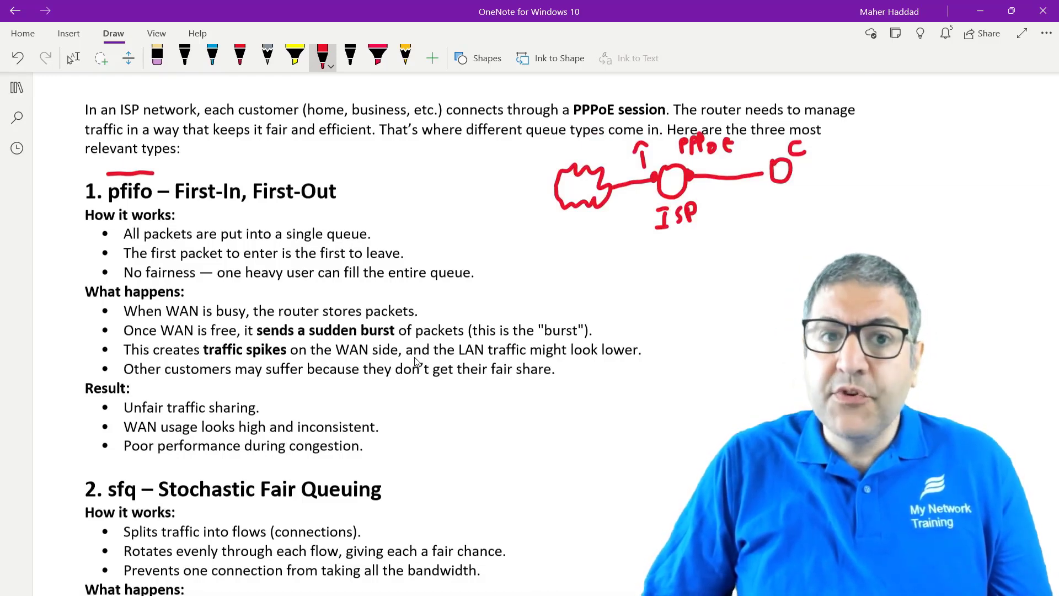
{"action": "scroll", "scroll_direction": "down", "scroll_amount": 3}
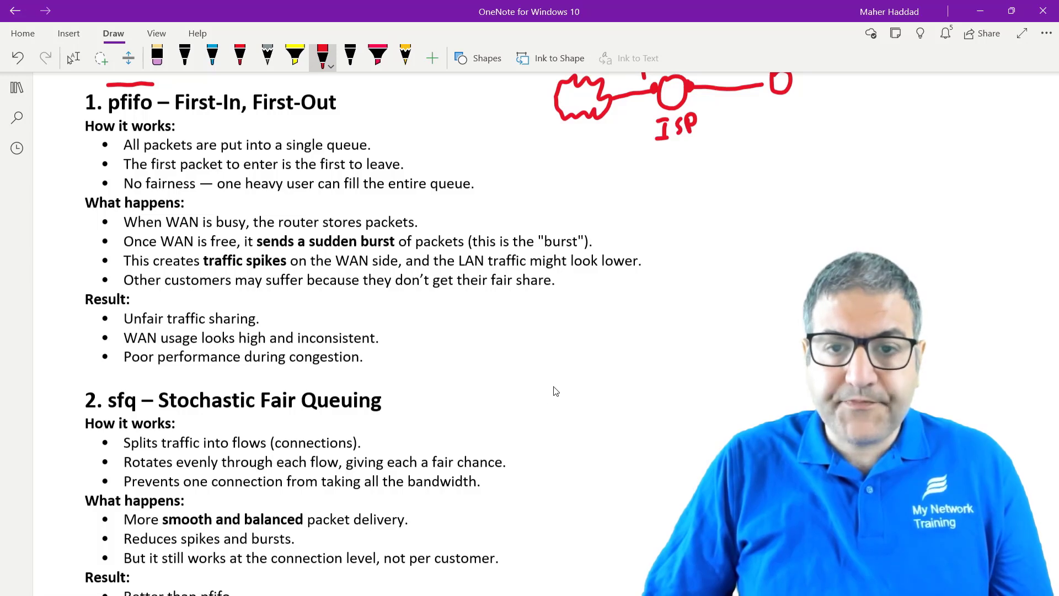
{"action": "scroll", "scroll_direction": "down", "scroll_amount": 3}
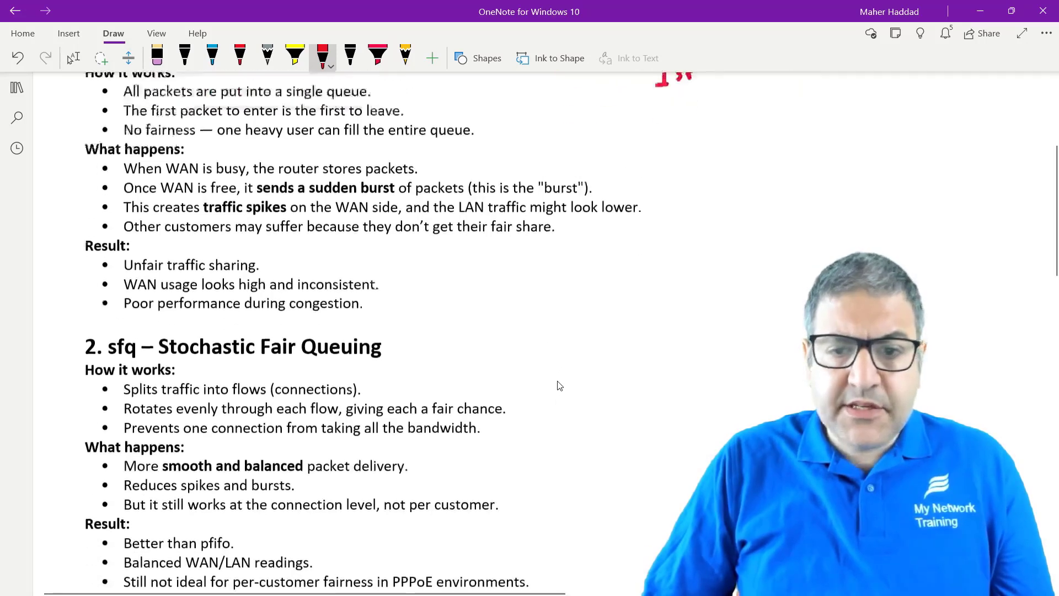
{"action": "scroll", "scroll_direction": "down", "scroll_amount": 3}
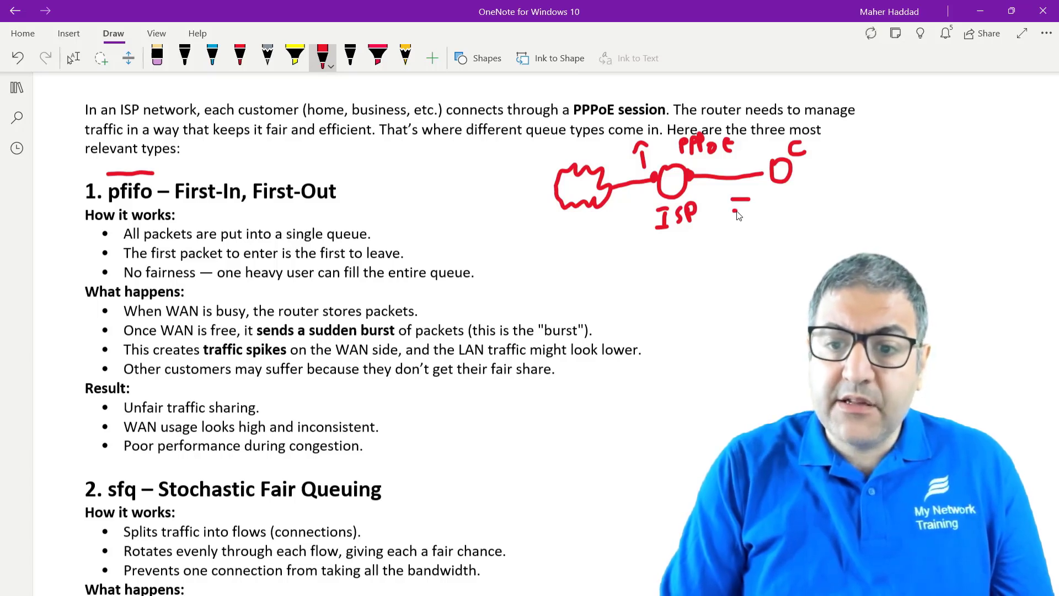
{"action": "left_click_drag", "start_coordinate": [737, 203], "coordinate": [736, 226]}
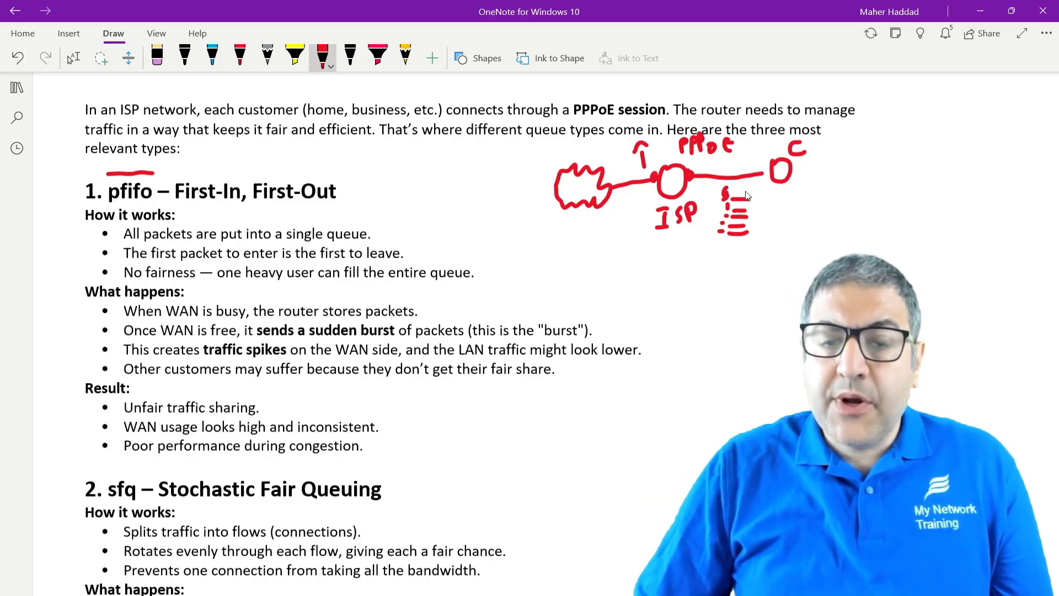
{"action": "mouse_move", "coordinate": [761, 191]}
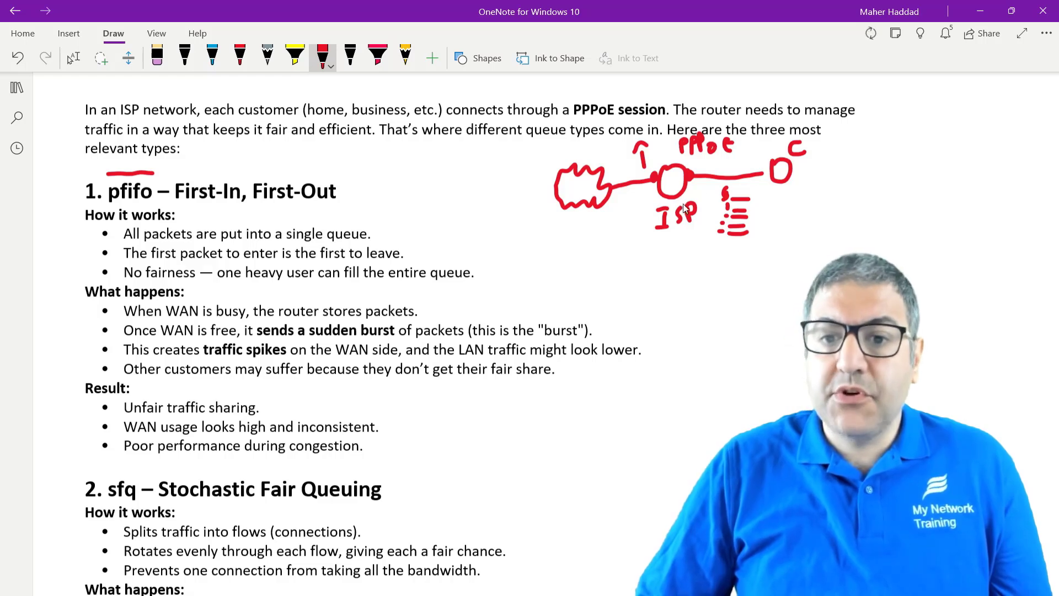
{"action": "mouse_move", "coordinate": [672, 188]}
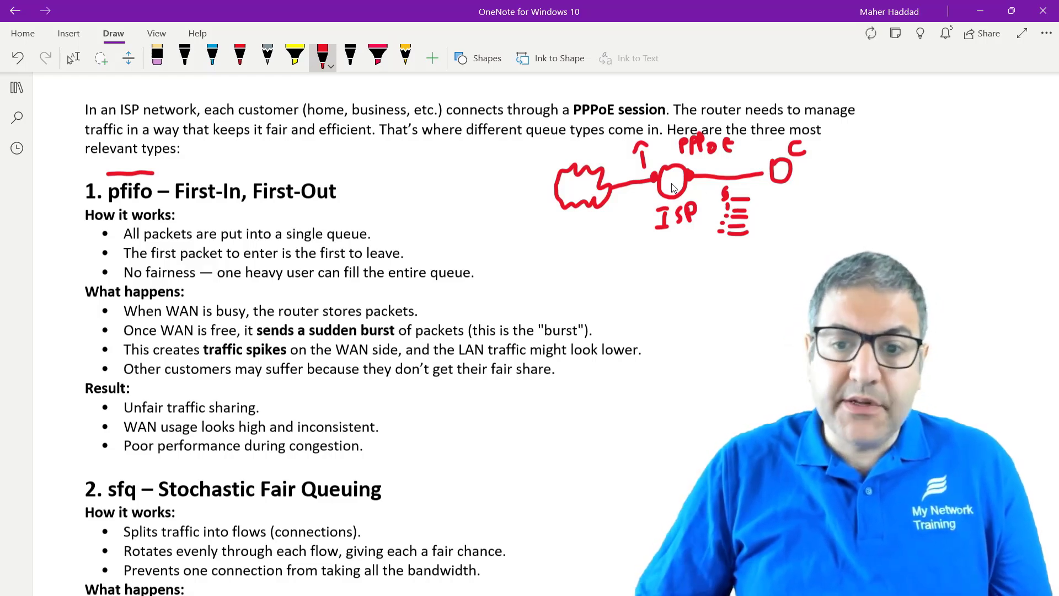
{"action": "mouse_move", "coordinate": [596, 190]}
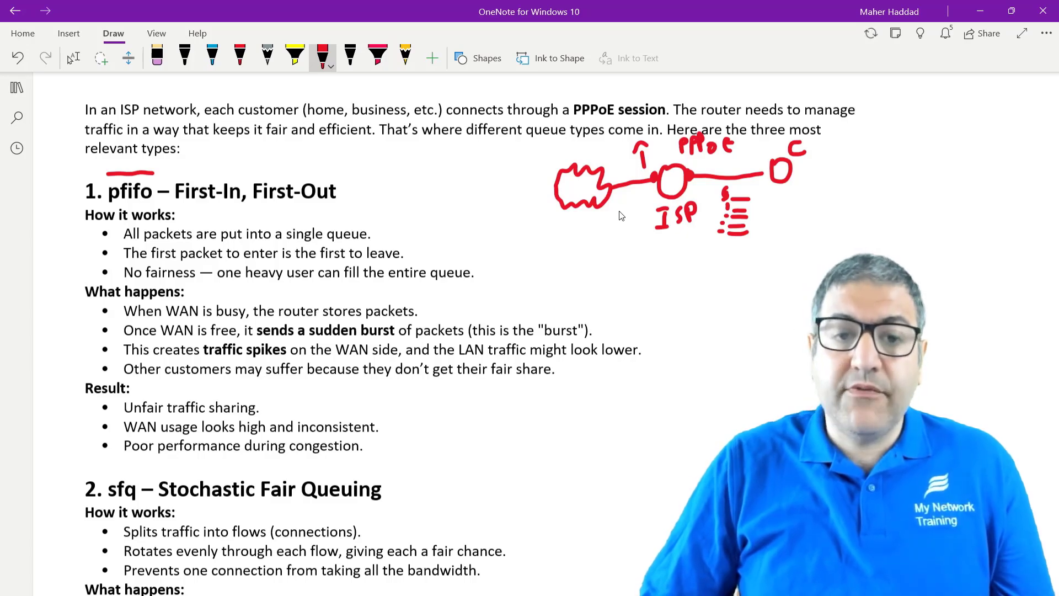
Scroll down past the sfq section to the pcq section and comparison table
{"action": "scroll", "scroll_direction": "down", "scroll_amount": 3}
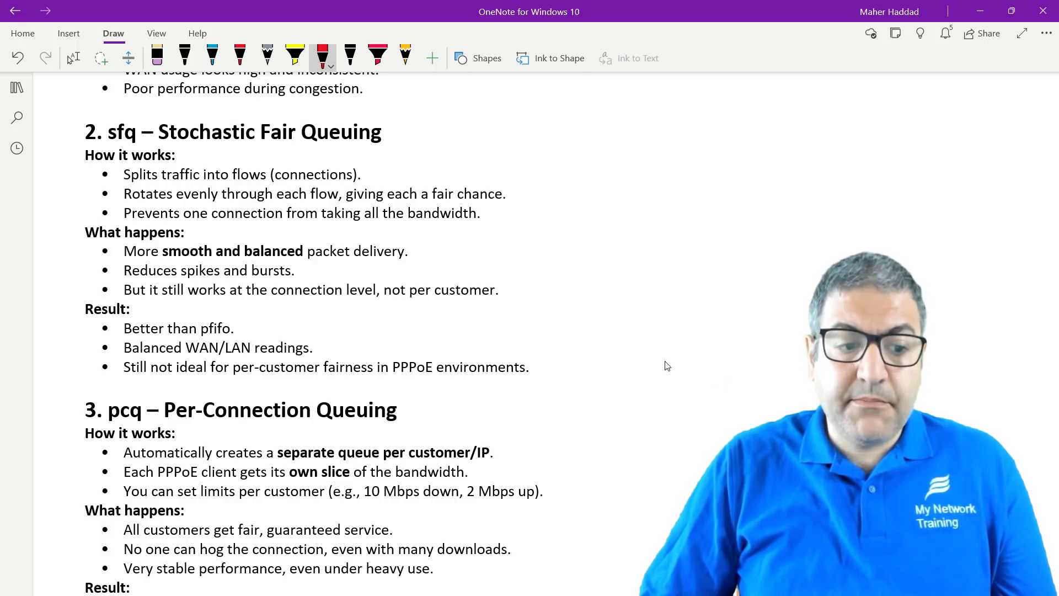
{"action": "scroll", "scroll_direction": "down", "scroll_amount": 3}
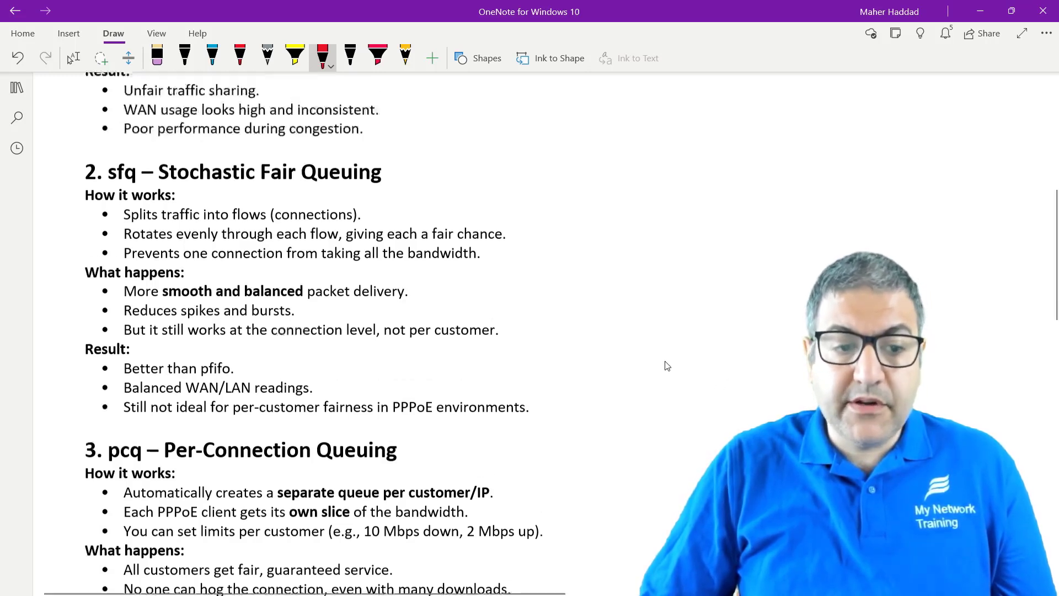
{"action": "scroll", "scroll_direction": "up", "scroll_amount": 3}
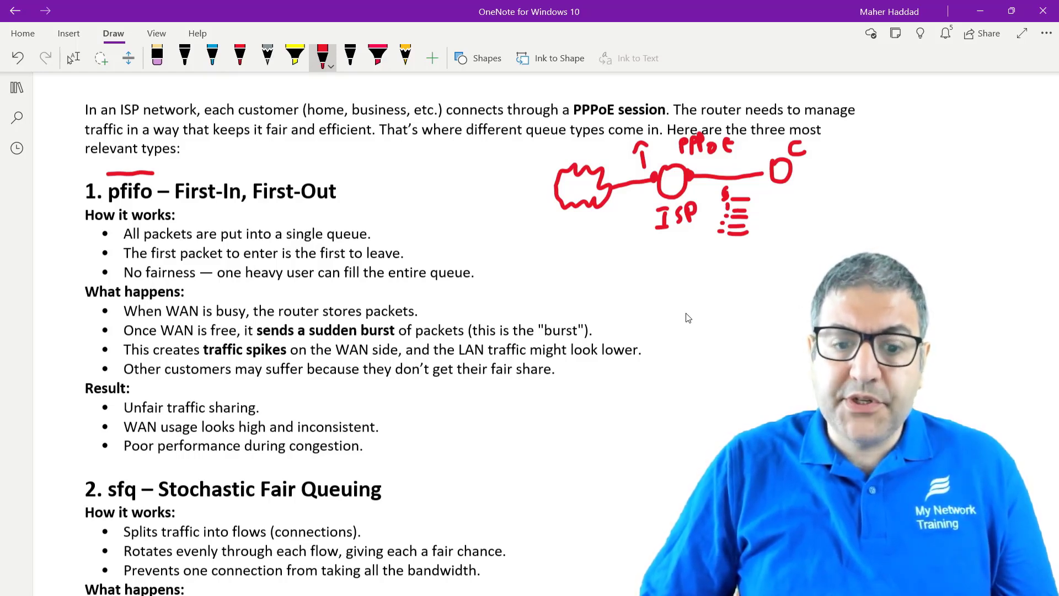
{"action": "scroll", "scroll_direction": "down", "scroll_amount": 3}
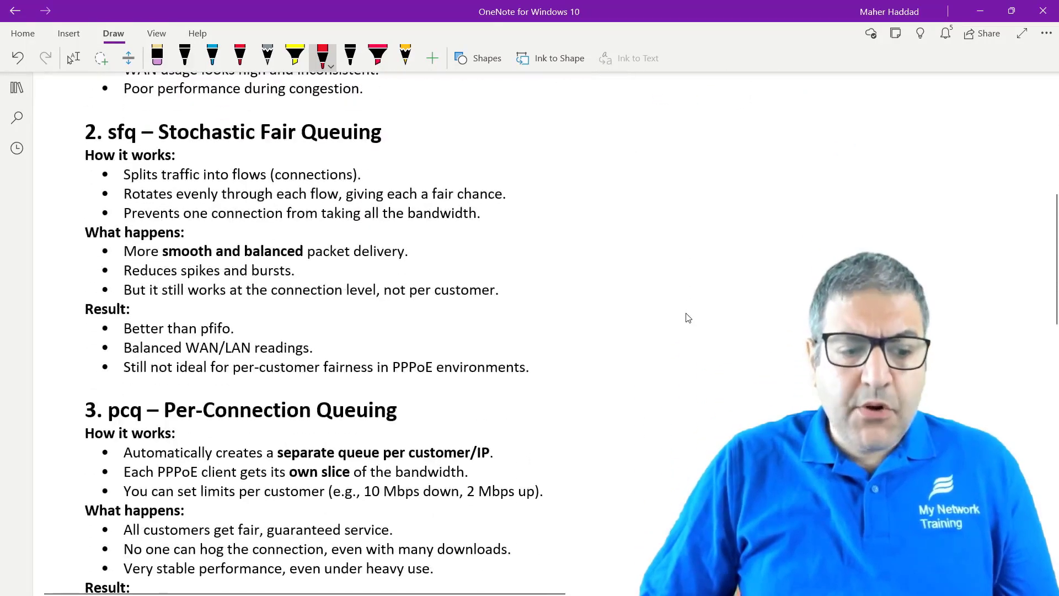
{"action": "scroll", "scroll_direction": "down", "scroll_amount": 3}
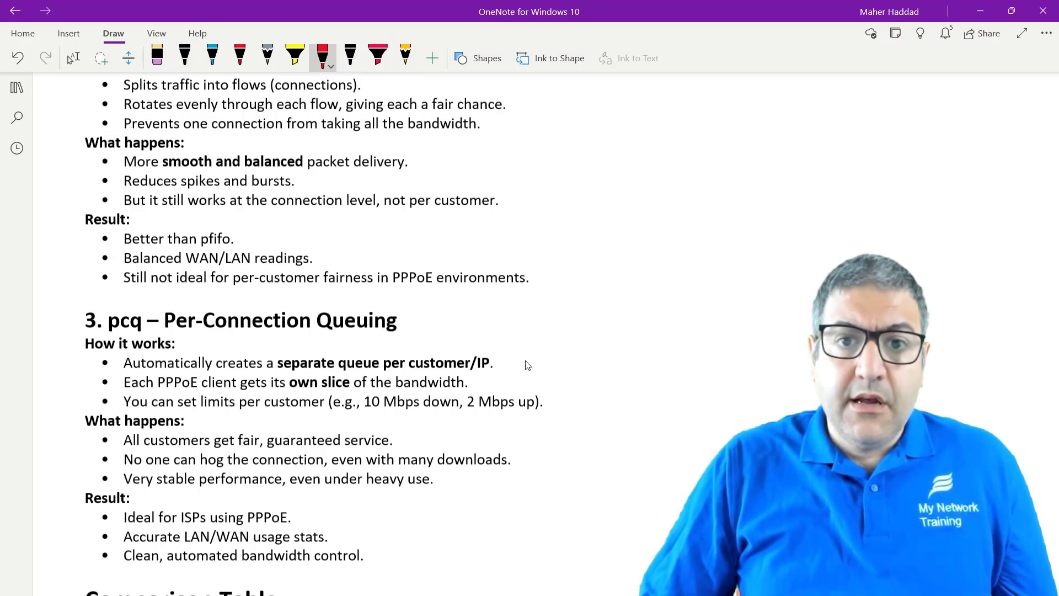
{"action": "scroll", "scroll_direction": "down", "scroll_amount": 3}
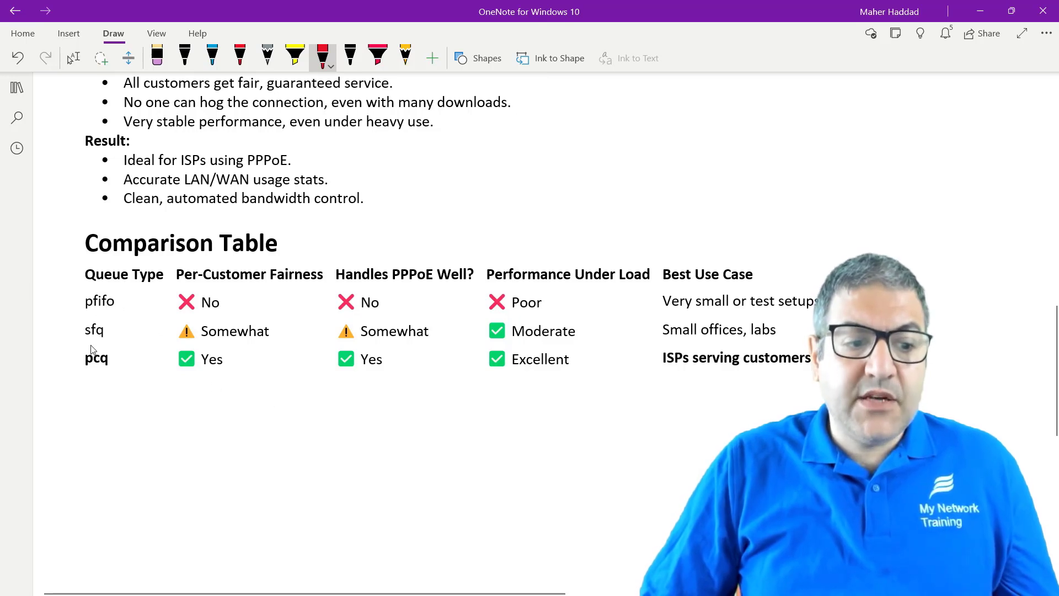
{"action": "mouse_move", "coordinate": [318, 290]}
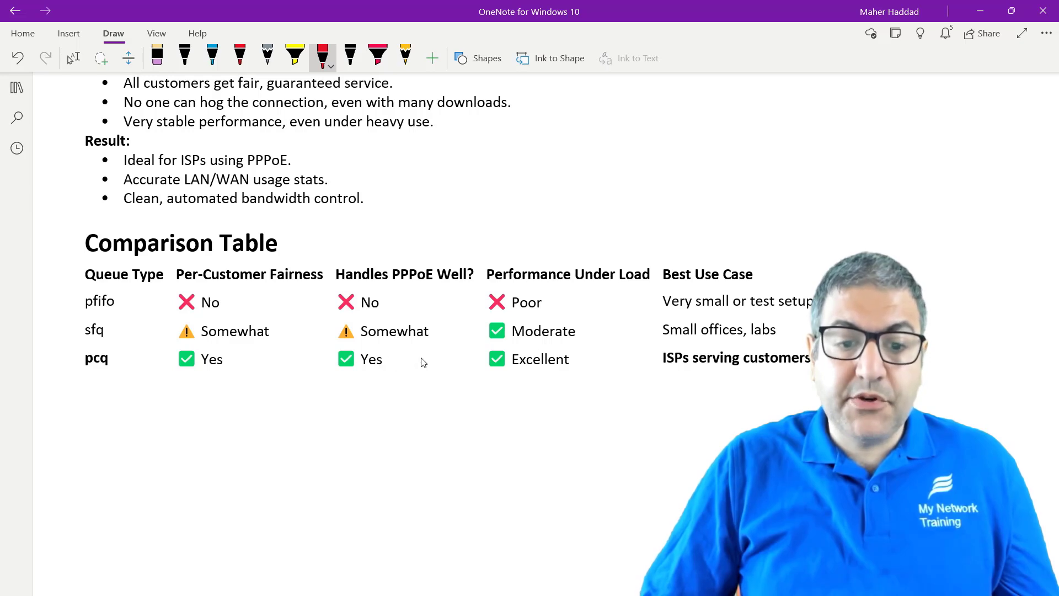
{"action": "mouse_move", "coordinate": [561, 312]}
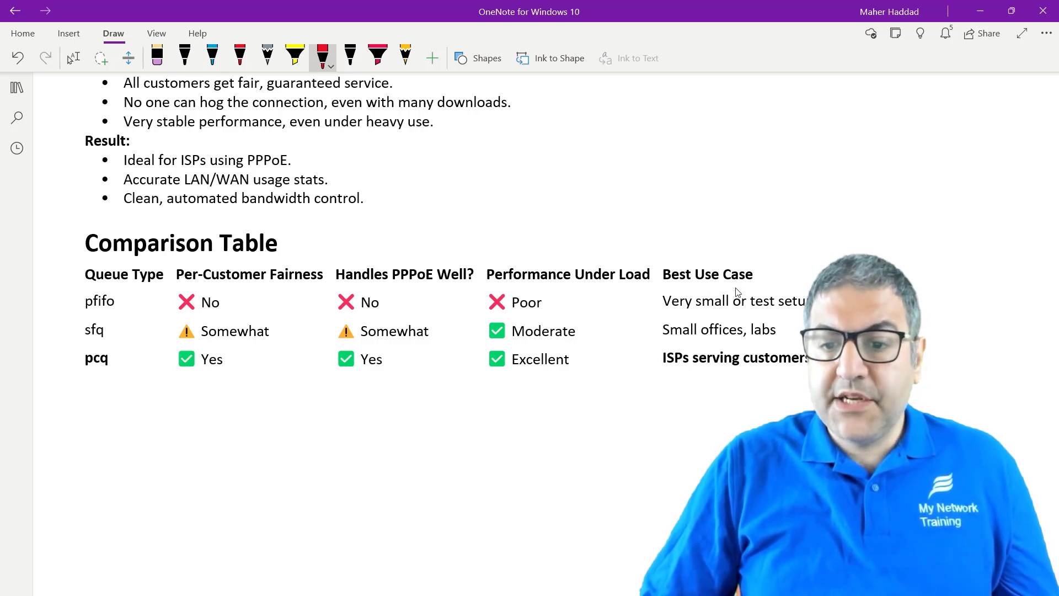
{"action": "mouse_move", "coordinate": [800, 315]}
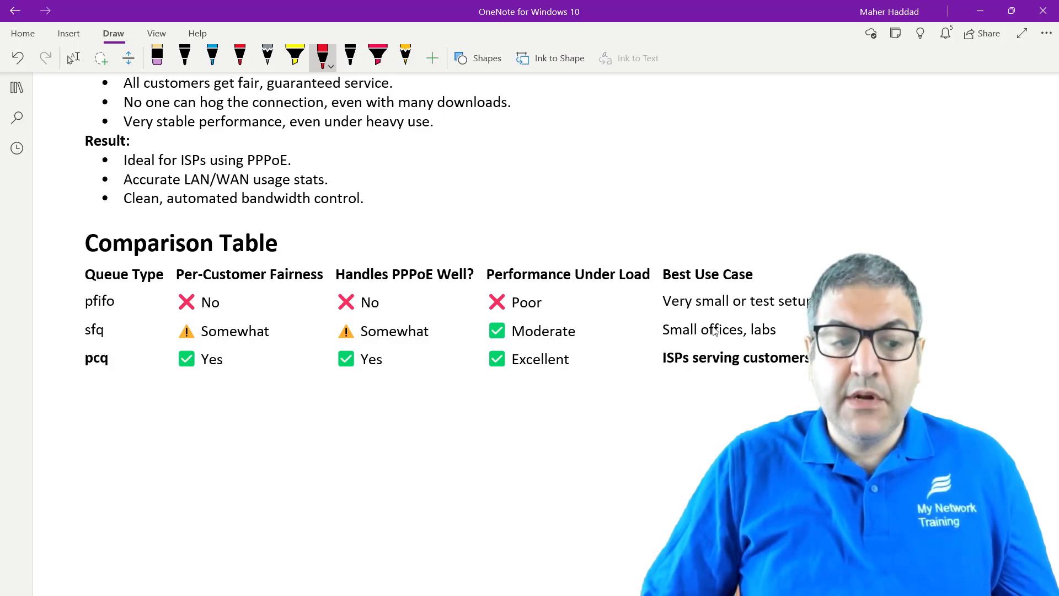
{"action": "mouse_move", "coordinate": [719, 379]}
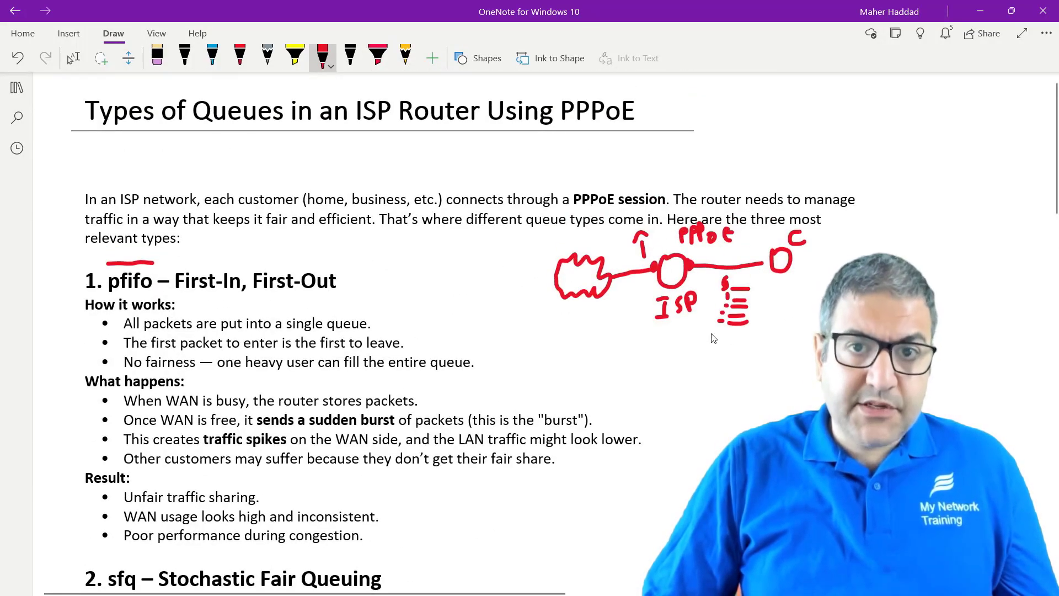
Open the Navigation pane listing the notebook's pages
{"action": "left_click", "coordinate": [16, 87]}
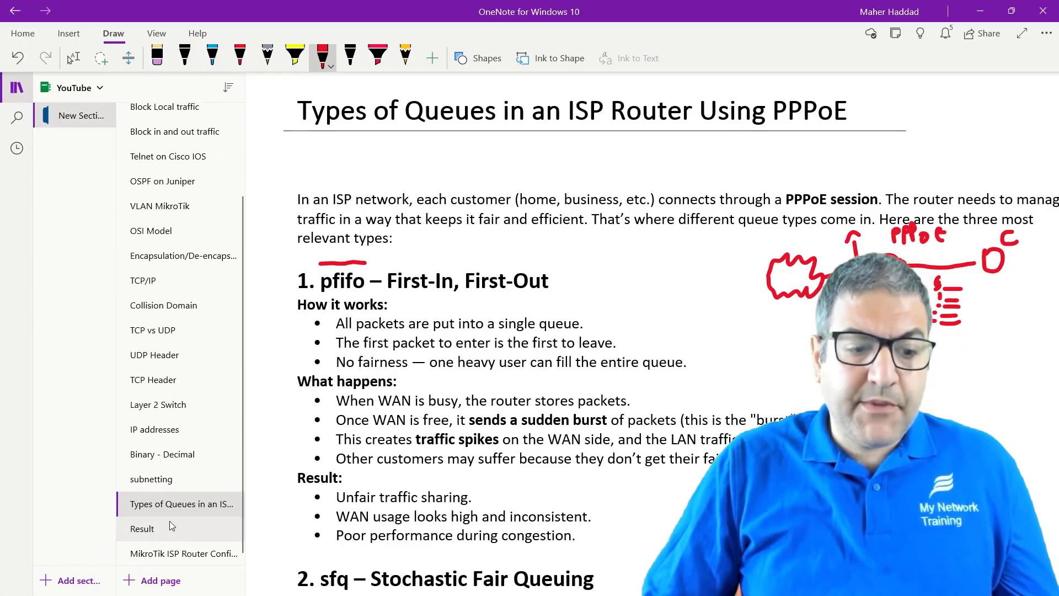
Open the Result page, select '100% identical', and scroll to the reasons table
{"action": "left_click", "coordinate": [142, 528]}
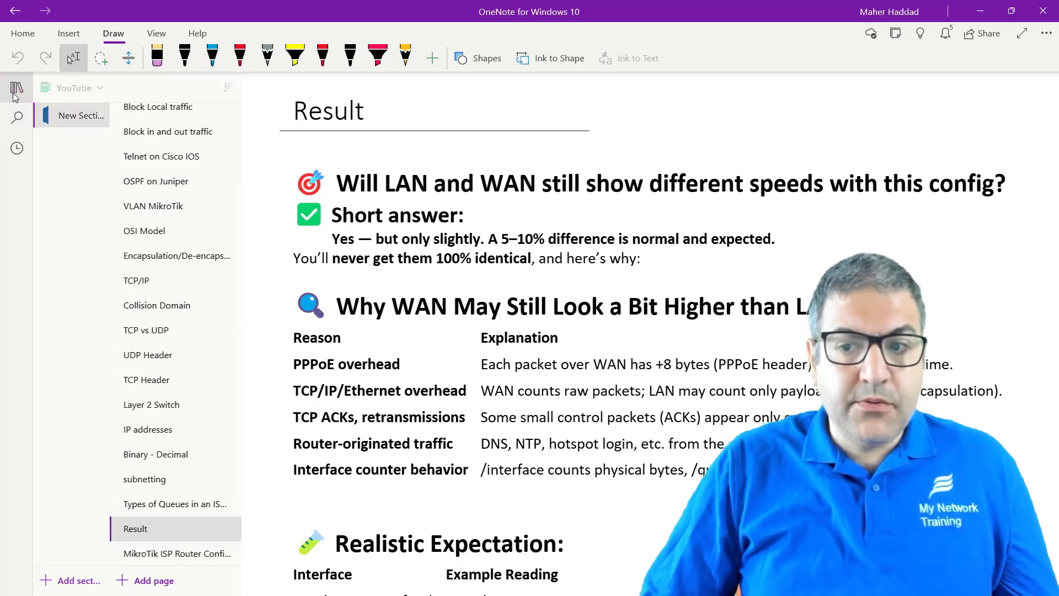
{"action": "scroll", "scroll_direction": "down", "scroll_amount": 3}
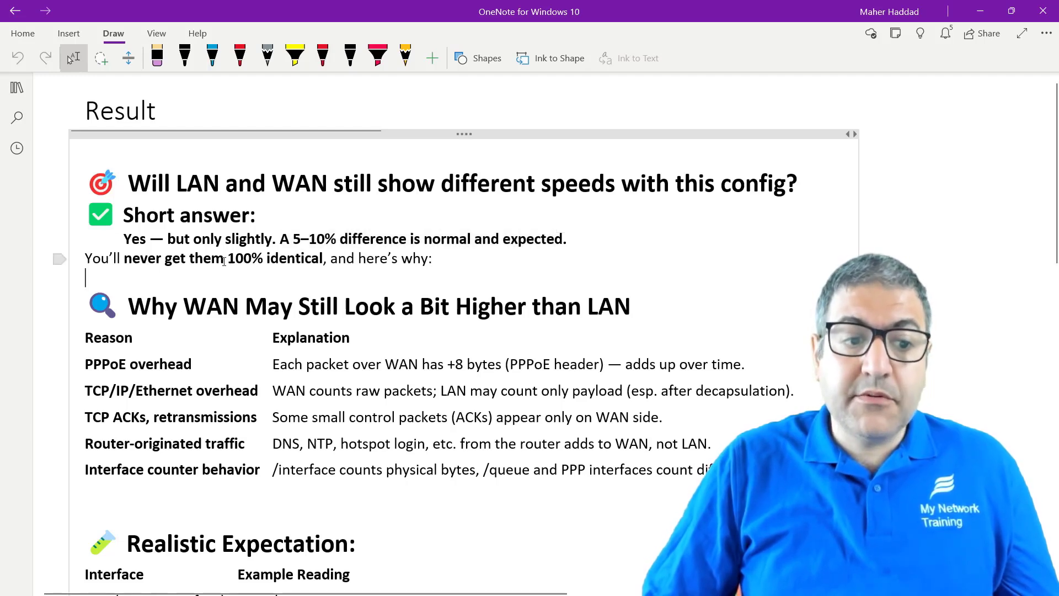
{"action": "double_click", "coordinate": [276, 258]}
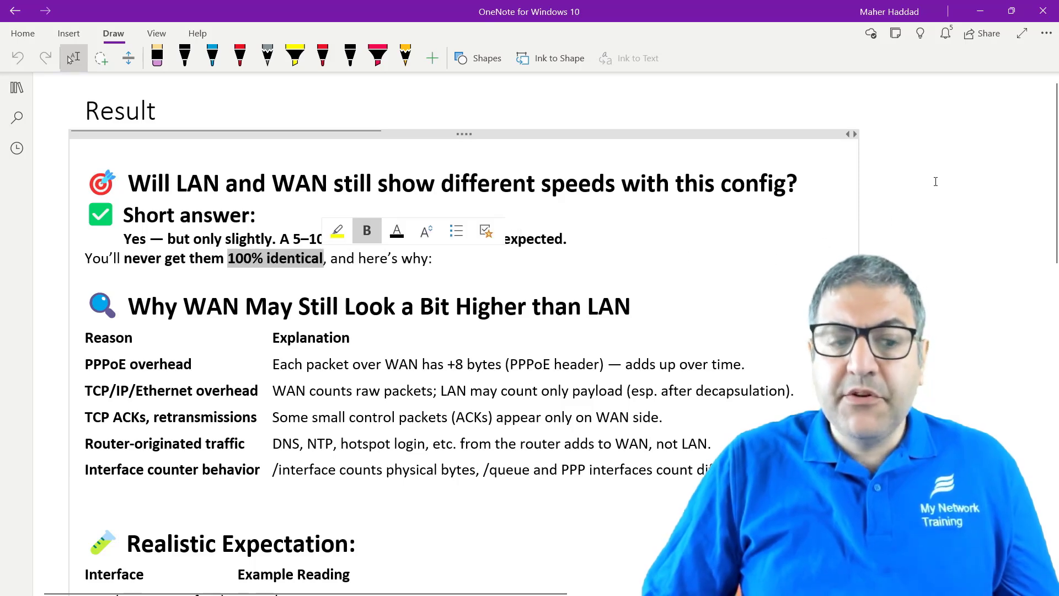
{"action": "scroll", "scroll_direction": "down", "scroll_amount": 3}
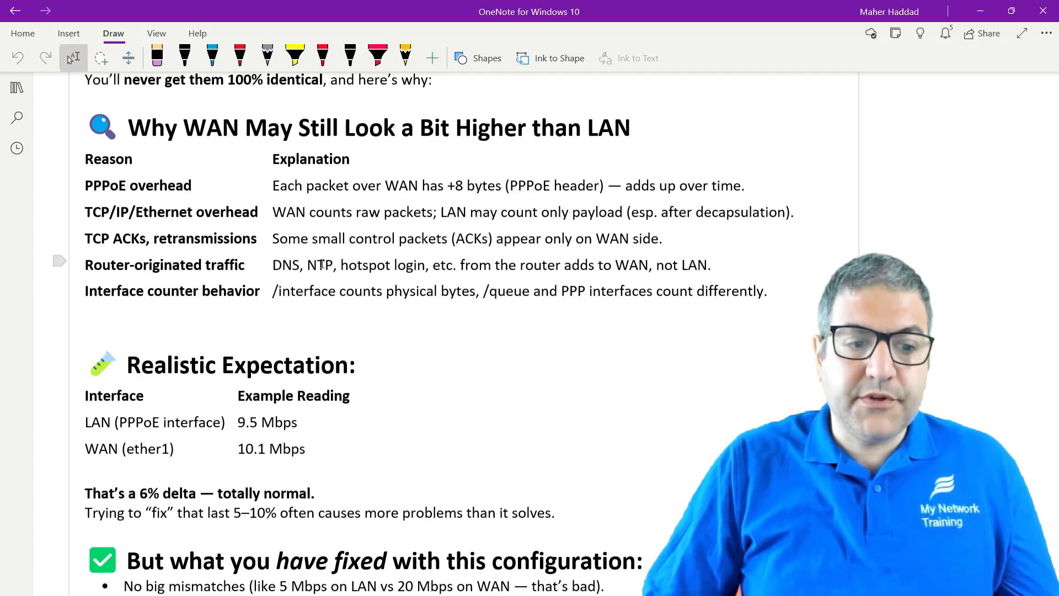
Scroll the Result page down to its Conclusion, then open the navigation pane
{"action": "scroll", "scroll_direction": "down", "scroll_amount": 3}
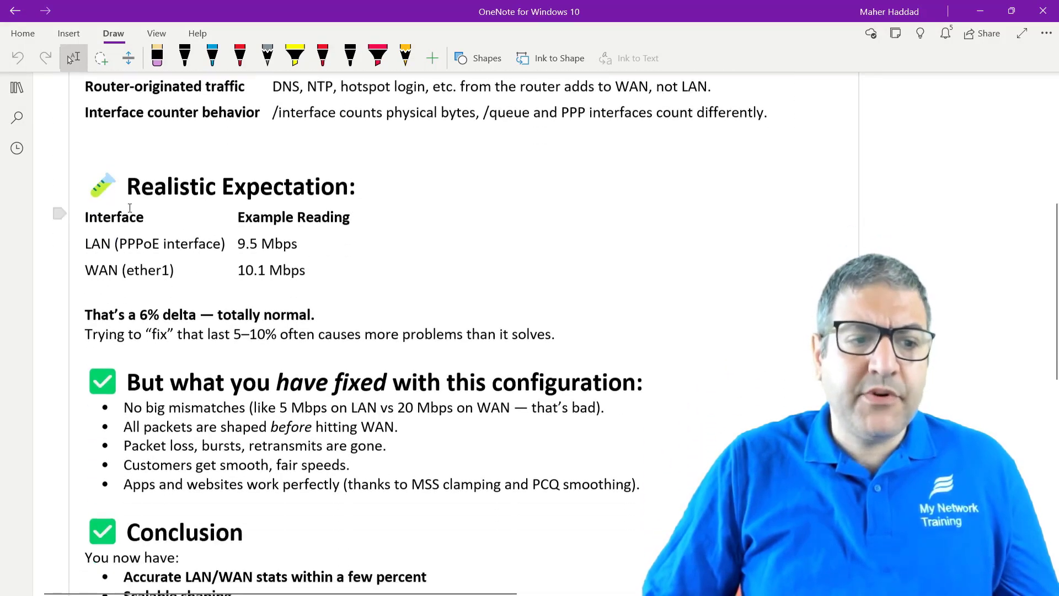
{"action": "scroll", "scroll_direction": "down", "scroll_amount": 3}
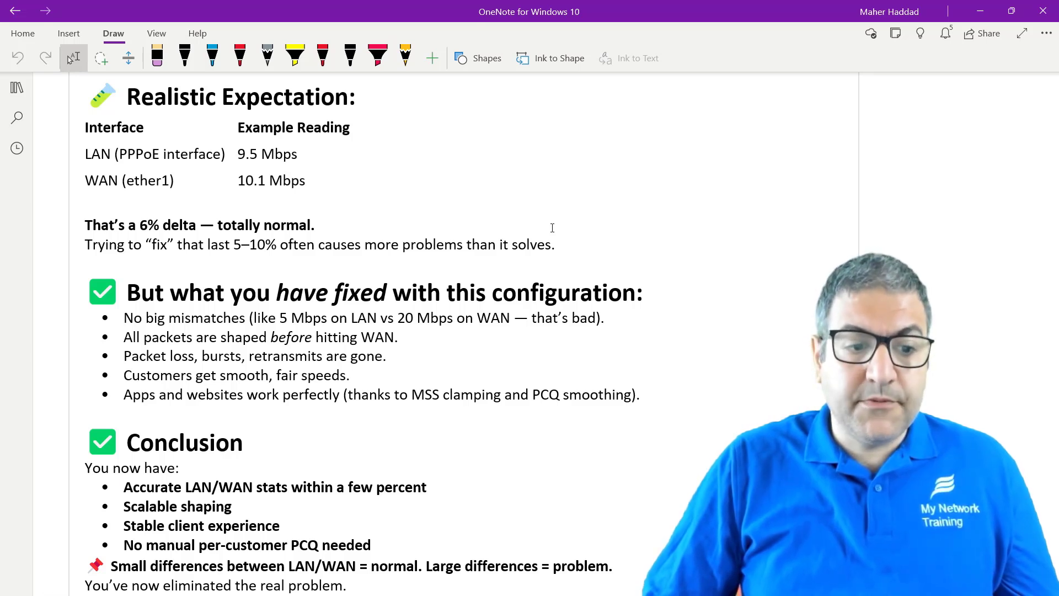
{"action": "scroll", "scroll_direction": "down", "scroll_amount": 3}
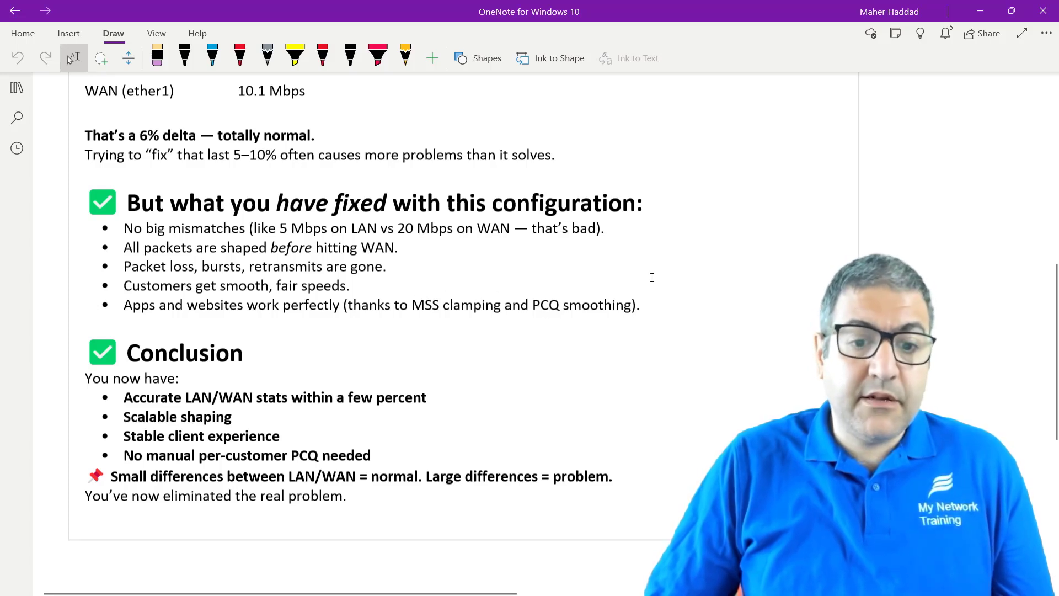
{"action": "scroll", "scroll_direction": "down", "scroll_amount": 3}
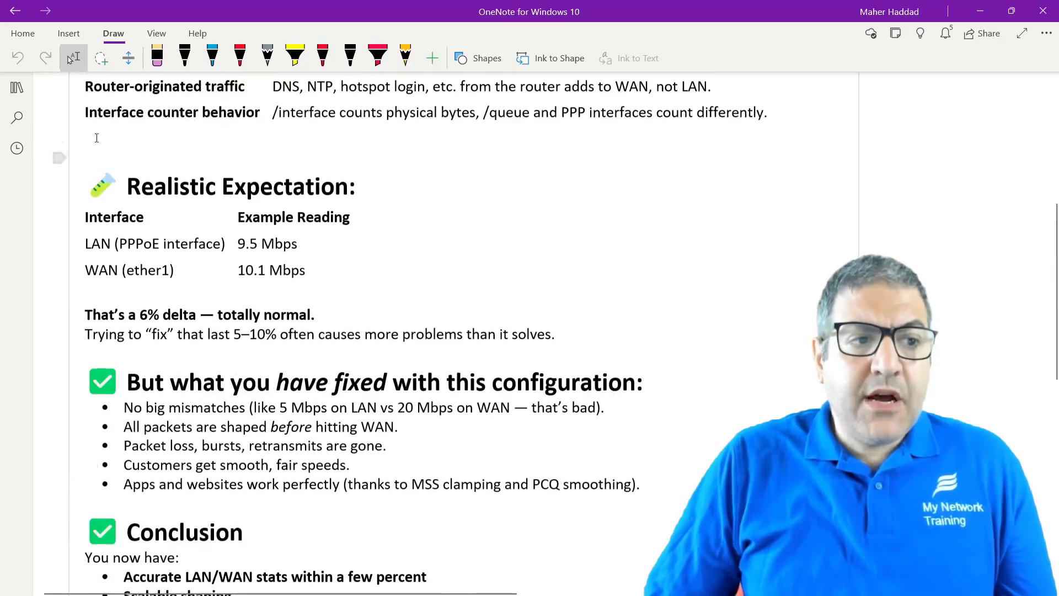
{"action": "left_click", "coordinate": [16, 87]}
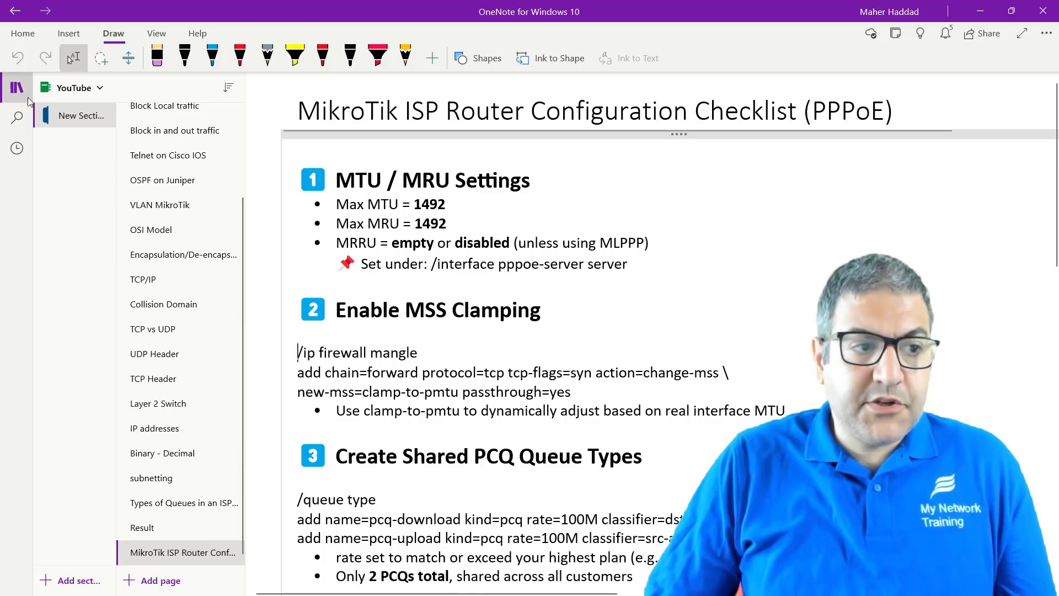
{"action": "left_click", "coordinate": [16, 87]}
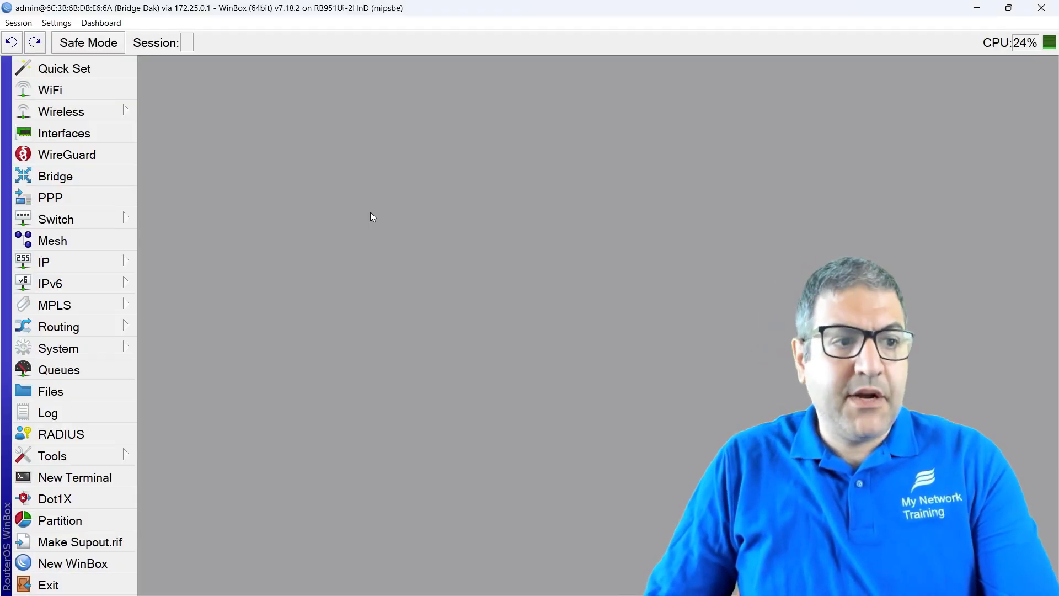
{"action": "mouse_move", "coordinate": [105, 187]}
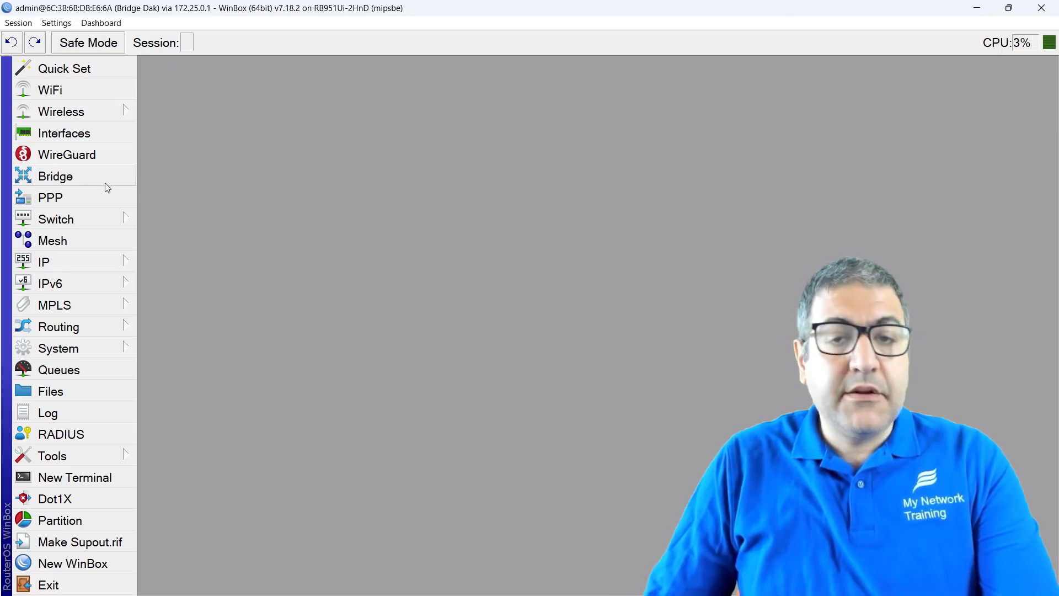
{"action": "mouse_move", "coordinate": [115, 127]}
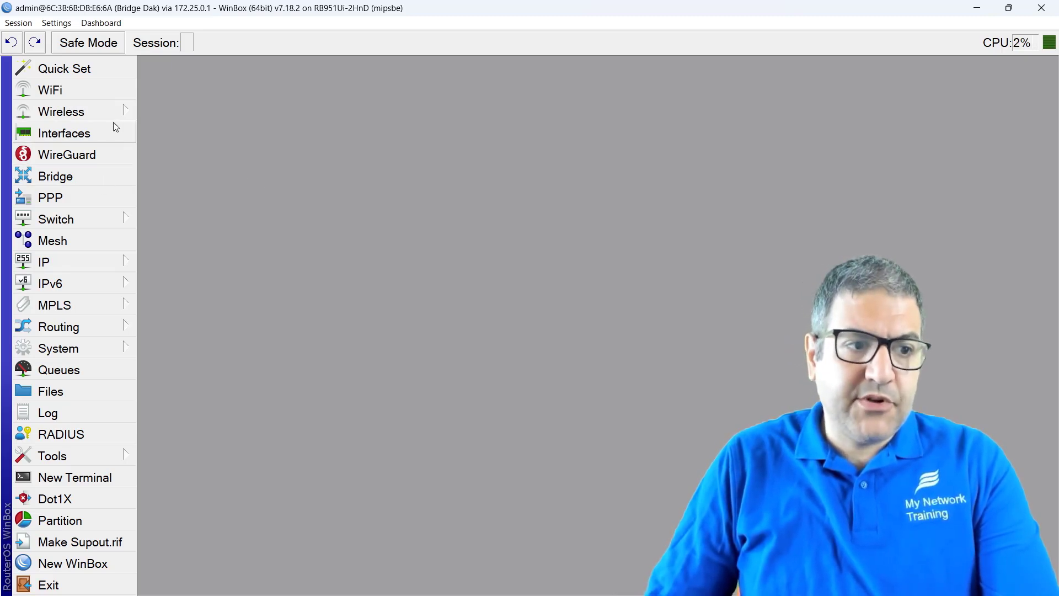
Confirm the PPPoE service1 server's 1492 MTU/MRU in PPP, then switch to OneNote
{"action": "left_click", "coordinate": [50, 196]}
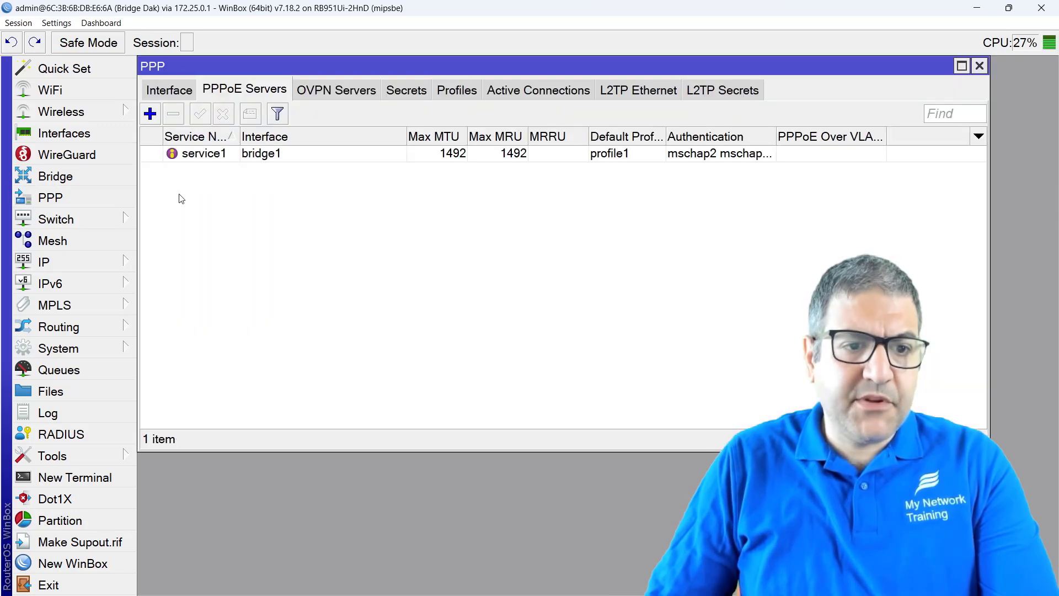
{"action": "left_click", "coordinate": [169, 90]}
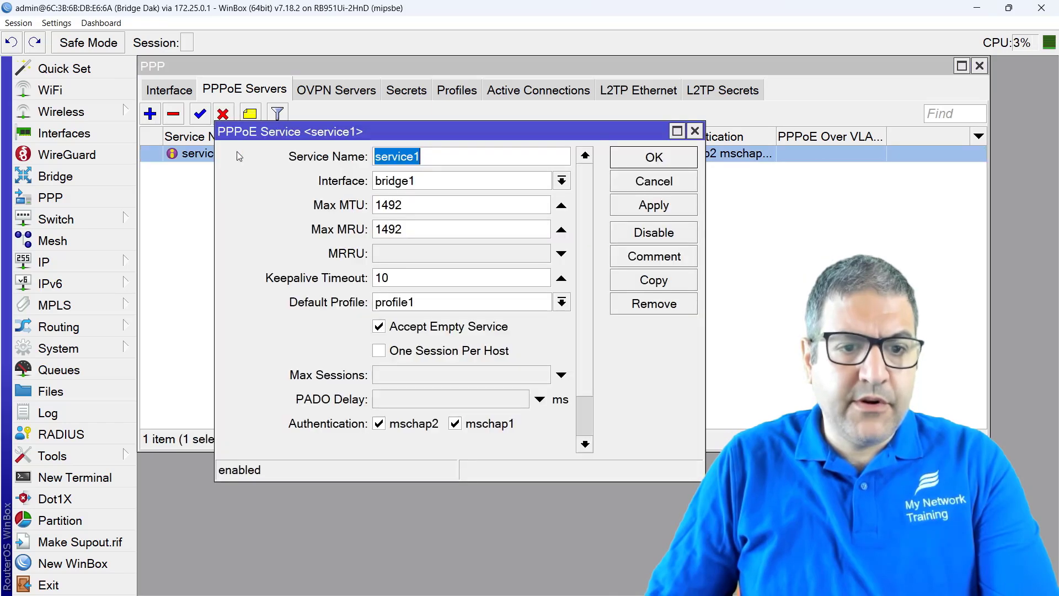
{"action": "left_click", "coordinate": [461, 204]}
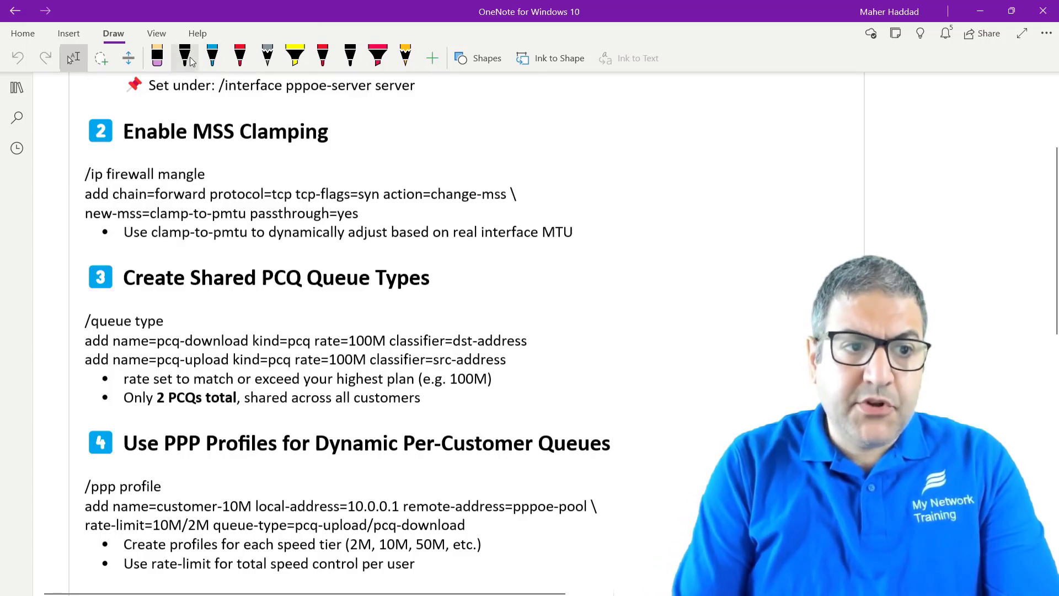
Handwrite 1492 − 20 − 20 beside the MSS notes and start the result below
{"action": "left_click", "coordinate": [184, 58]}
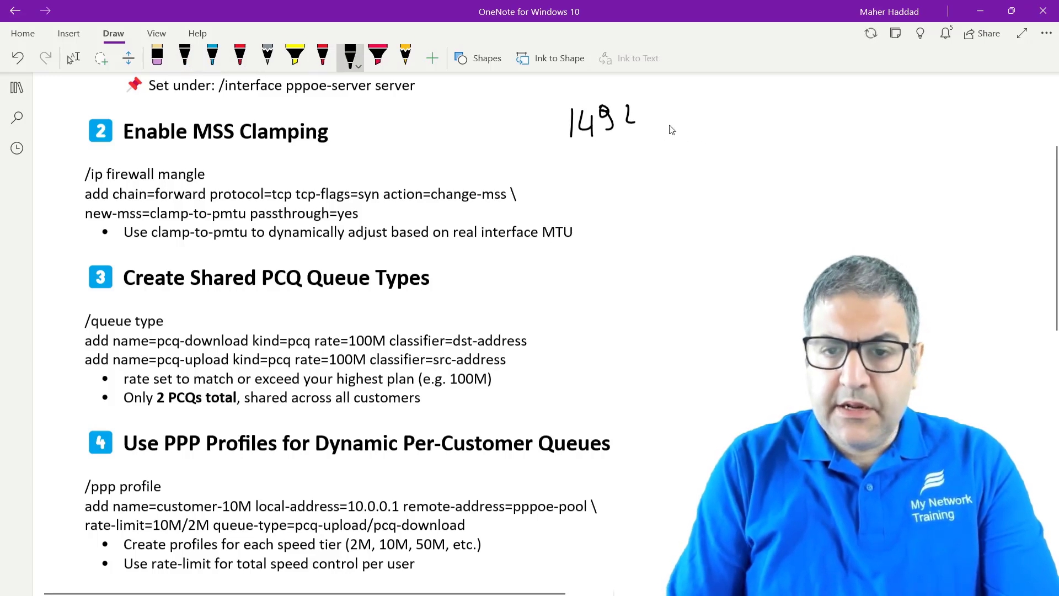
{"action": "left_click_drag", "start_coordinate": [652, 119], "coordinate": [702, 125]}
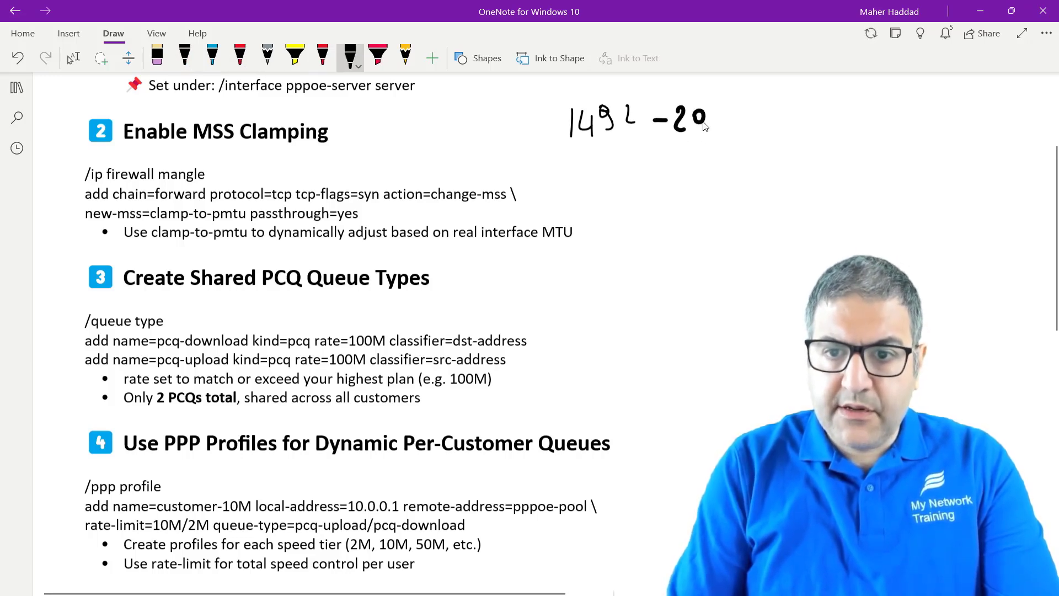
{"action": "left_click_drag", "start_coordinate": [719, 117], "coordinate": [729, 117]}
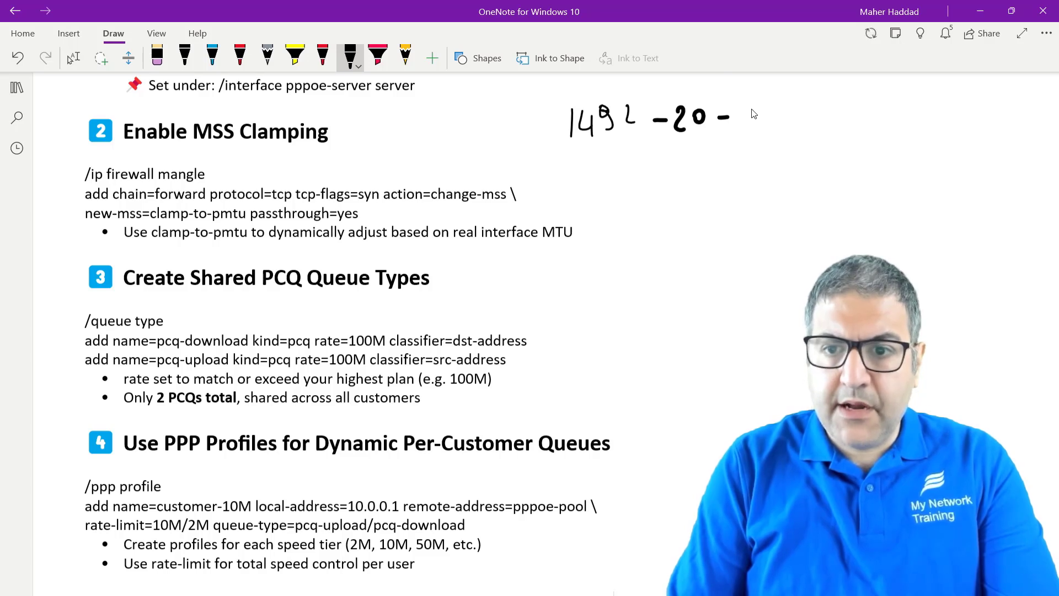
{"action": "left_click_drag", "start_coordinate": [733, 118], "coordinate": [773, 121]}
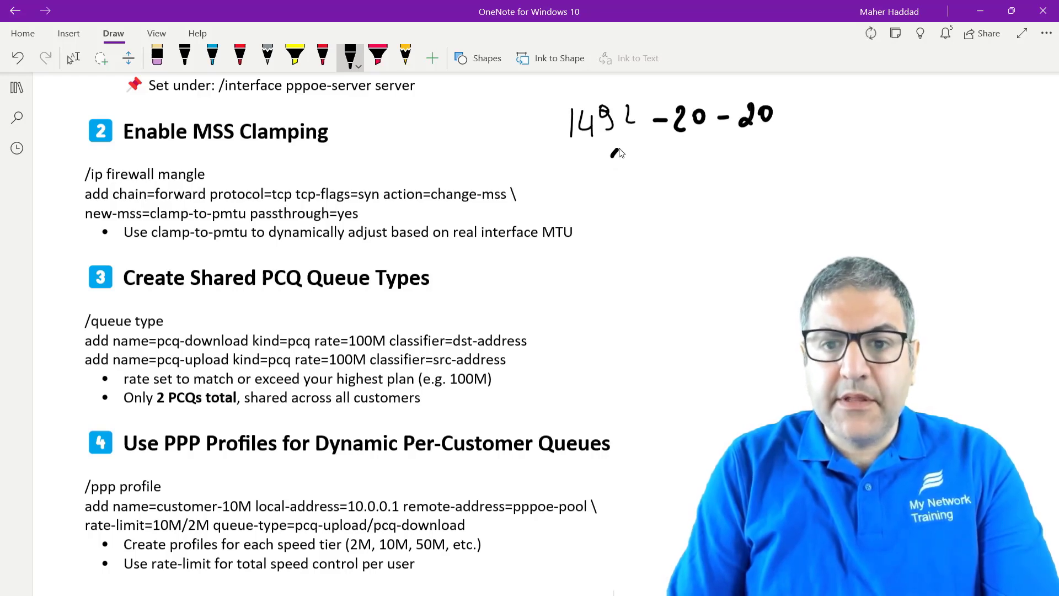
{"action": "left_click_drag", "start_coordinate": [611, 143], "coordinate": [716, 141]}
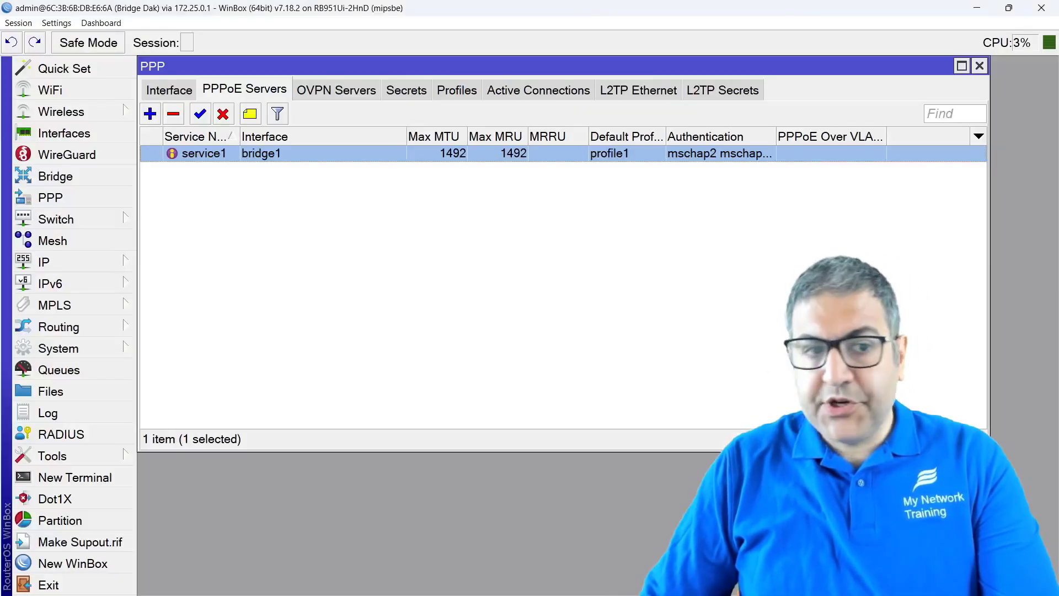
Review mangle rule 0's General, Advanced and Action tabs (clamp MSS to PMTU), then close it
{"action": "left_click", "coordinate": [43, 261]}
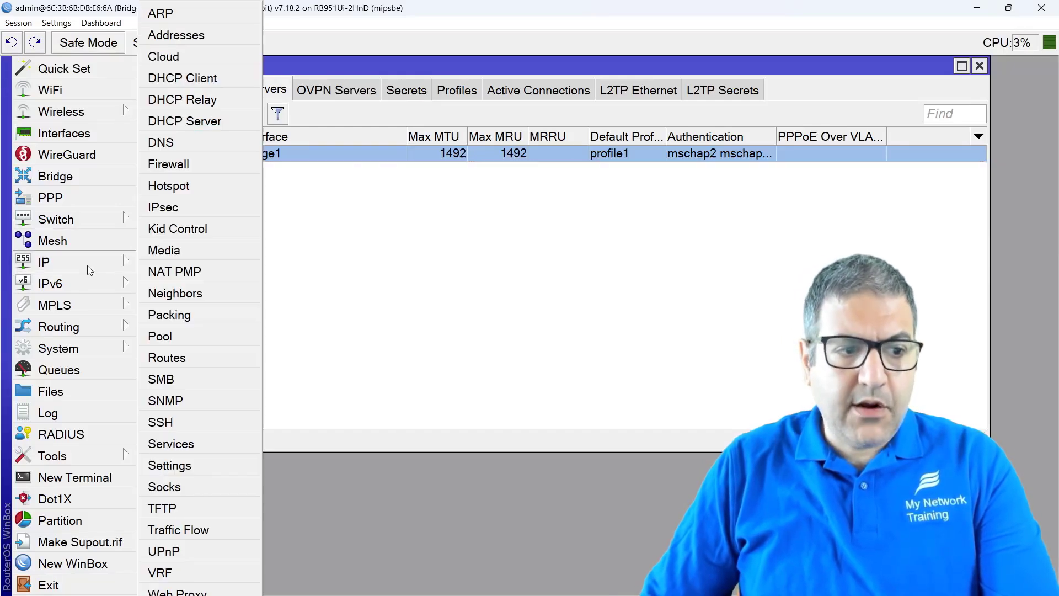
{"action": "left_click", "coordinate": [168, 164]}
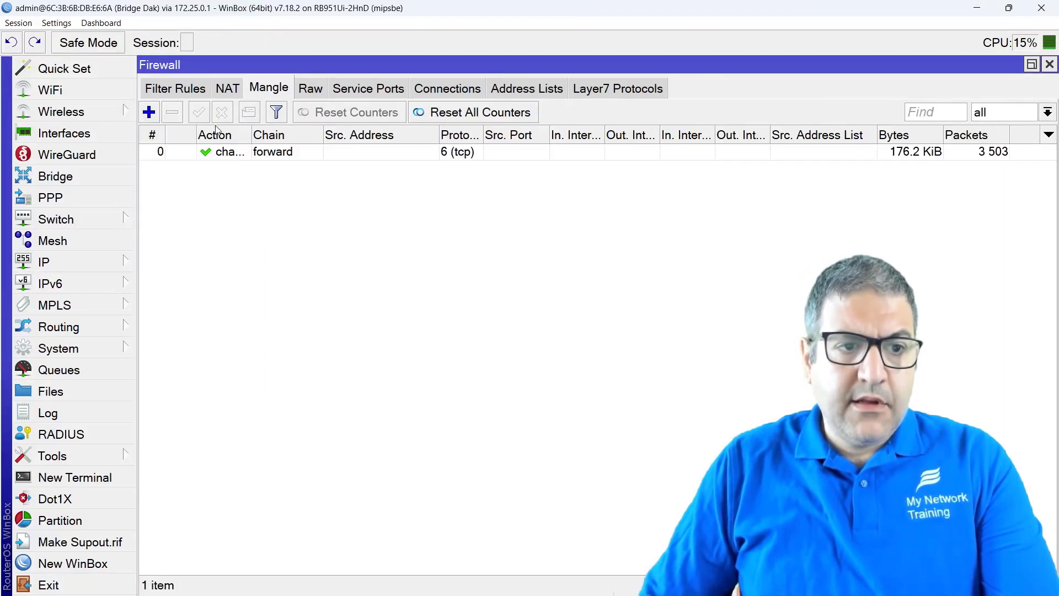
{"action": "double_click", "coordinate": [230, 151]}
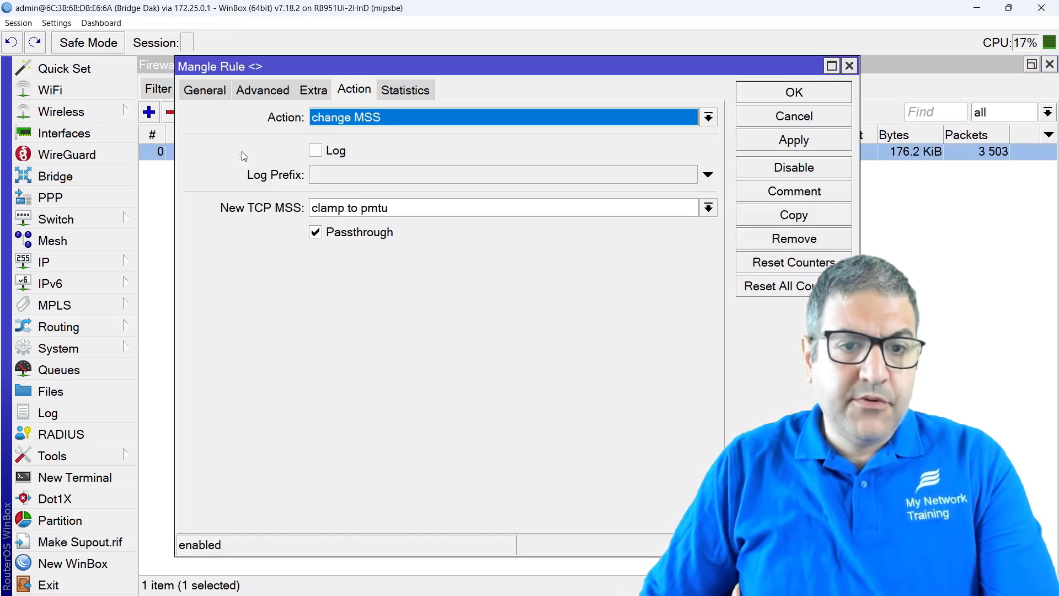
{"action": "left_click", "coordinate": [204, 90]}
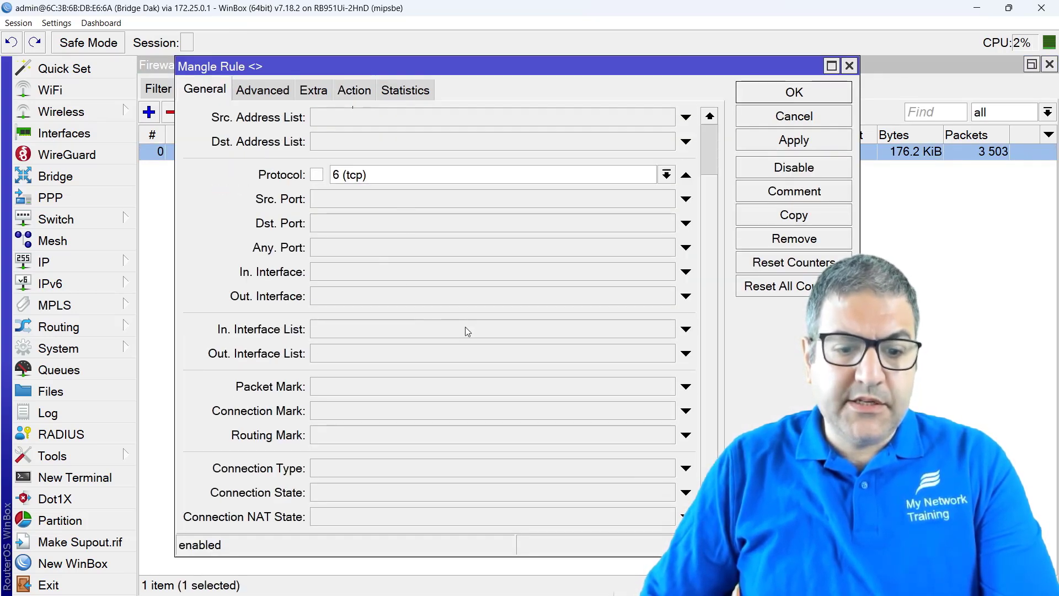
{"action": "left_click", "coordinate": [262, 90]}
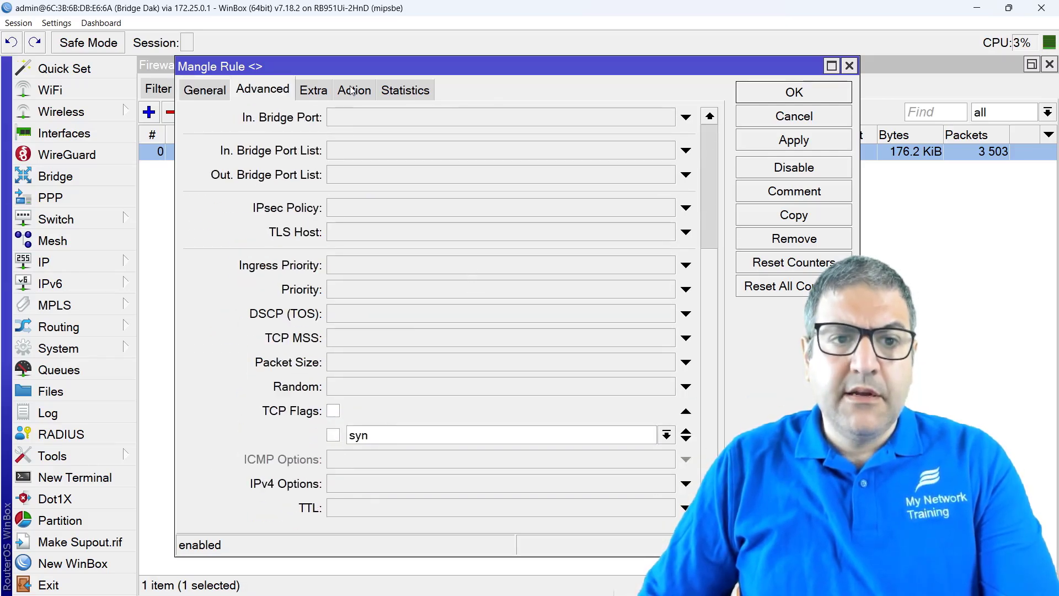
{"action": "left_click", "coordinate": [353, 90]}
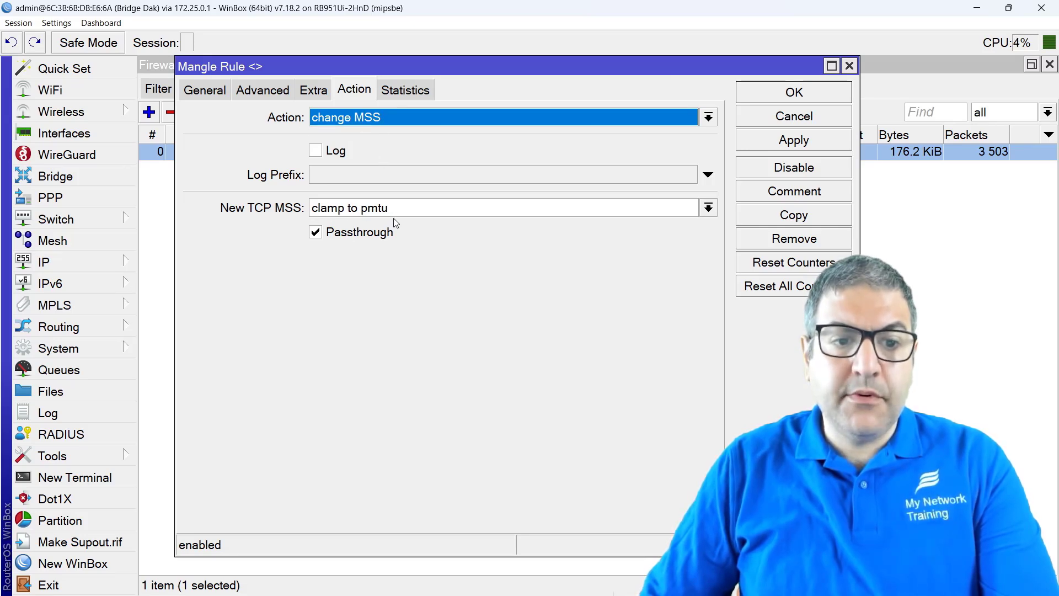
{"action": "mouse_move", "coordinate": [394, 297]}
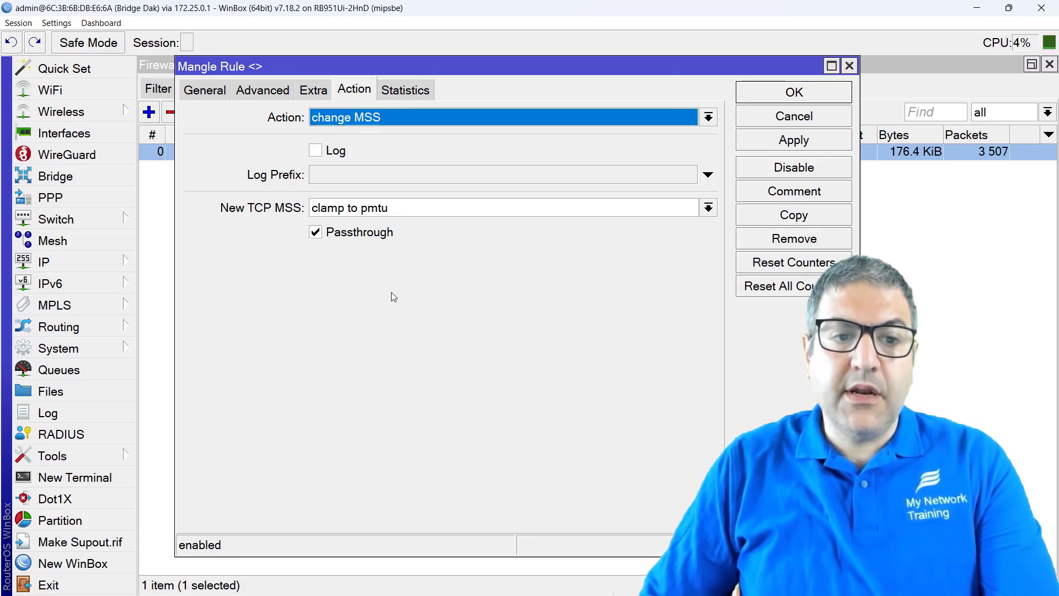
{"action": "left_click", "coordinate": [204, 90]}
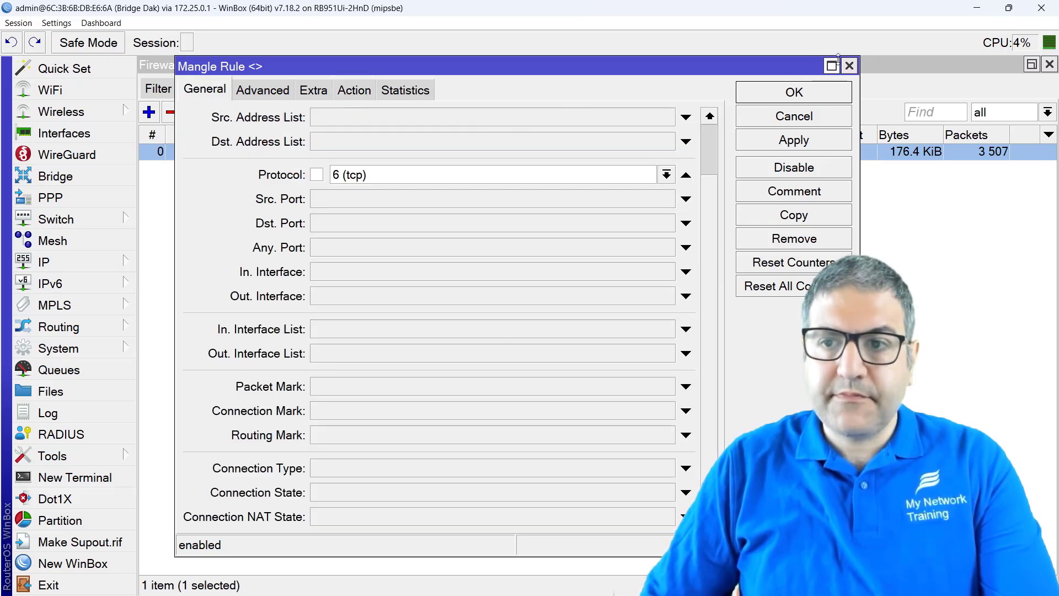
{"action": "left_click", "coordinate": [849, 65]}
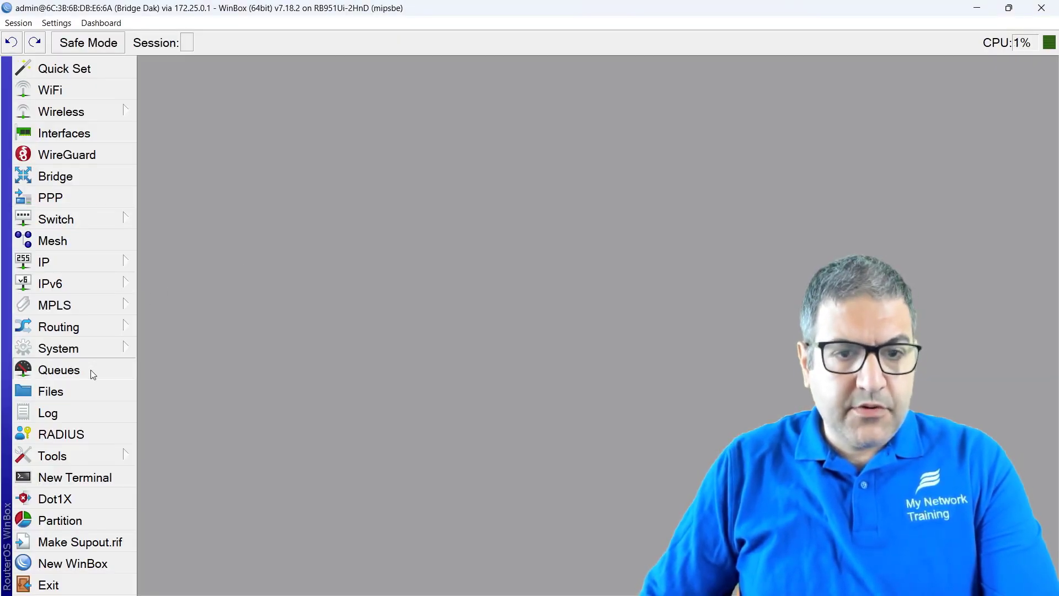
Show the Queue Types list and select PCQ-upload and pcq-download-default
{"action": "left_click", "coordinate": [59, 369]}
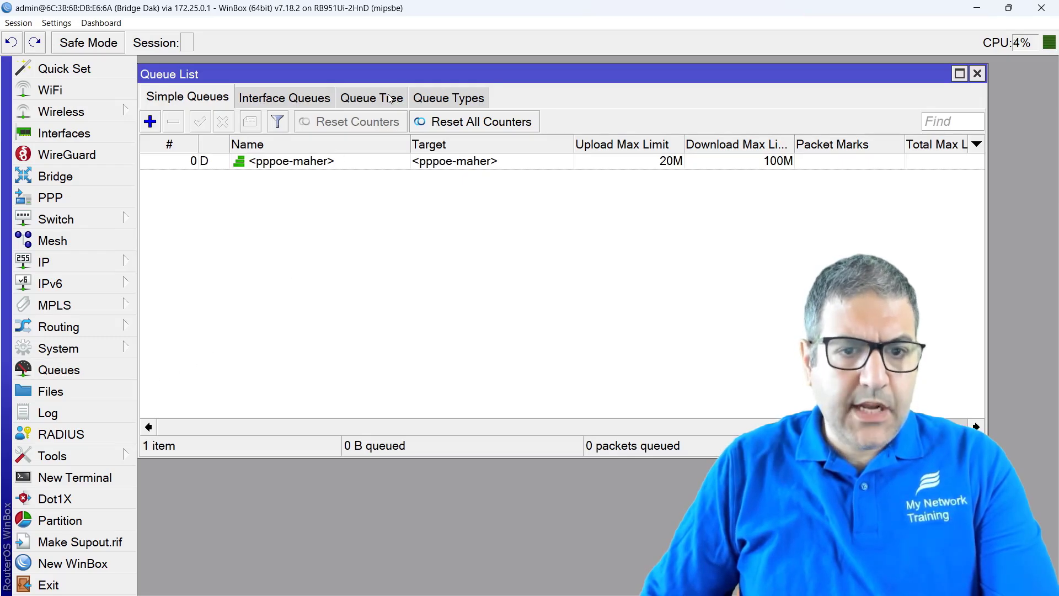
{"action": "left_click", "coordinate": [448, 99]}
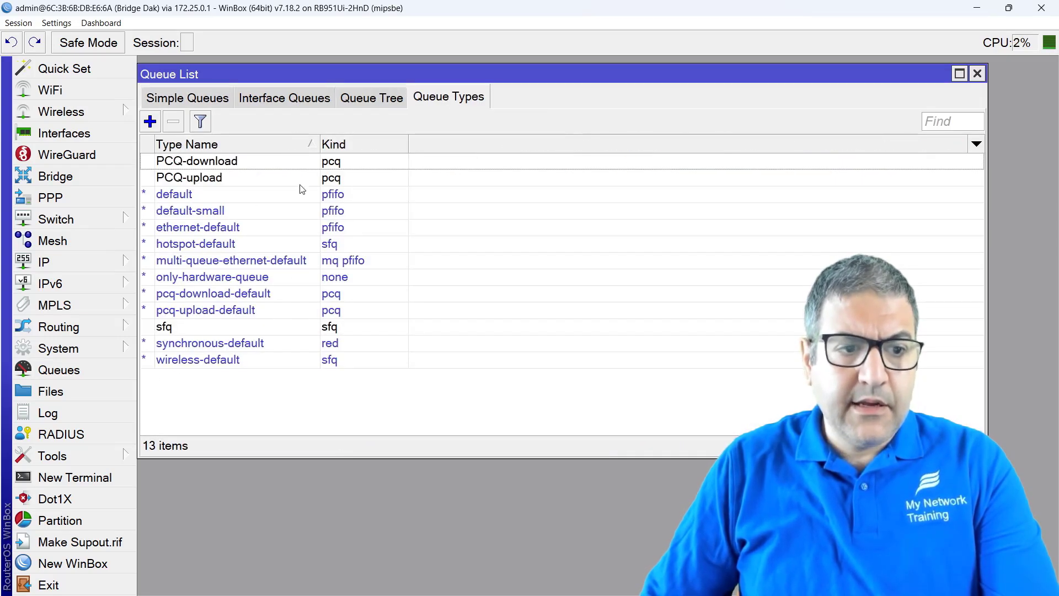
{"action": "left_click", "coordinate": [197, 160]}
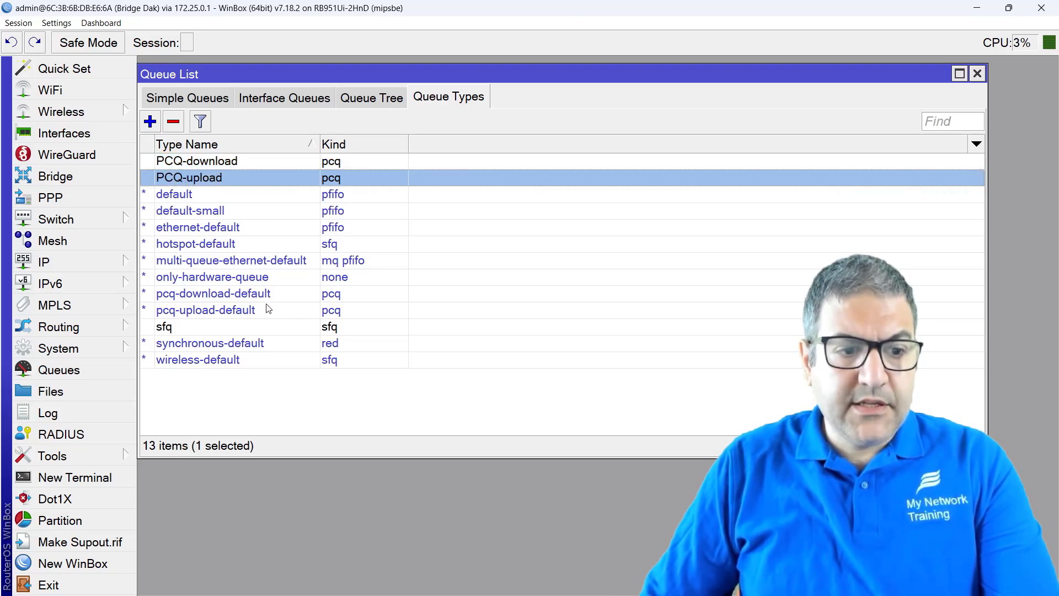
{"action": "left_click", "coordinate": [213, 292]}
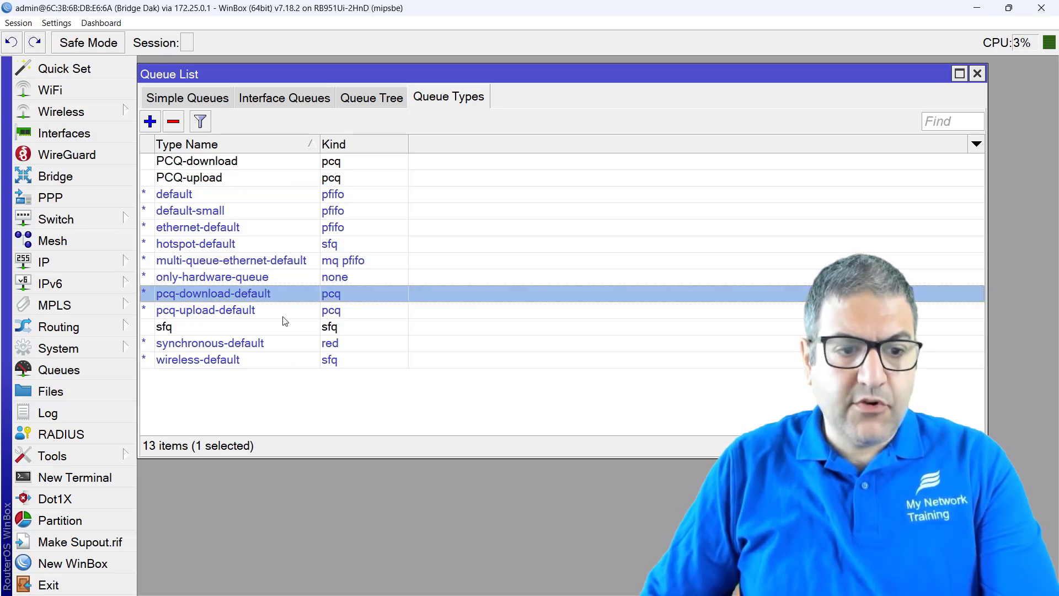
{"action": "double_click", "coordinate": [213, 293]}
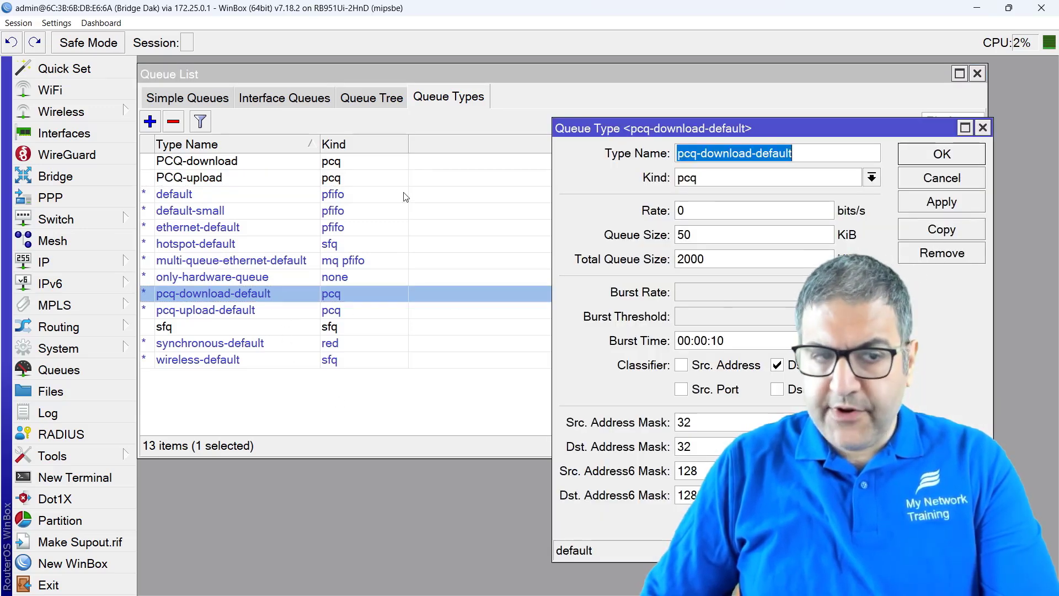
{"action": "mouse_move", "coordinate": [237, 167]}
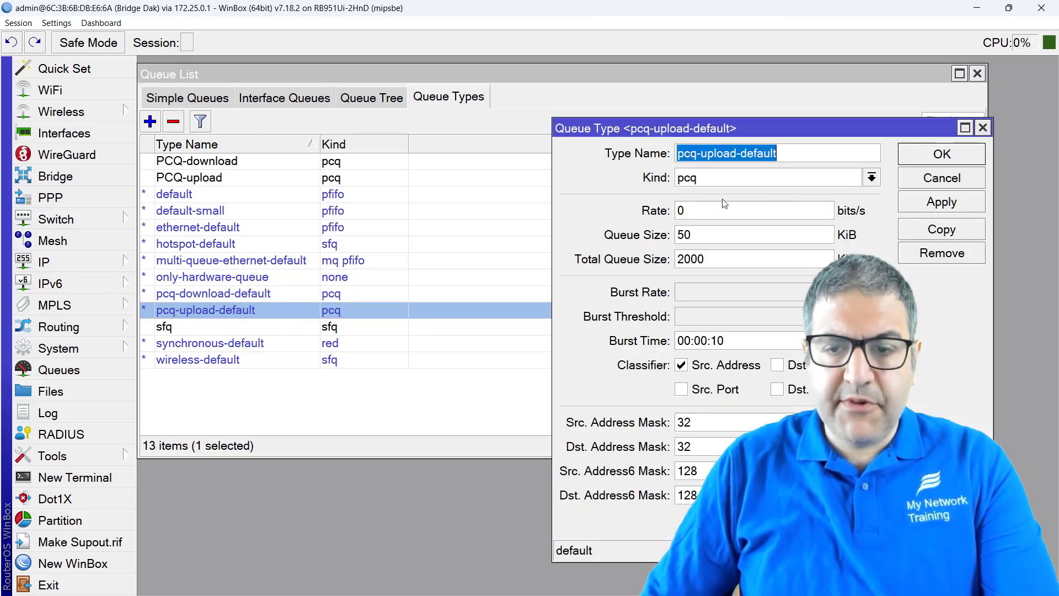
{"action": "left_click", "coordinate": [941, 177]}
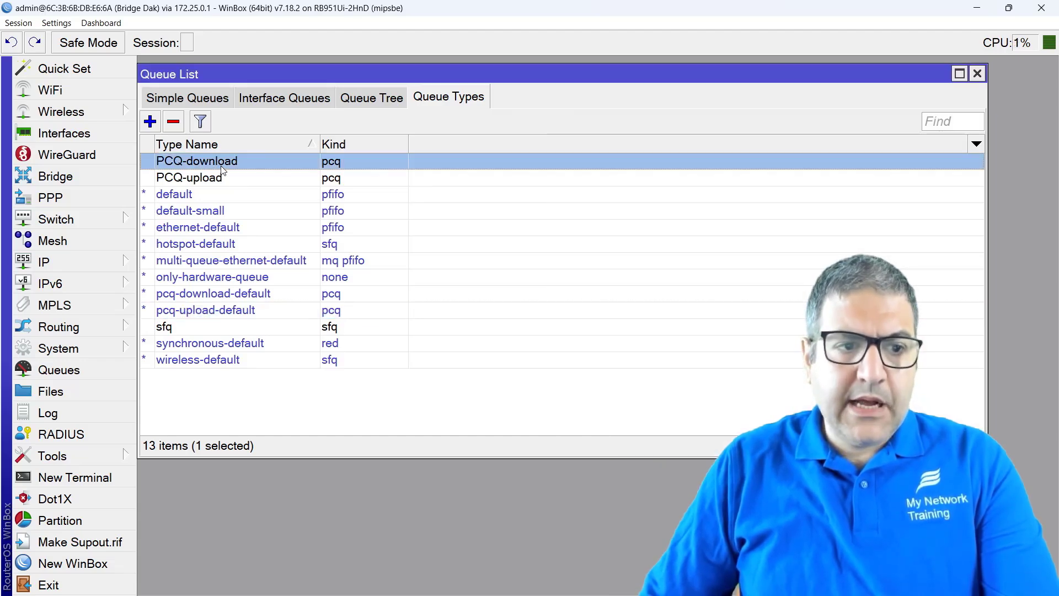
Inspect the custom PCQ-download queue type (100M rate) and PCQ-upload type (20M rate)
{"action": "double_click", "coordinate": [196, 160]}
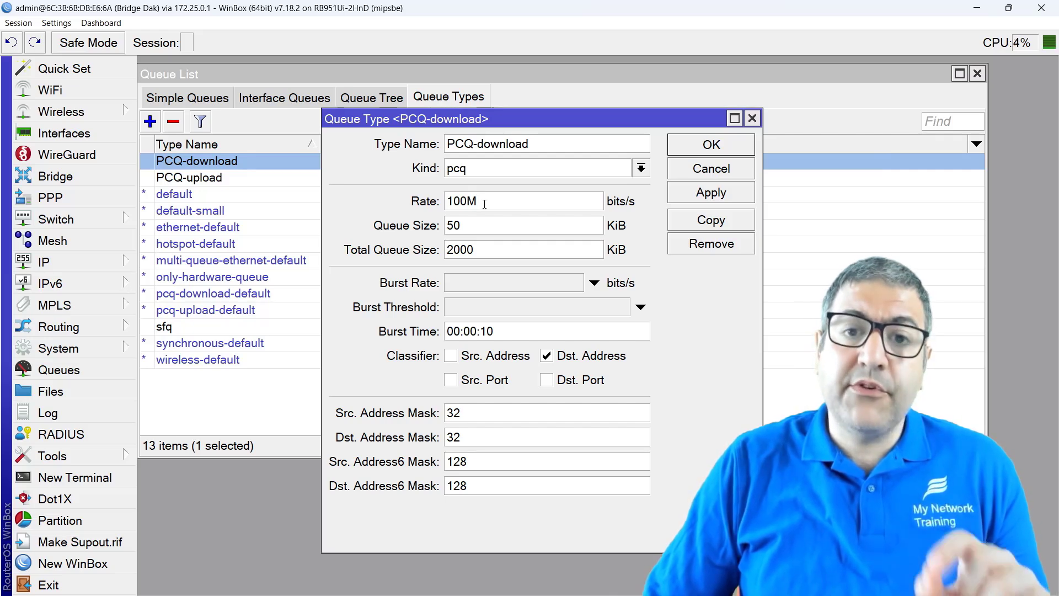
{"action": "double_click", "coordinate": [462, 201]}
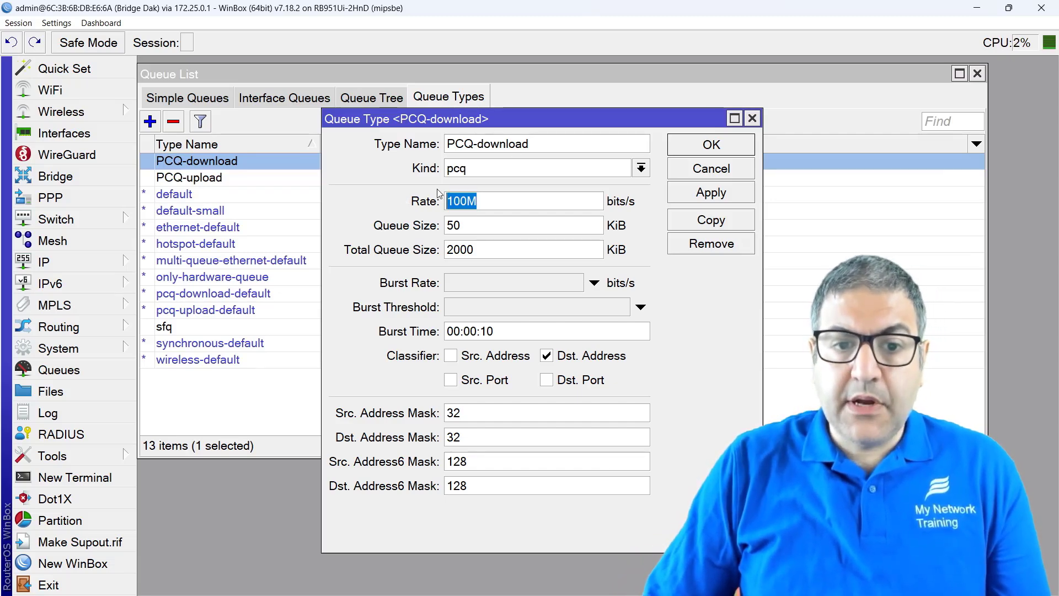
{"action": "left_click", "coordinate": [710, 168]}
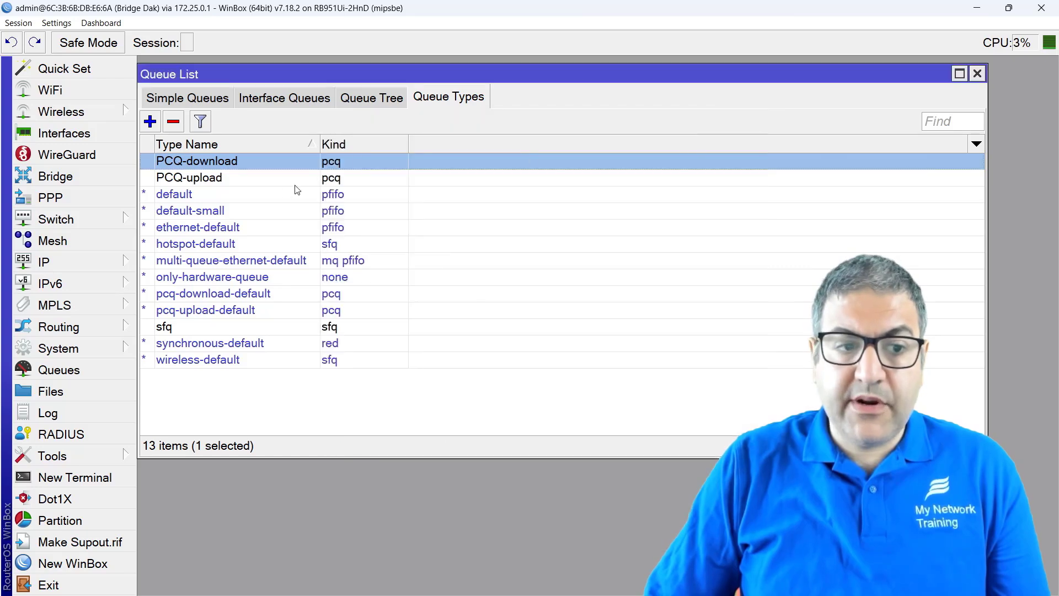
{"action": "double_click", "coordinate": [189, 177]}
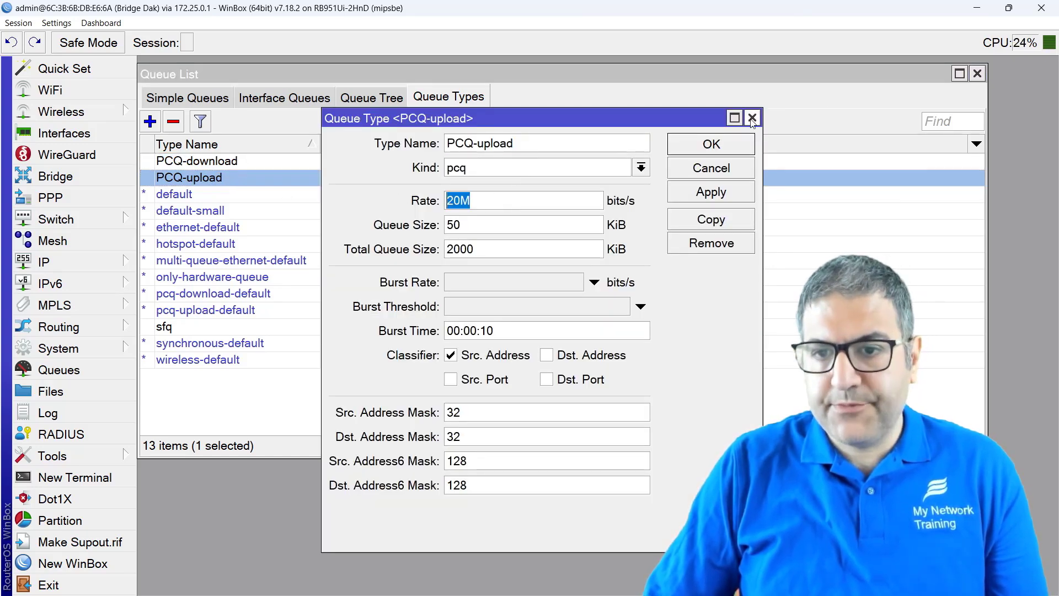
{"action": "left_click", "coordinate": [752, 118]}
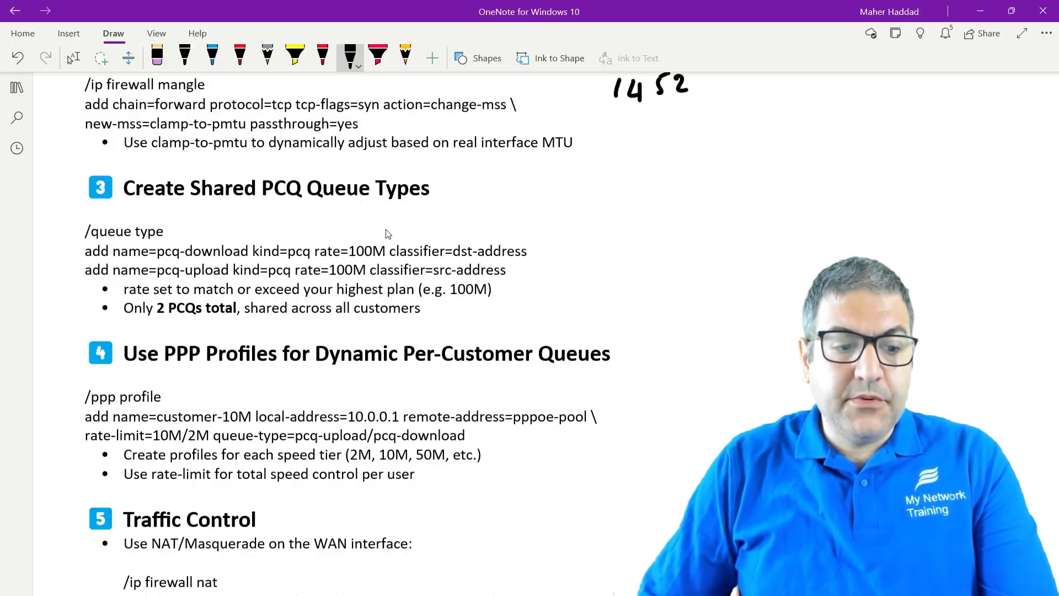
Scroll the OneNote checklist down to section 3, Create Shared PCQ Queue Types
{"action": "scroll", "scroll_direction": "down", "scroll_amount": 3}
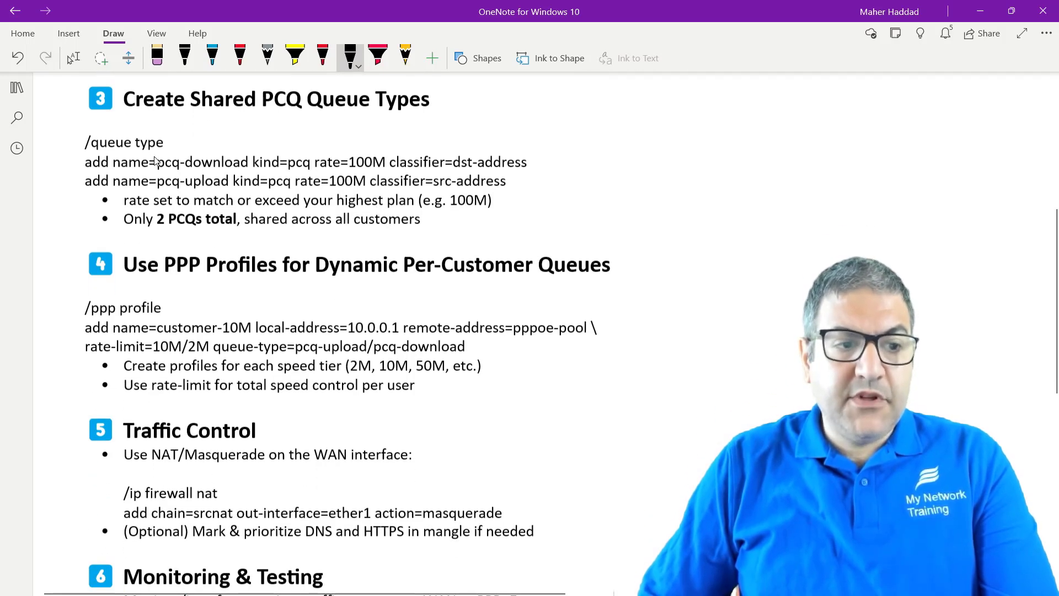
{"action": "scroll", "scroll_direction": "down", "scroll_amount": 3}
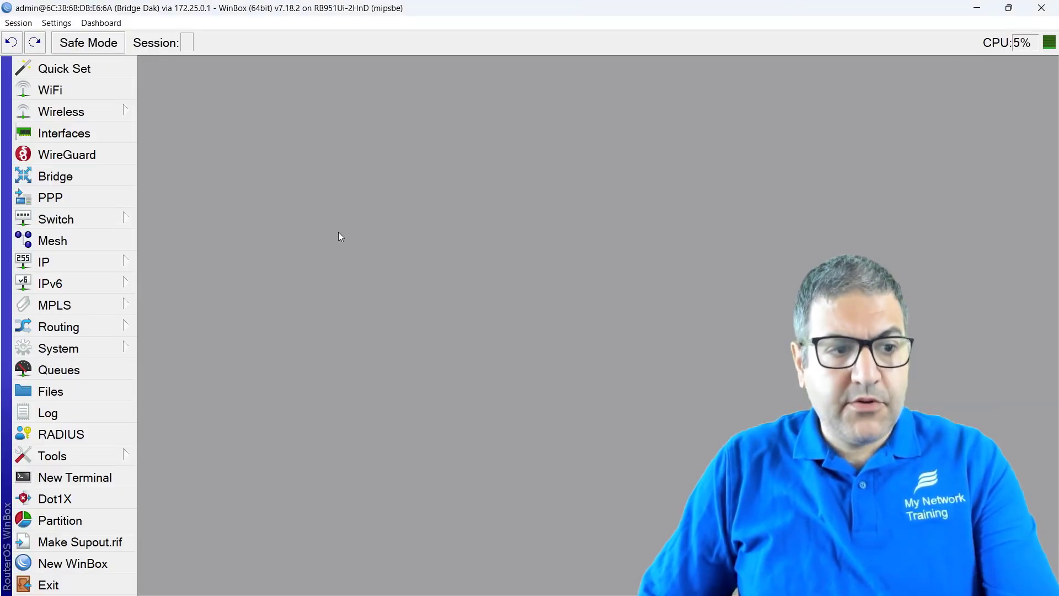
Inspect profile1 in PPP Profiles: local address 192.168.55.1, pool1, 20M/100M rate limit
{"action": "left_click", "coordinate": [59, 370]}
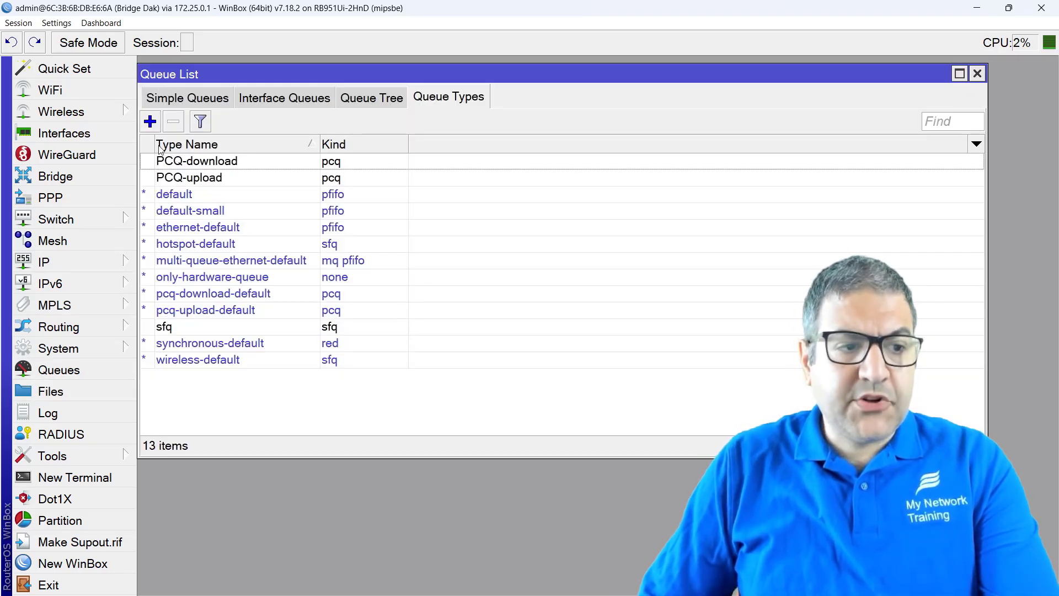
{"action": "left_click", "coordinate": [977, 73]}
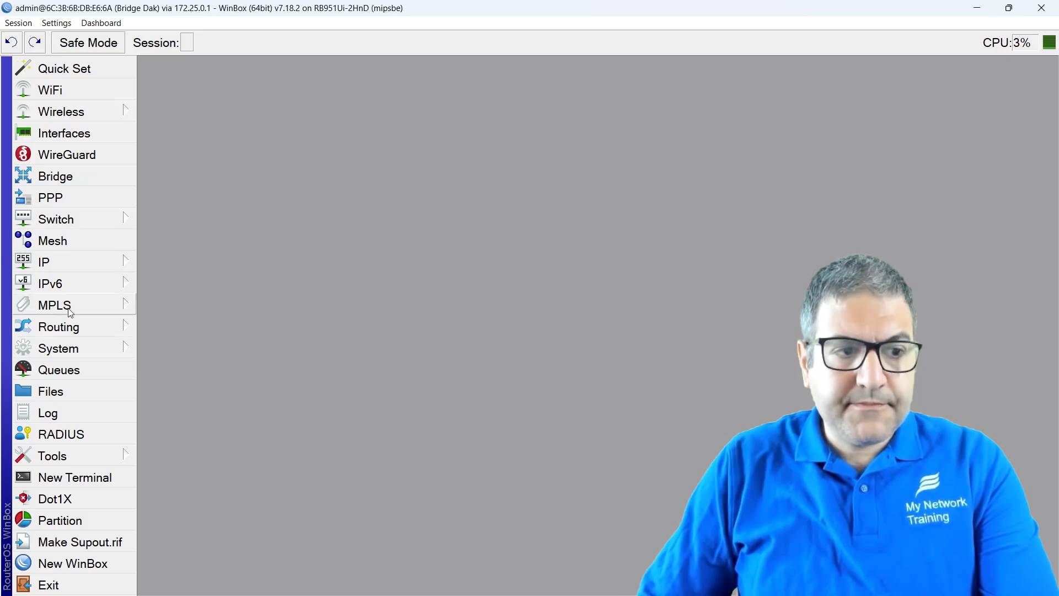
{"action": "left_click", "coordinate": [50, 196]}
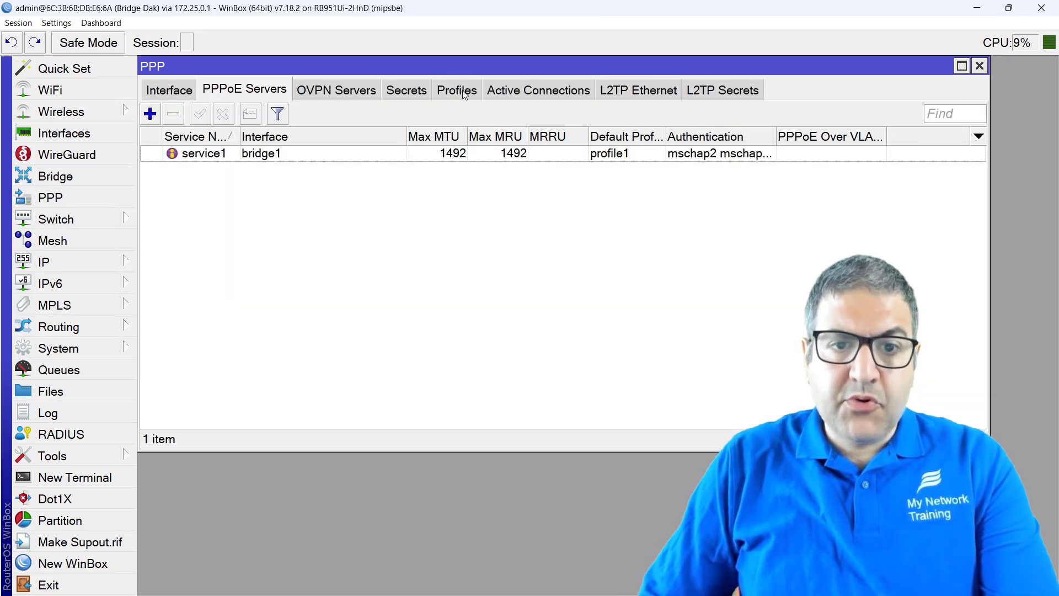
{"action": "left_click", "coordinate": [456, 90]}
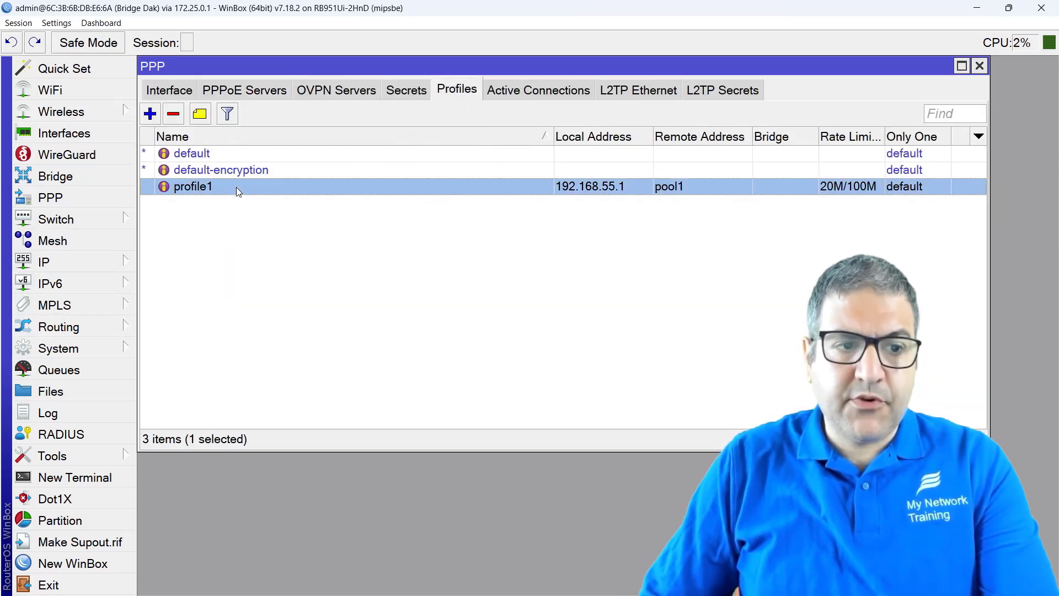
{"action": "double_click", "coordinate": [193, 186]}
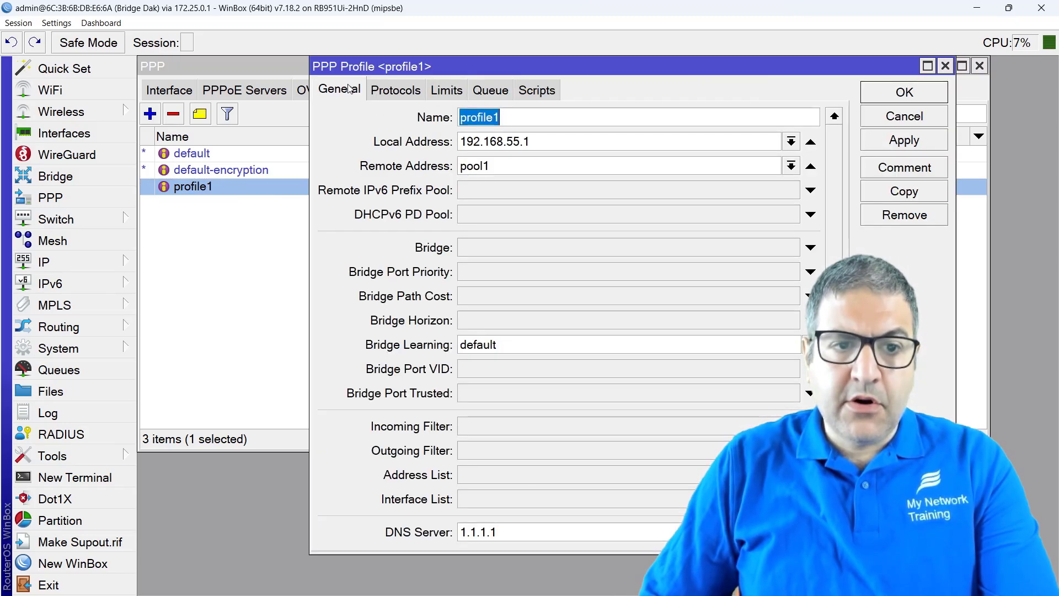
{"action": "mouse_move", "coordinate": [222, 214]}
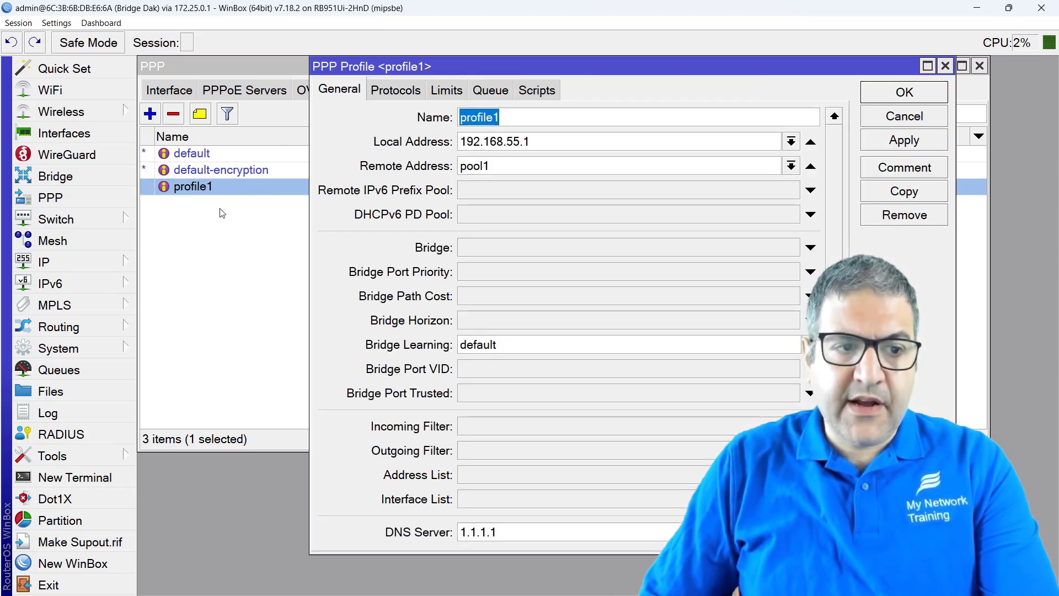
{"action": "left_click", "coordinate": [903, 92]}
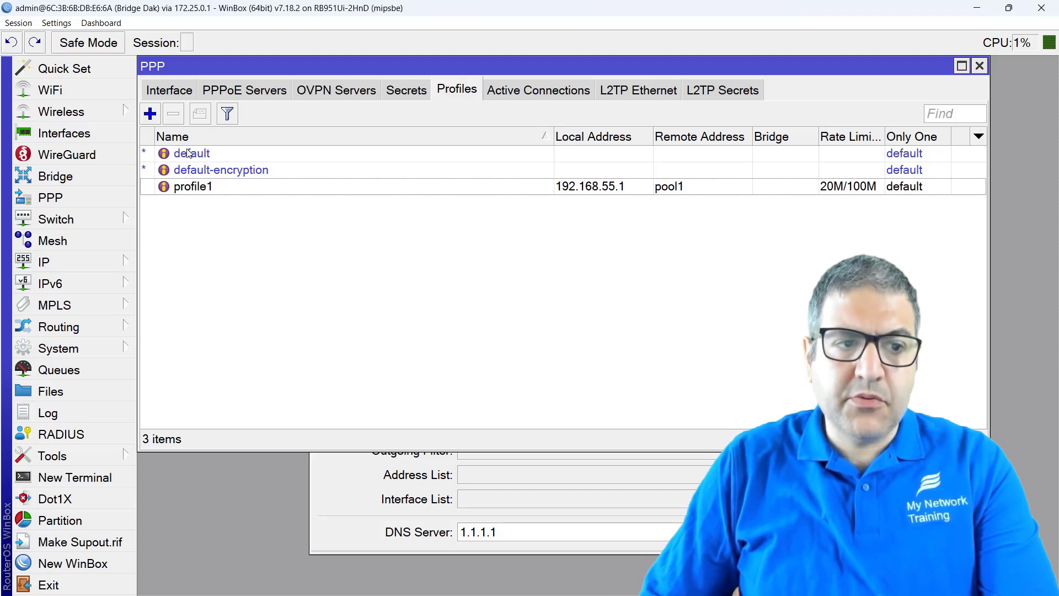
Check the default profile's queue settings and the available PCQ queue types
{"action": "double_click", "coordinate": [191, 153]}
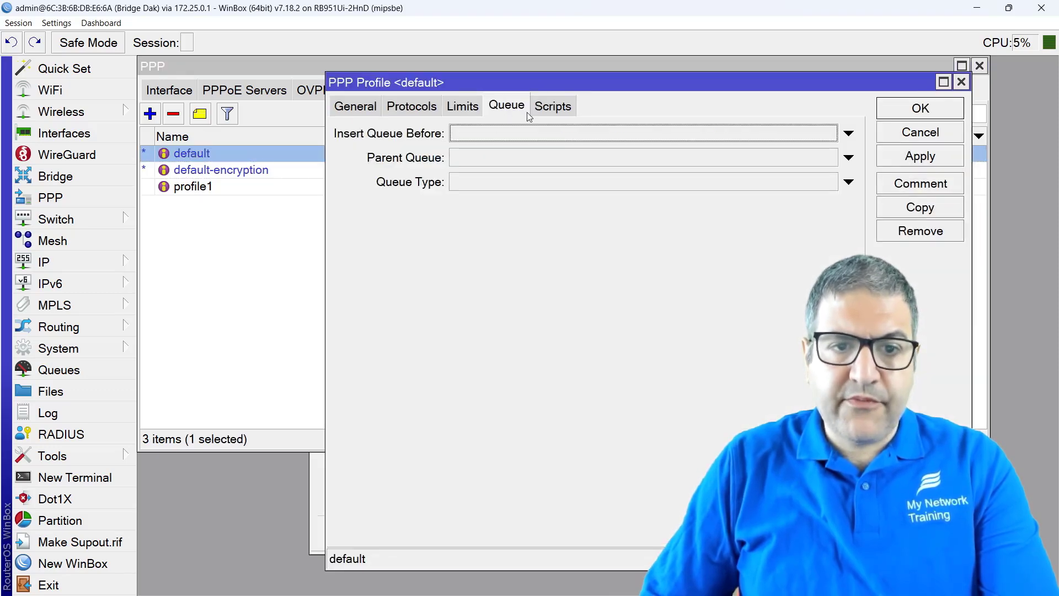
{"action": "mouse_move", "coordinate": [509, 198]}
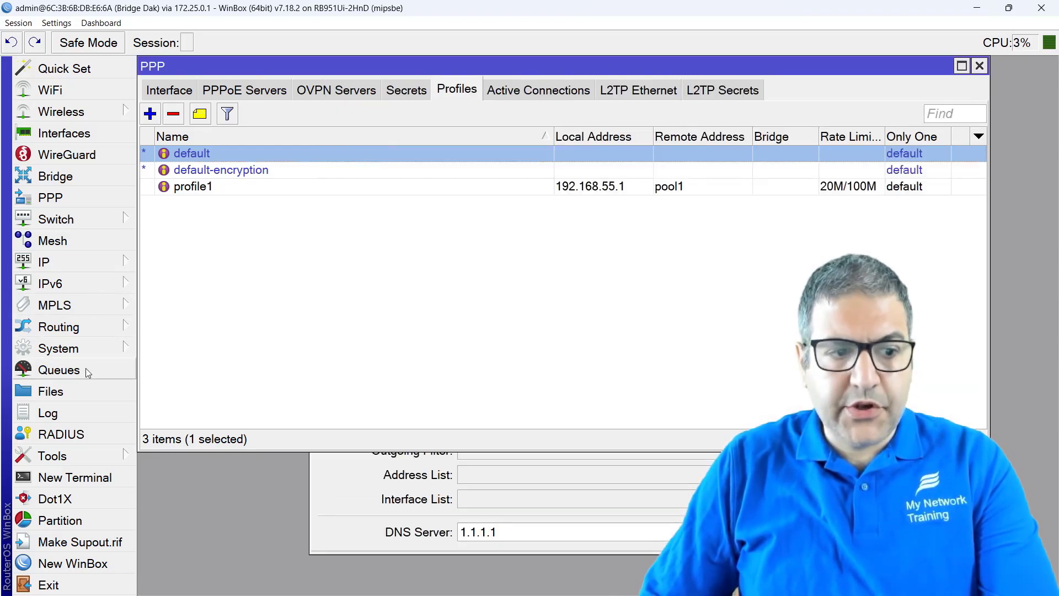
{"action": "left_click", "coordinate": [60, 370]}
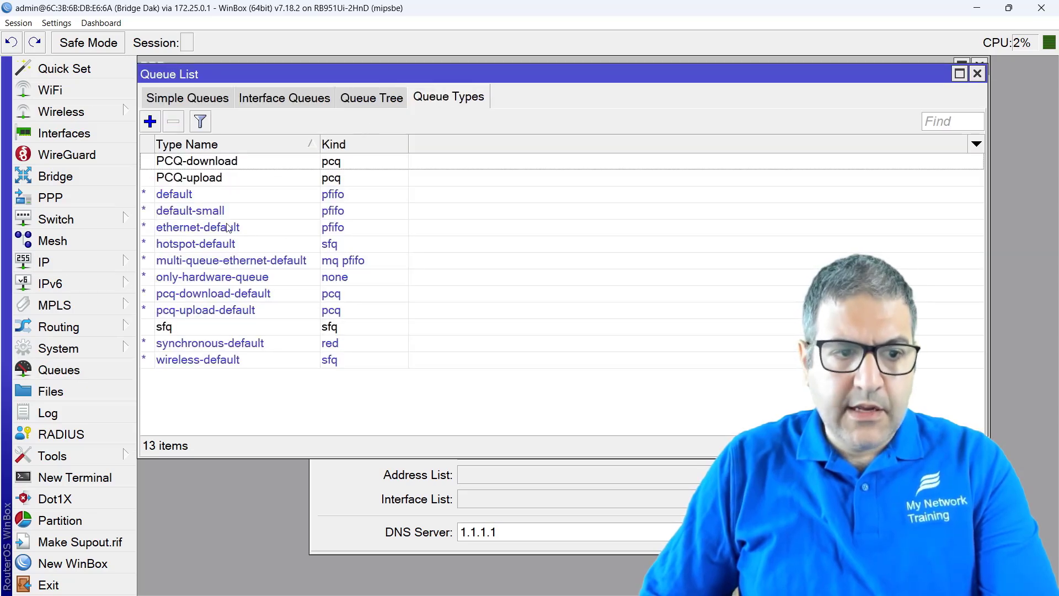
{"action": "left_click", "coordinate": [190, 211]}
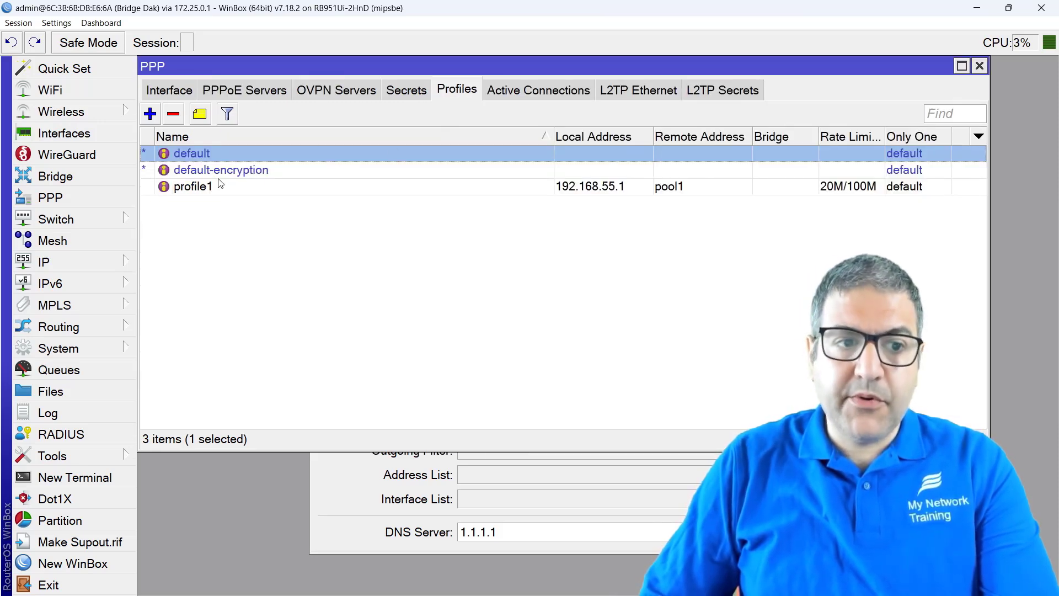
Confirm profile1's Queue tab uses PCQ-upload/PCQ-download and save it with OK
{"action": "double_click", "coordinate": [193, 186]}
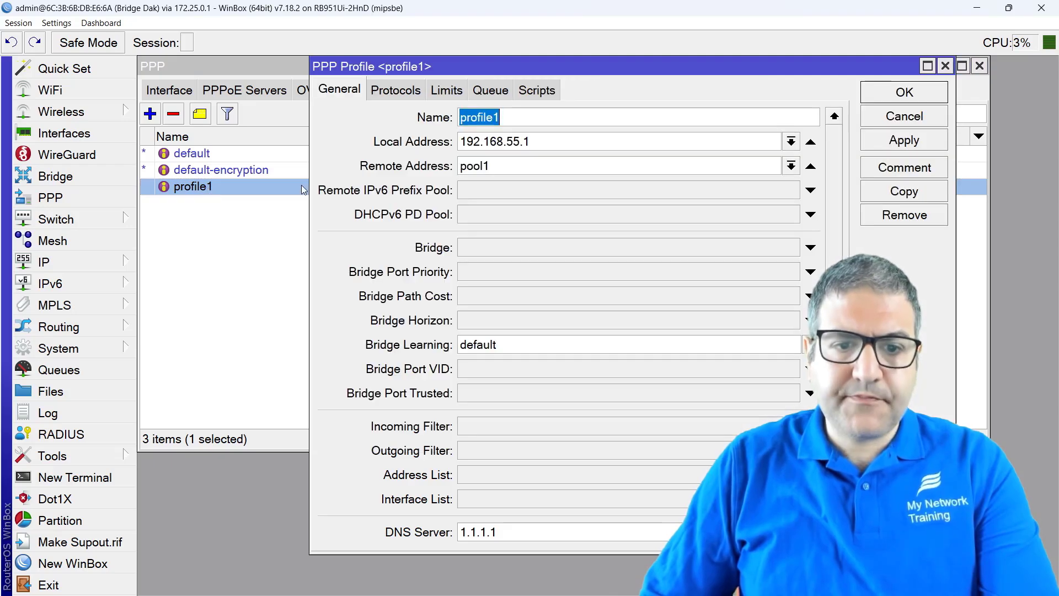
{"action": "left_click", "coordinate": [489, 90]}
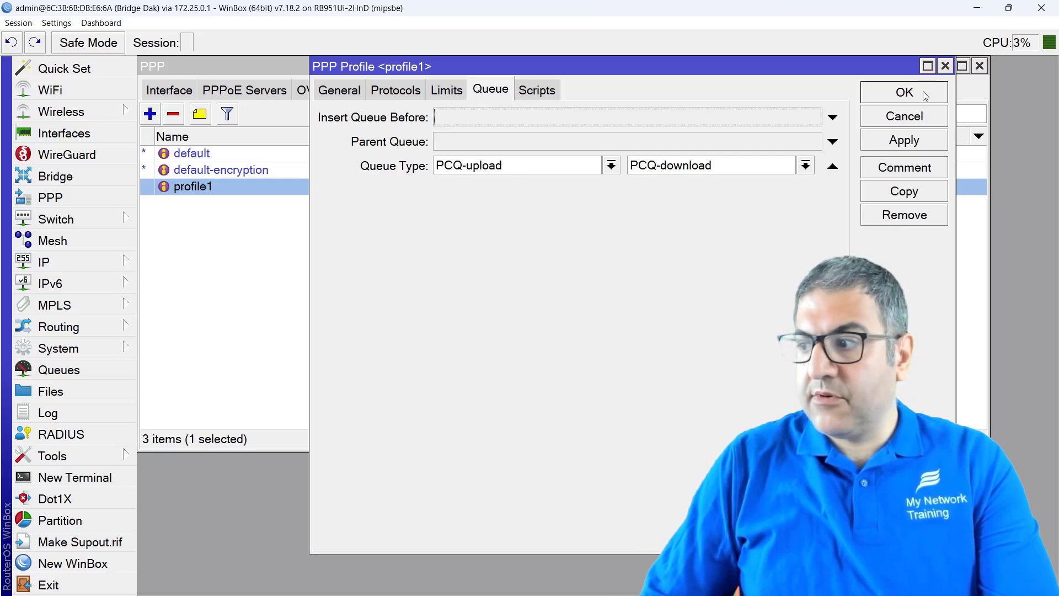
{"action": "left_click", "coordinate": [904, 92]}
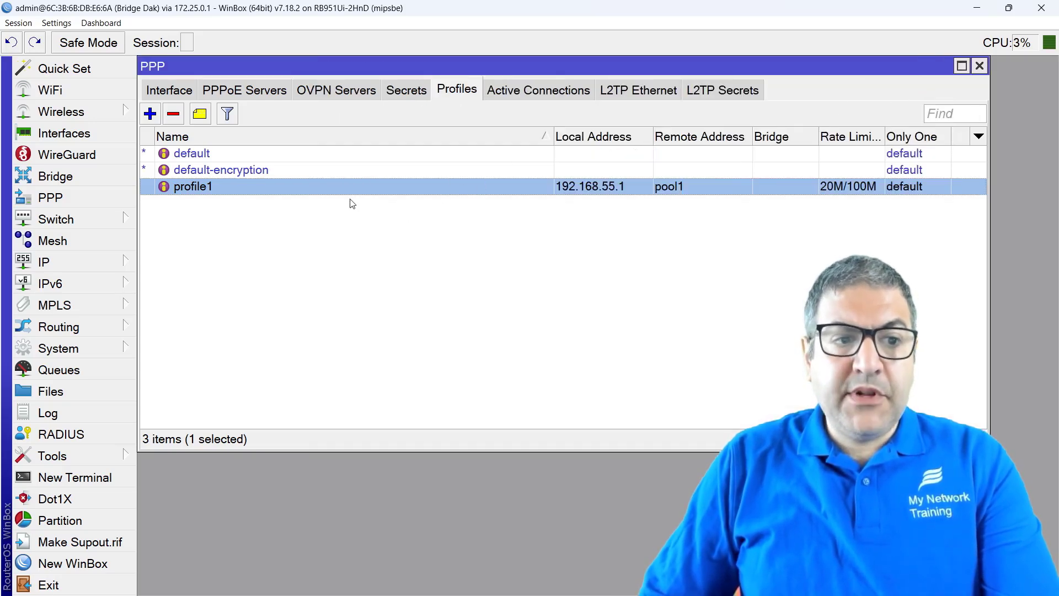
Check pppoe-maher's active status (192.168.55.1 to 192.168.55.254), then list the simple queues
{"action": "left_click", "coordinate": [169, 90]}
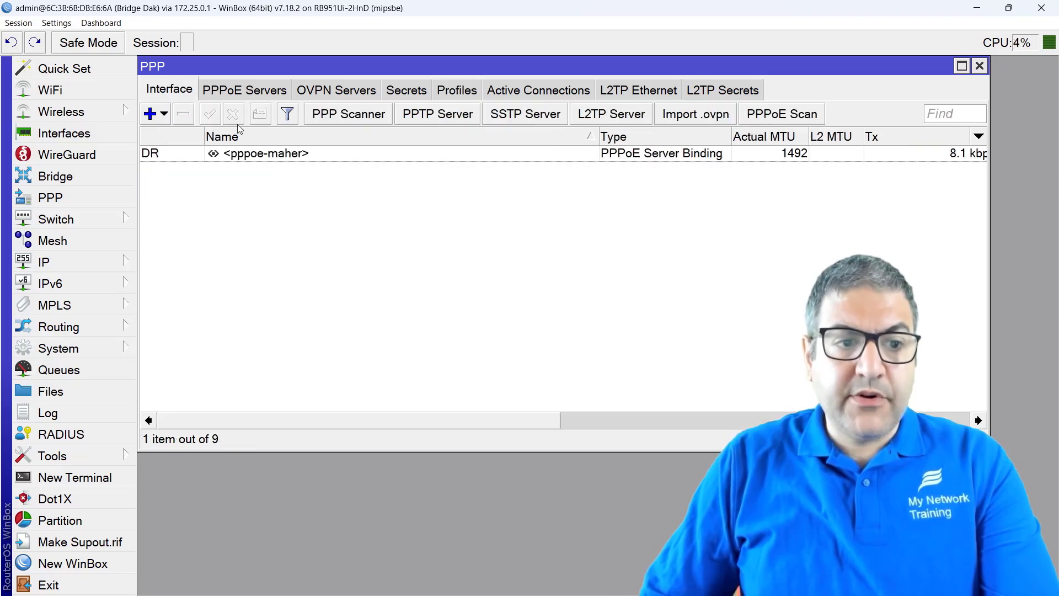
{"action": "double_click", "coordinate": [264, 153]}
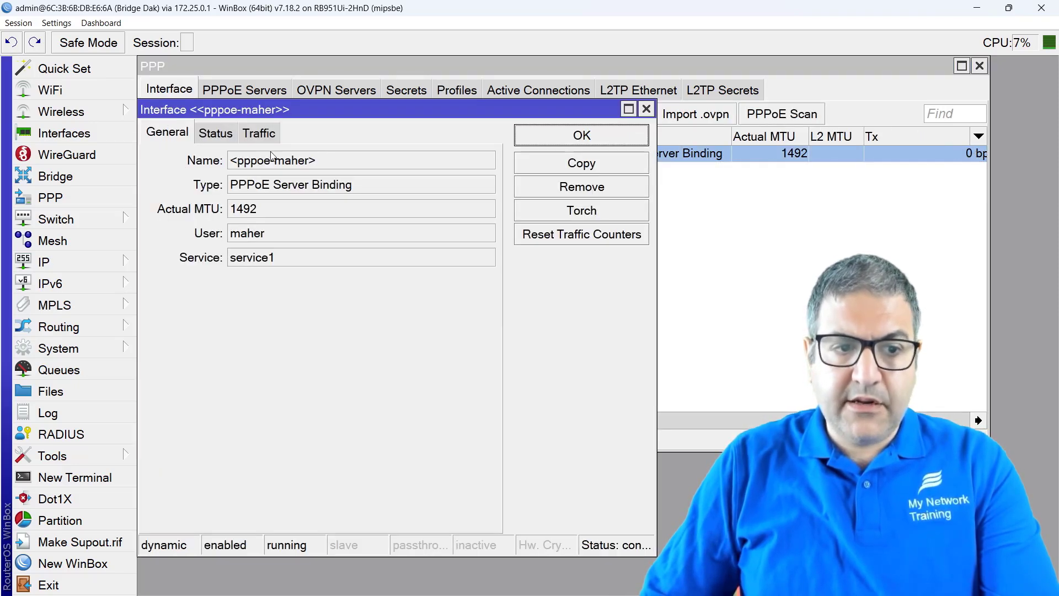
{"action": "left_click", "coordinate": [214, 132]}
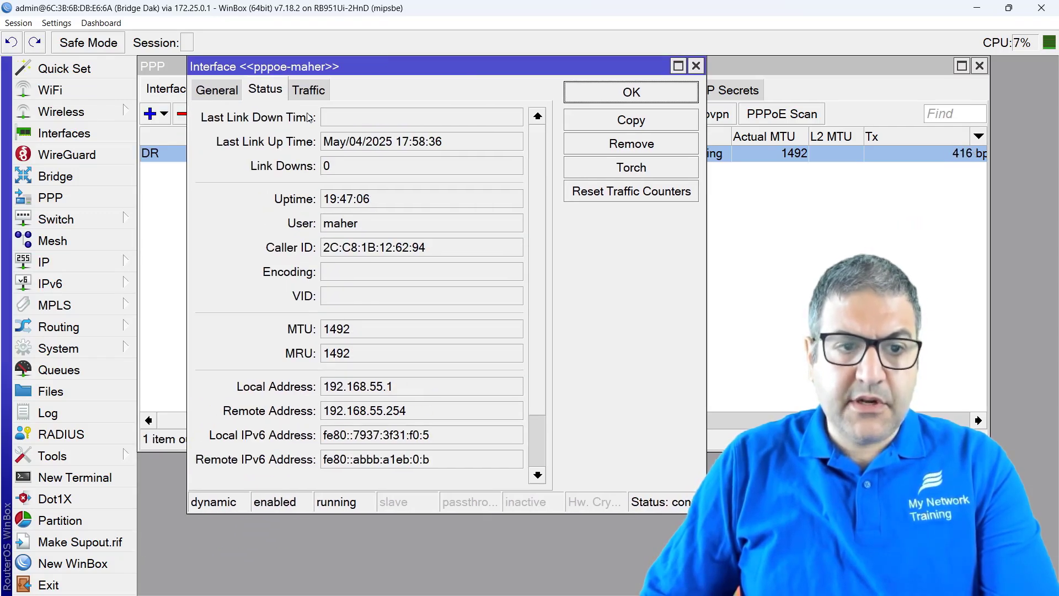
{"action": "left_click", "coordinate": [695, 65]}
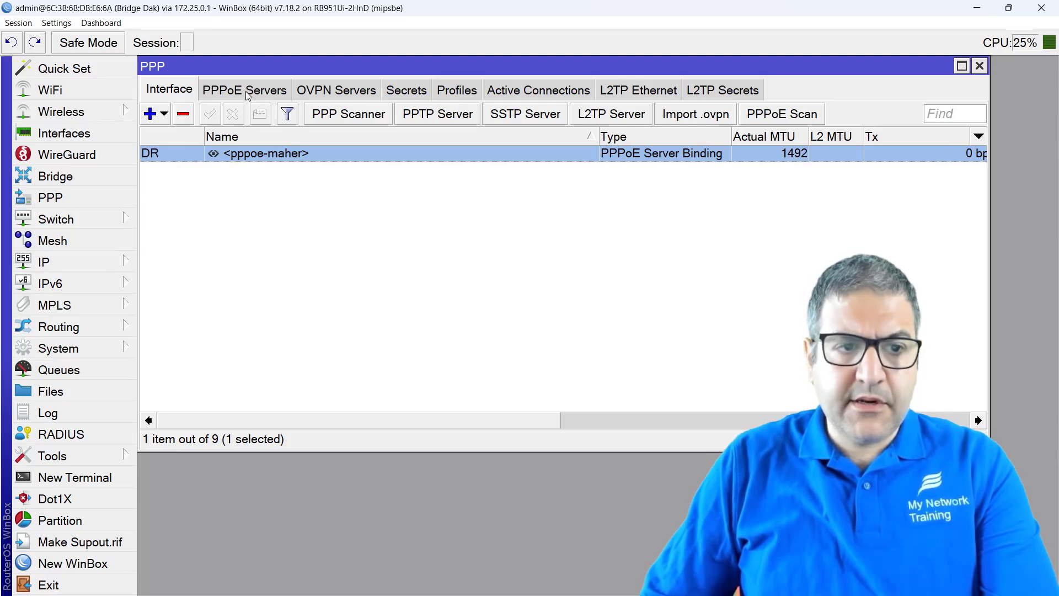
{"action": "left_click", "coordinate": [456, 90]}
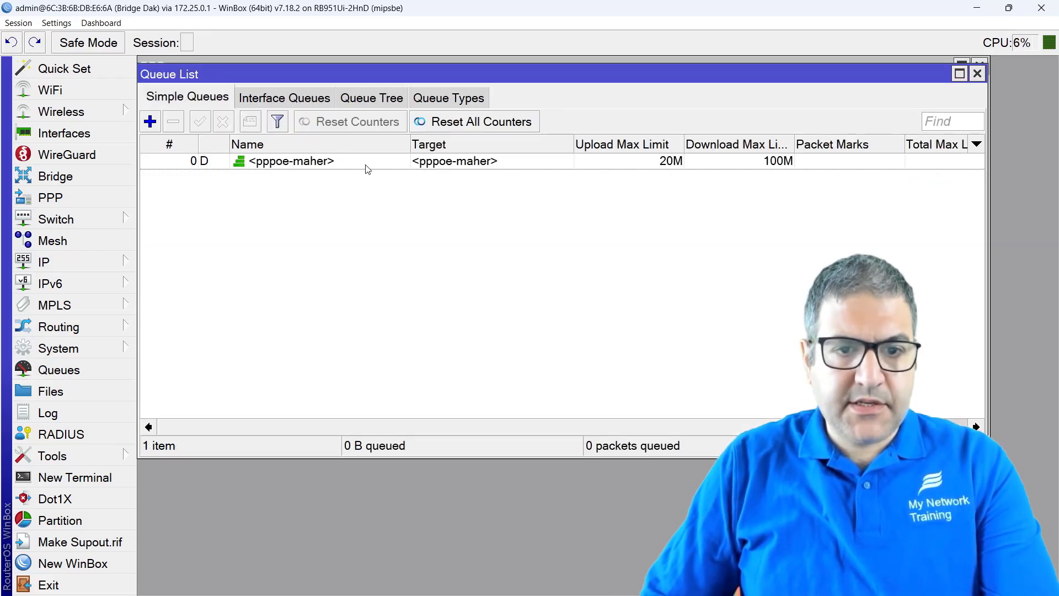
Confirm the dynamic pppoe-maher queue's Advanced tab shows PCQ-upload and PCQ-download types
{"action": "double_click", "coordinate": [291, 160]}
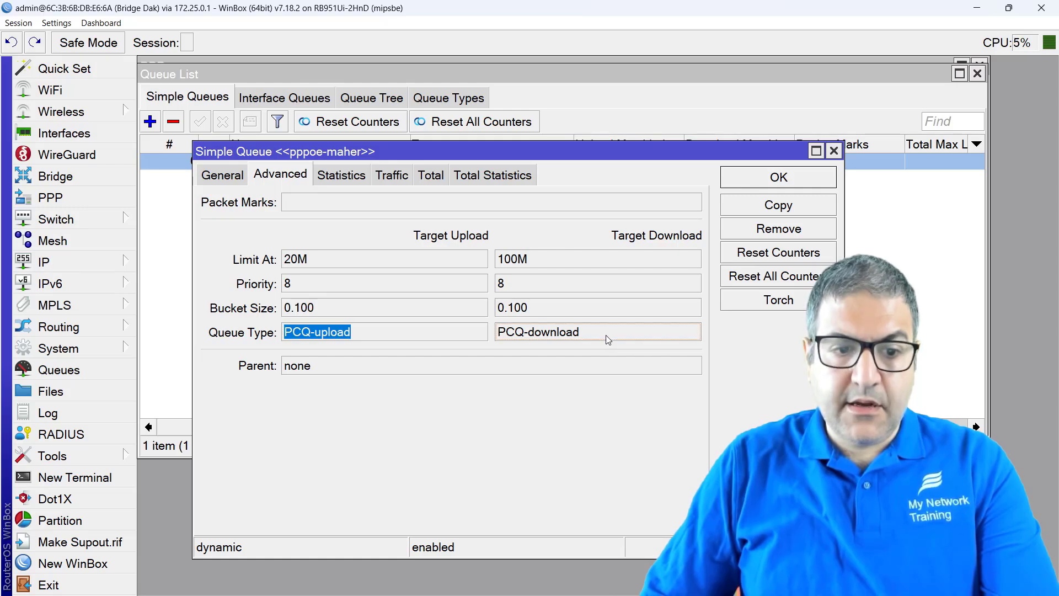
{"action": "left_click", "coordinate": [597, 332]}
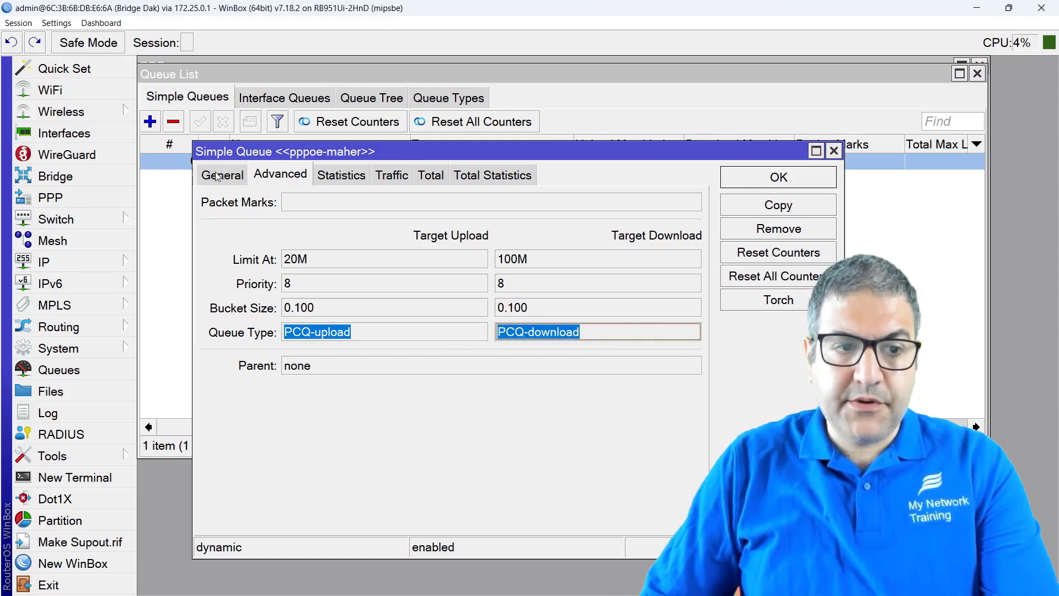
{"action": "left_click", "coordinate": [222, 174]}
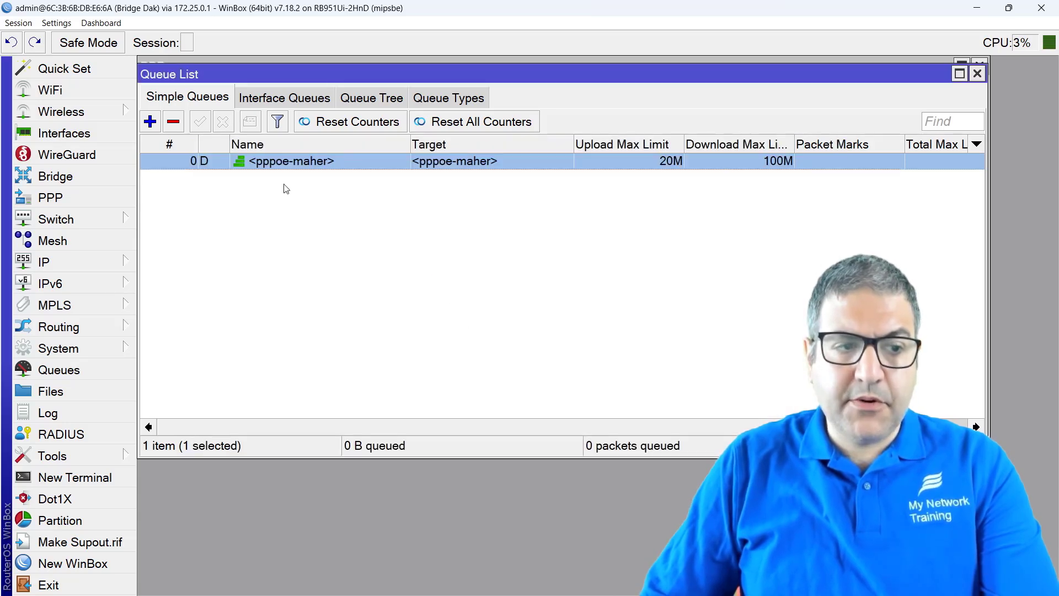
{"action": "left_click", "coordinate": [50, 197]}
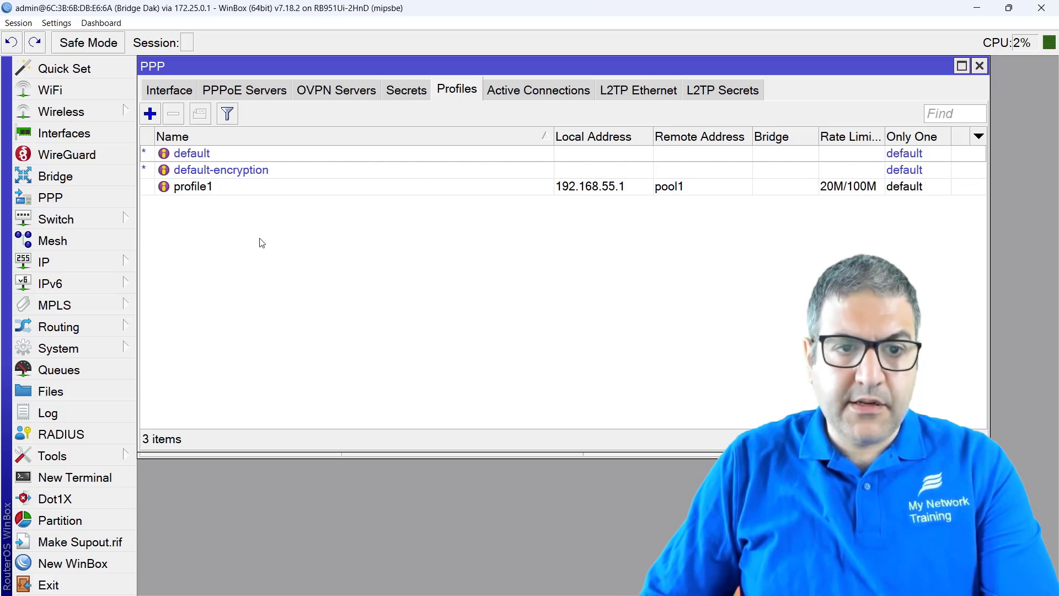
Recheck profile1's PCQ queue types and 20M/100M rate limit, then click Apply
{"action": "left_click", "coordinate": [192, 186]}
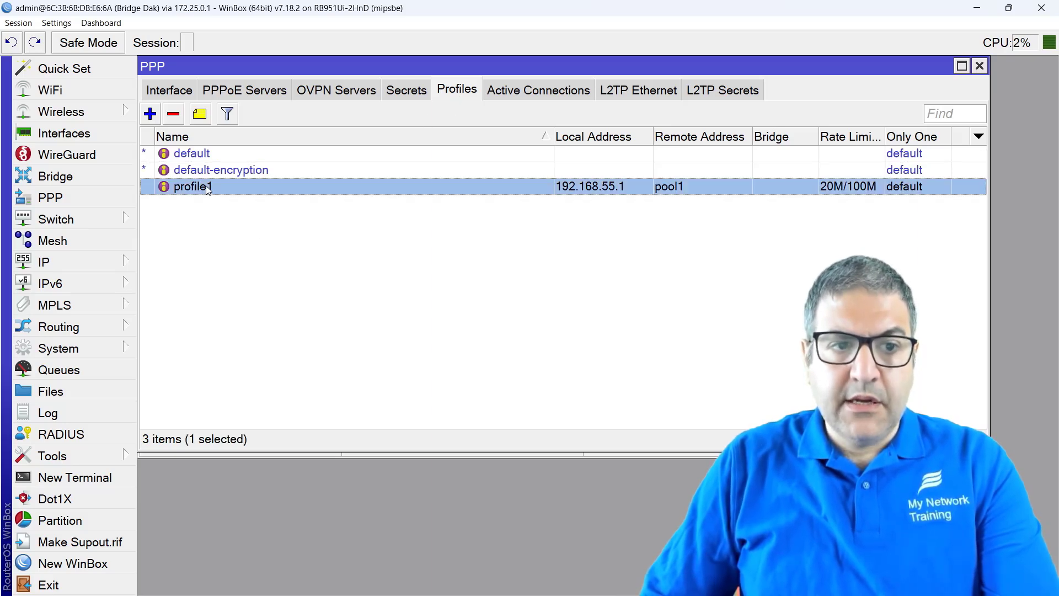
{"action": "double_click", "coordinate": [193, 186]}
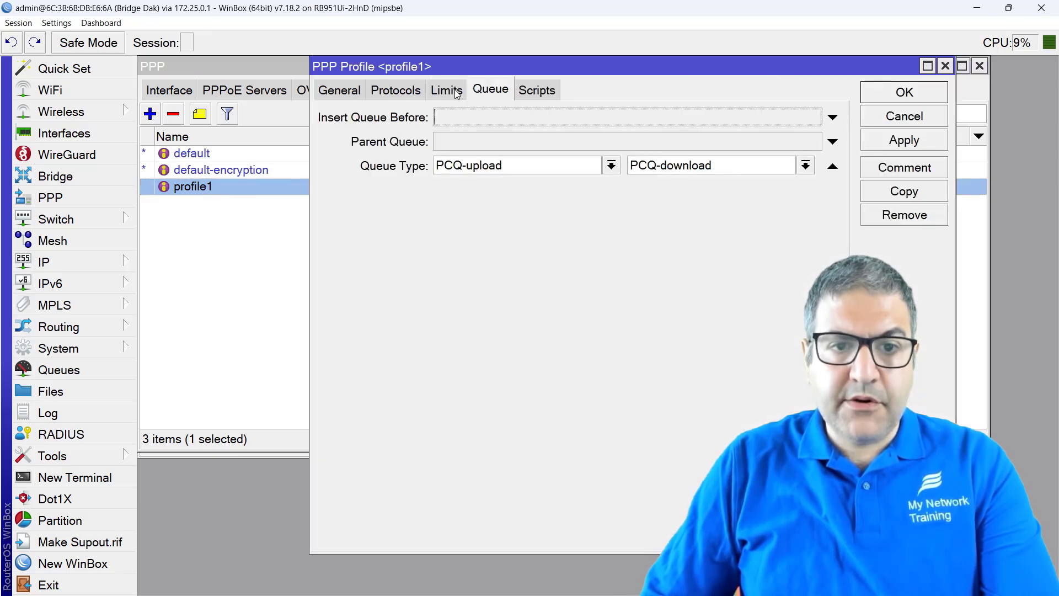
{"action": "left_click", "coordinate": [446, 90]}
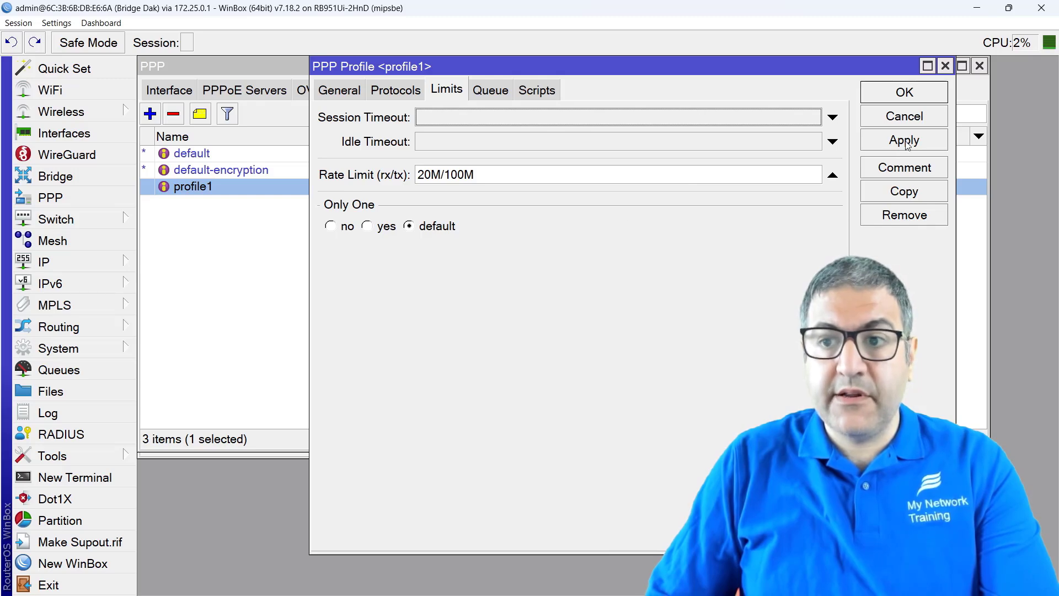
{"action": "left_click", "coordinate": [904, 92]}
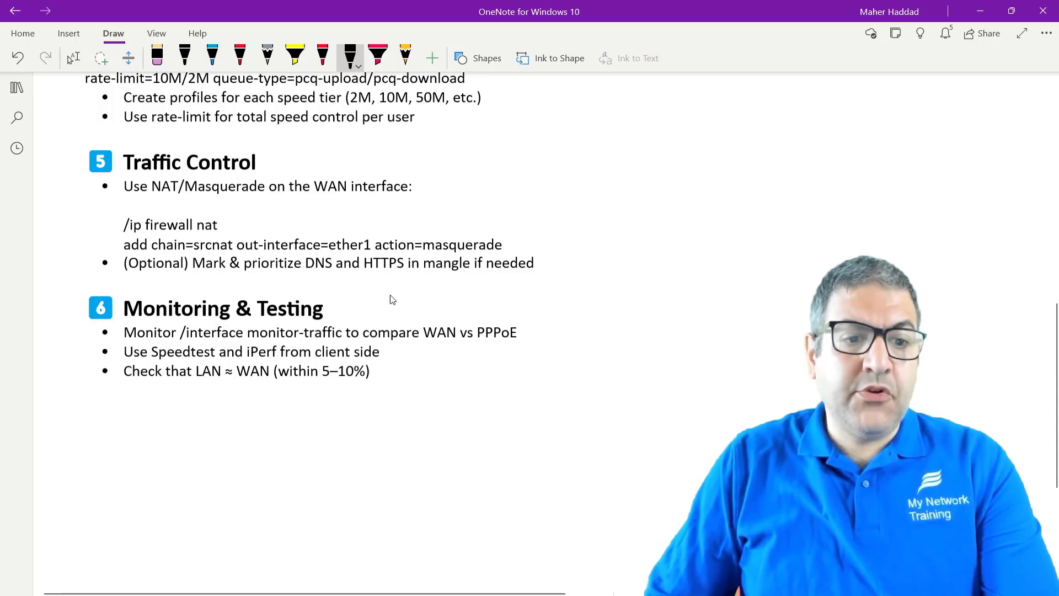
{"action": "mouse_move", "coordinate": [250, 274]}
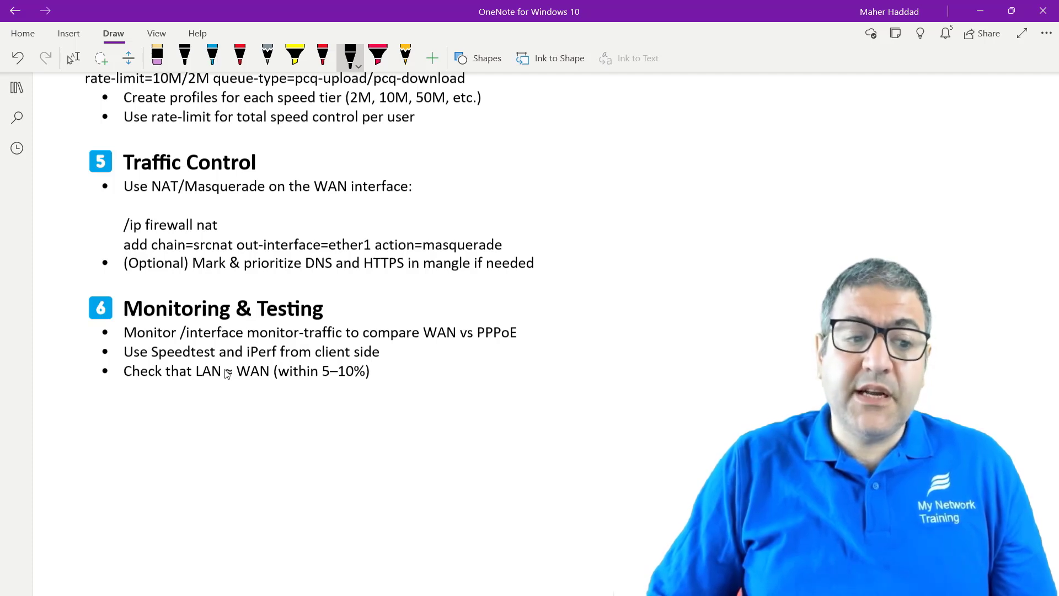
{"action": "mouse_move", "coordinate": [312, 386]}
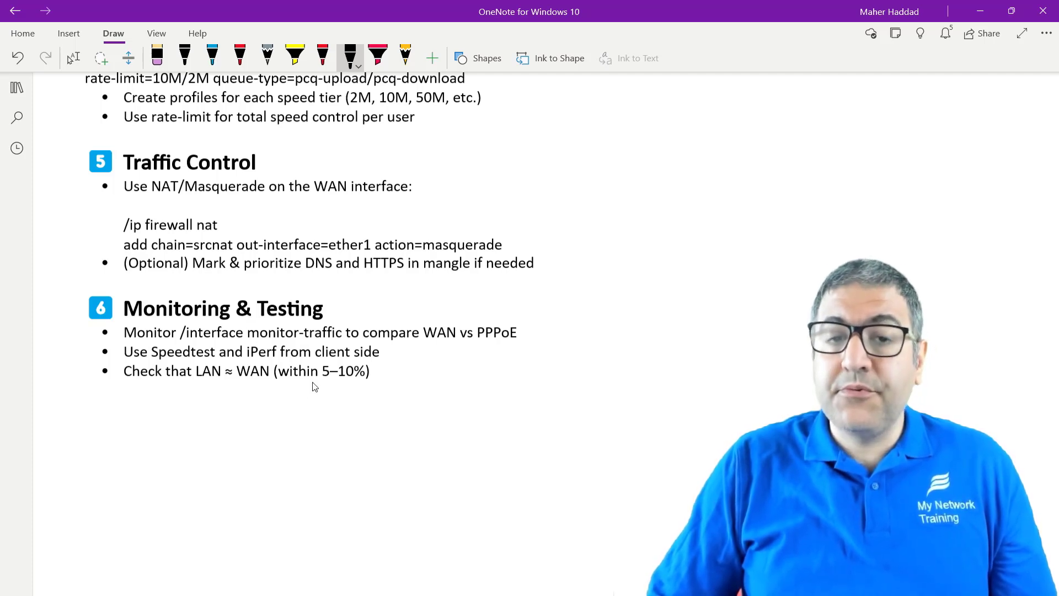